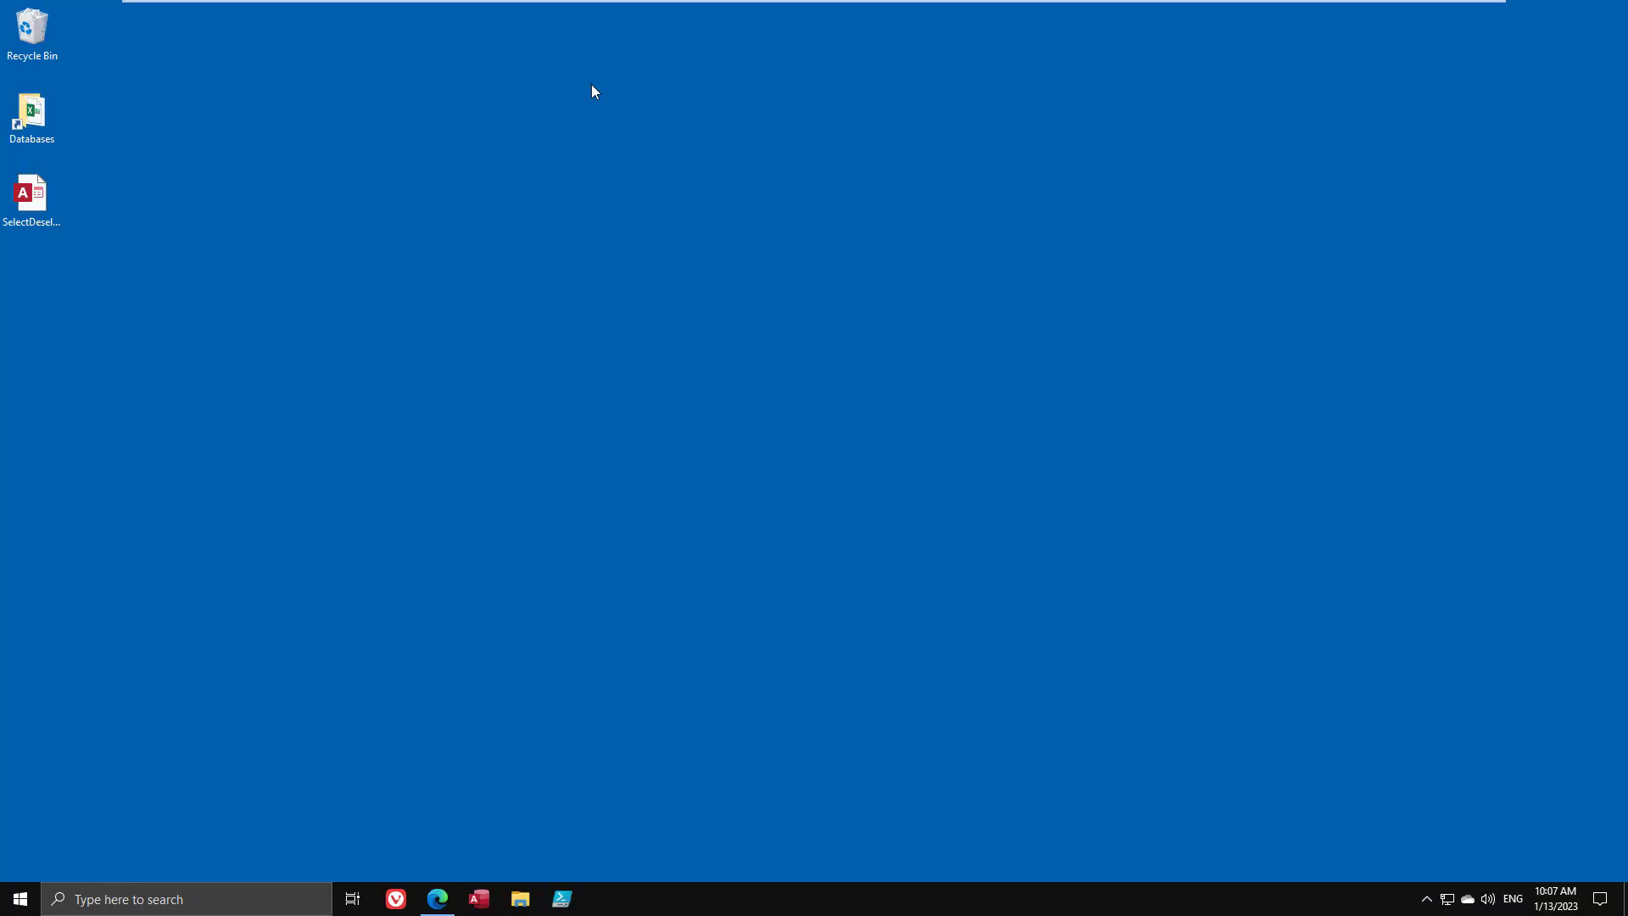
mouse_move(472, 862)
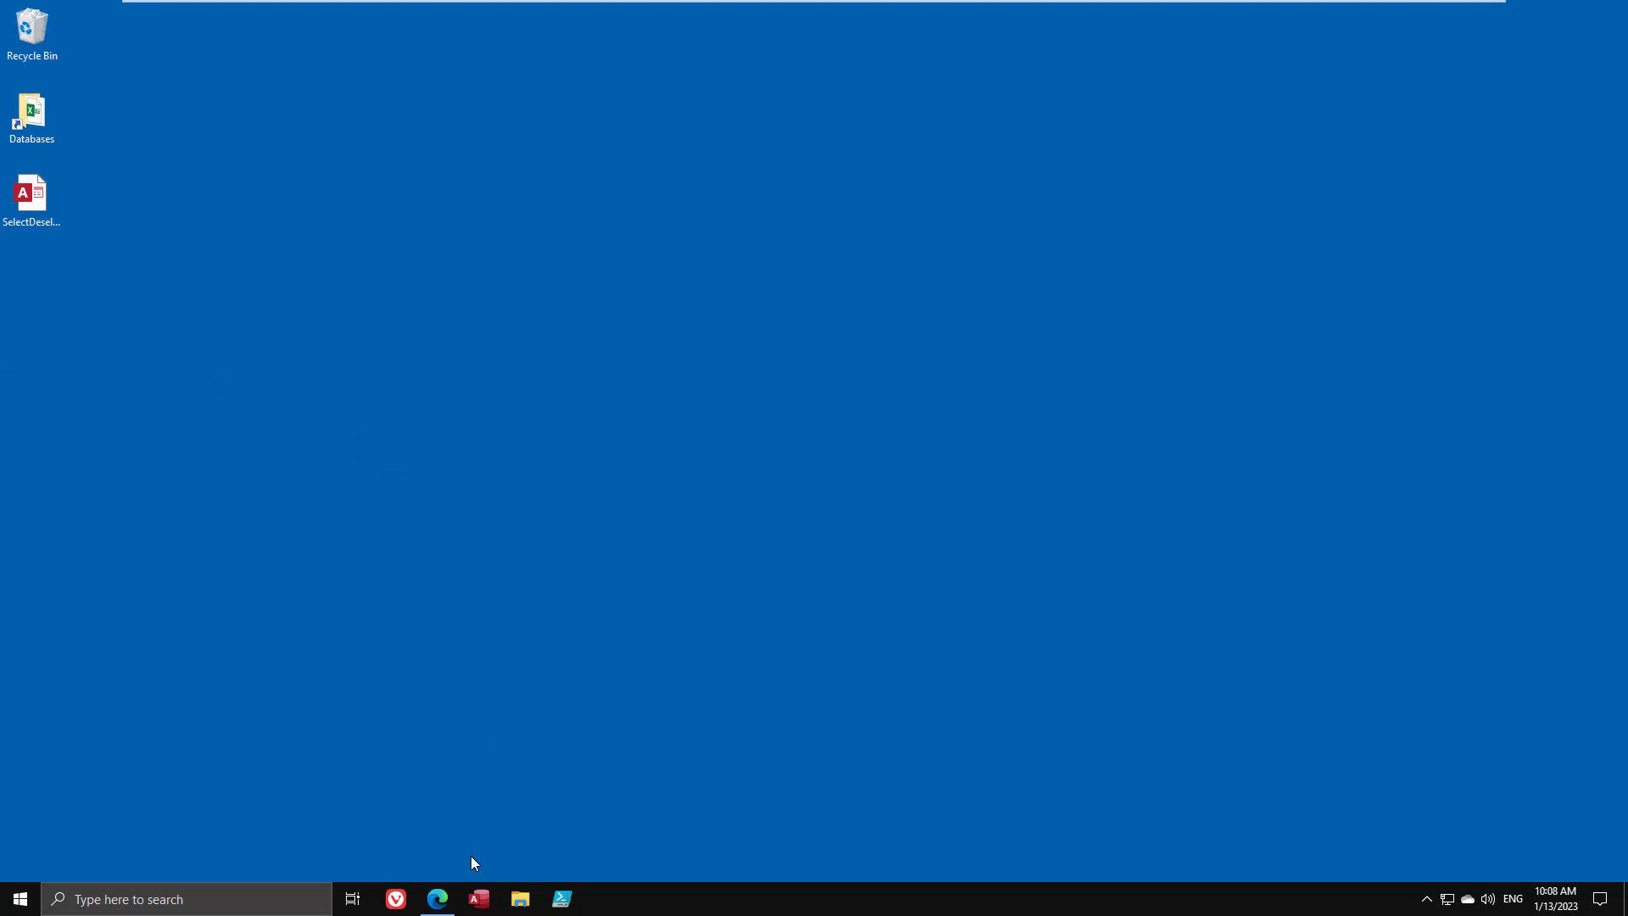
- In Edge, scroll allenbrowne.com to the code and highlight the ClearList and SelectAll function names
left_click(436, 898)
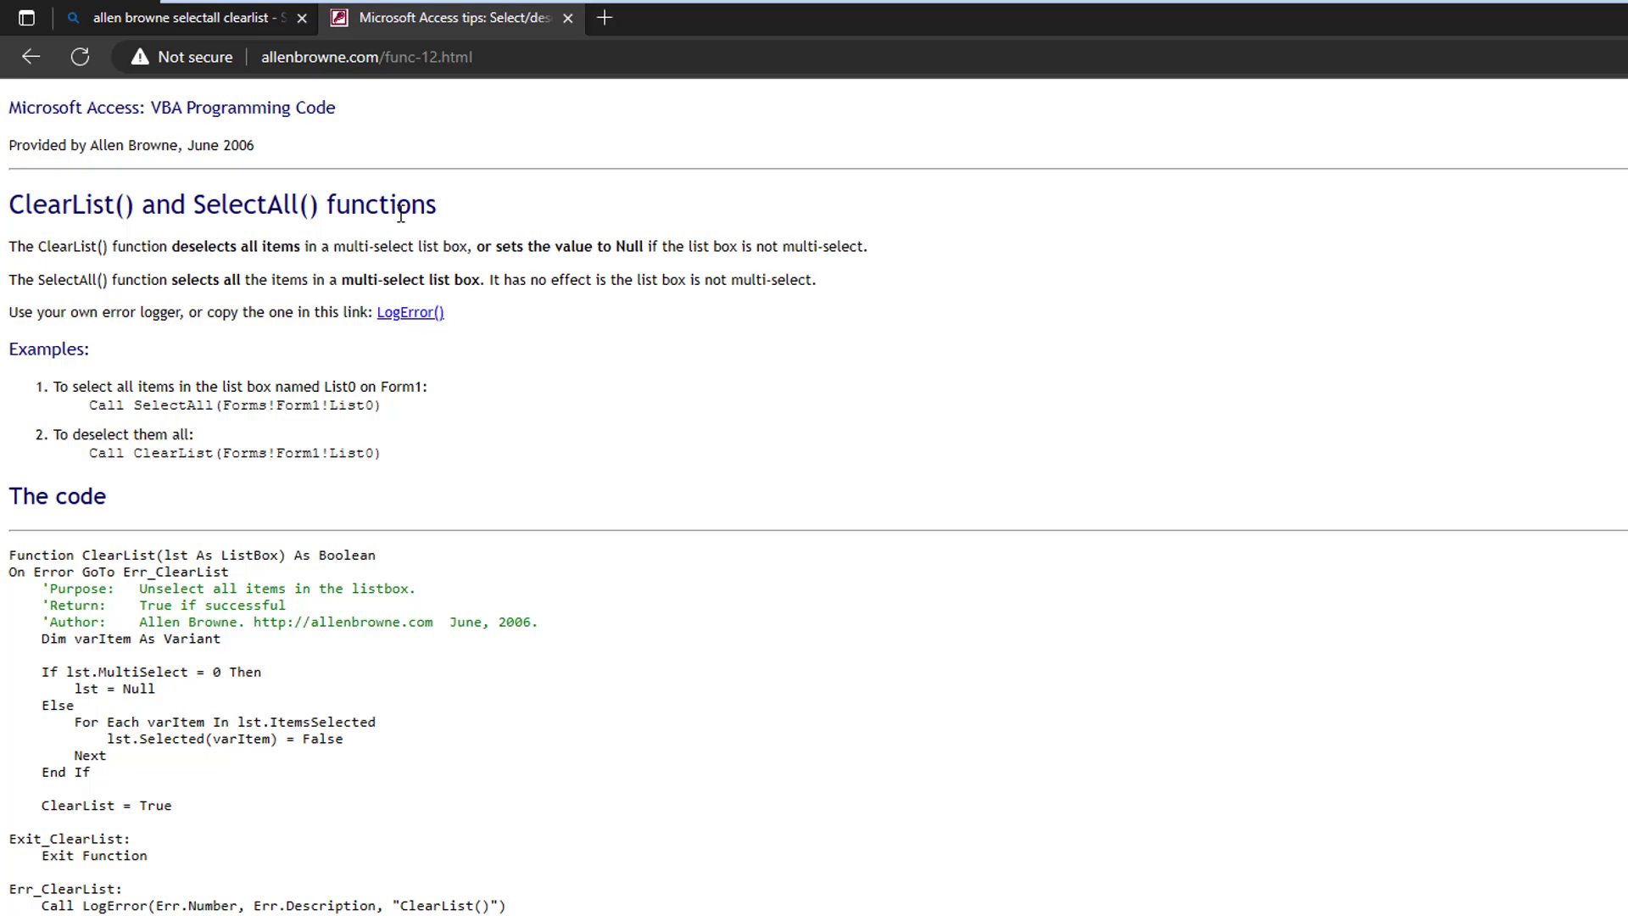
mouse_move(579, 288)
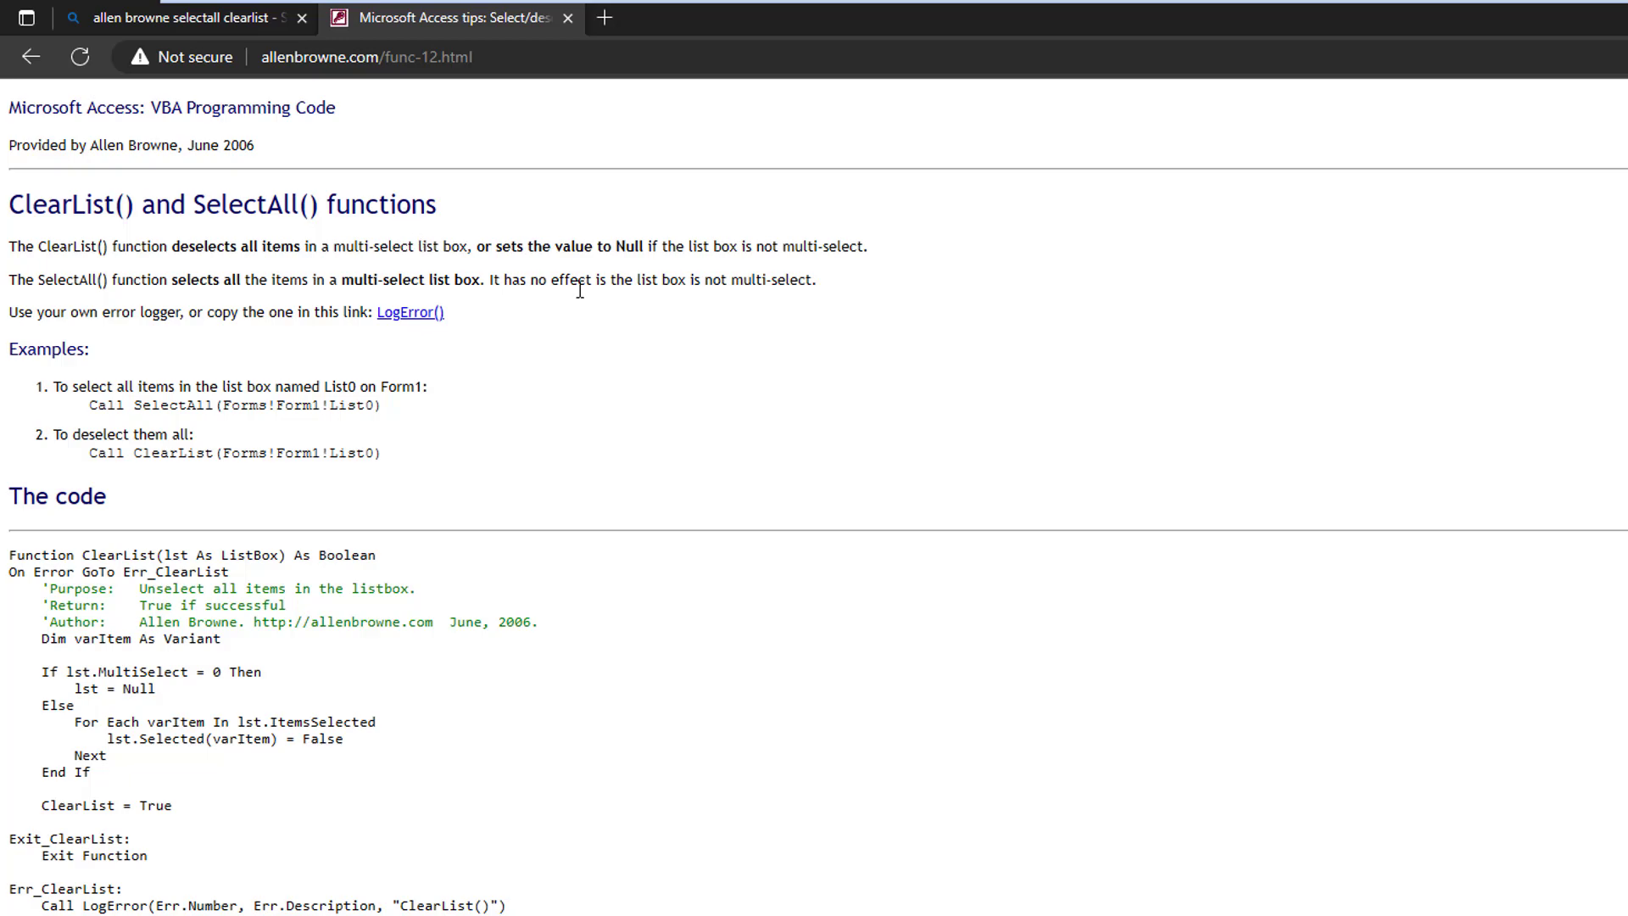
mouse_move(582, 301)
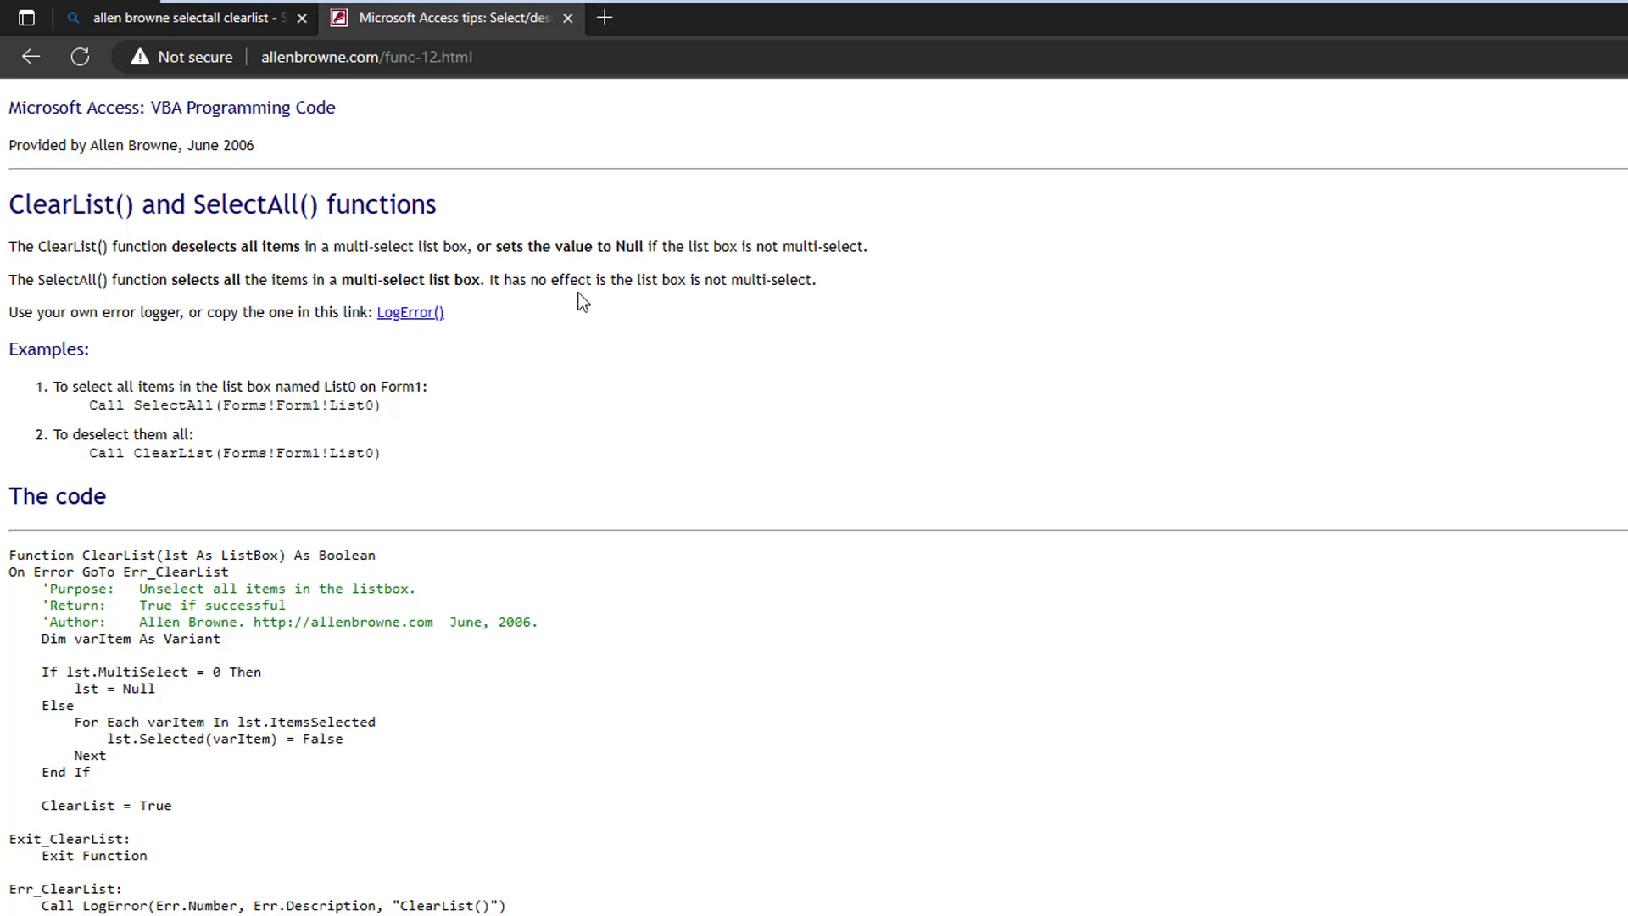
scroll("down", 3)
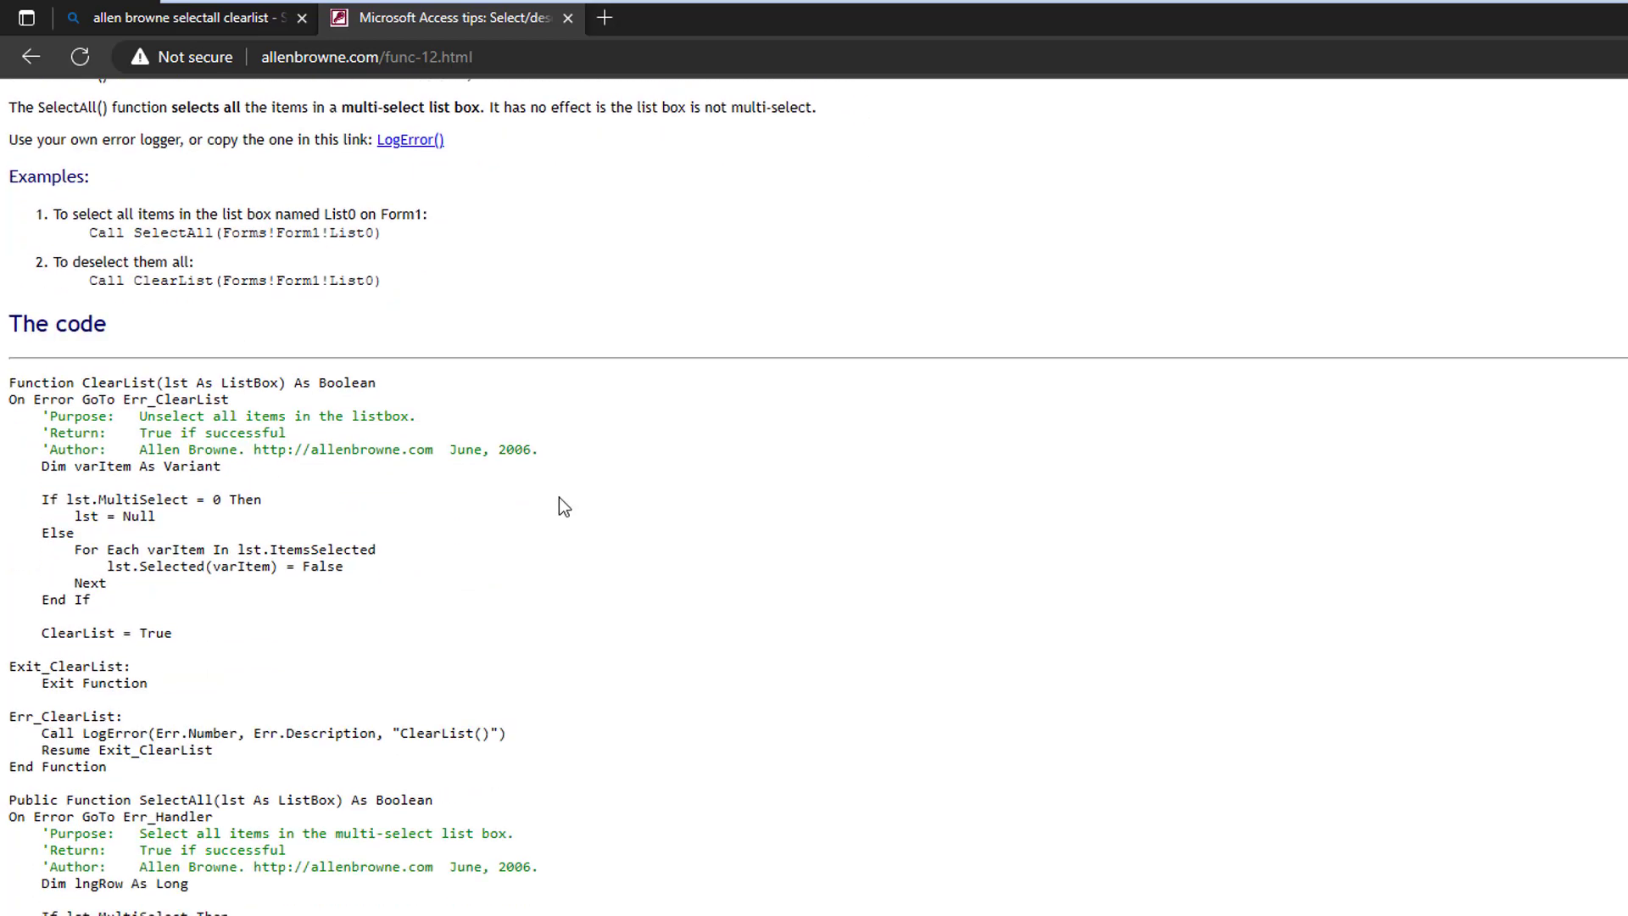
mouse_move(112, 376)
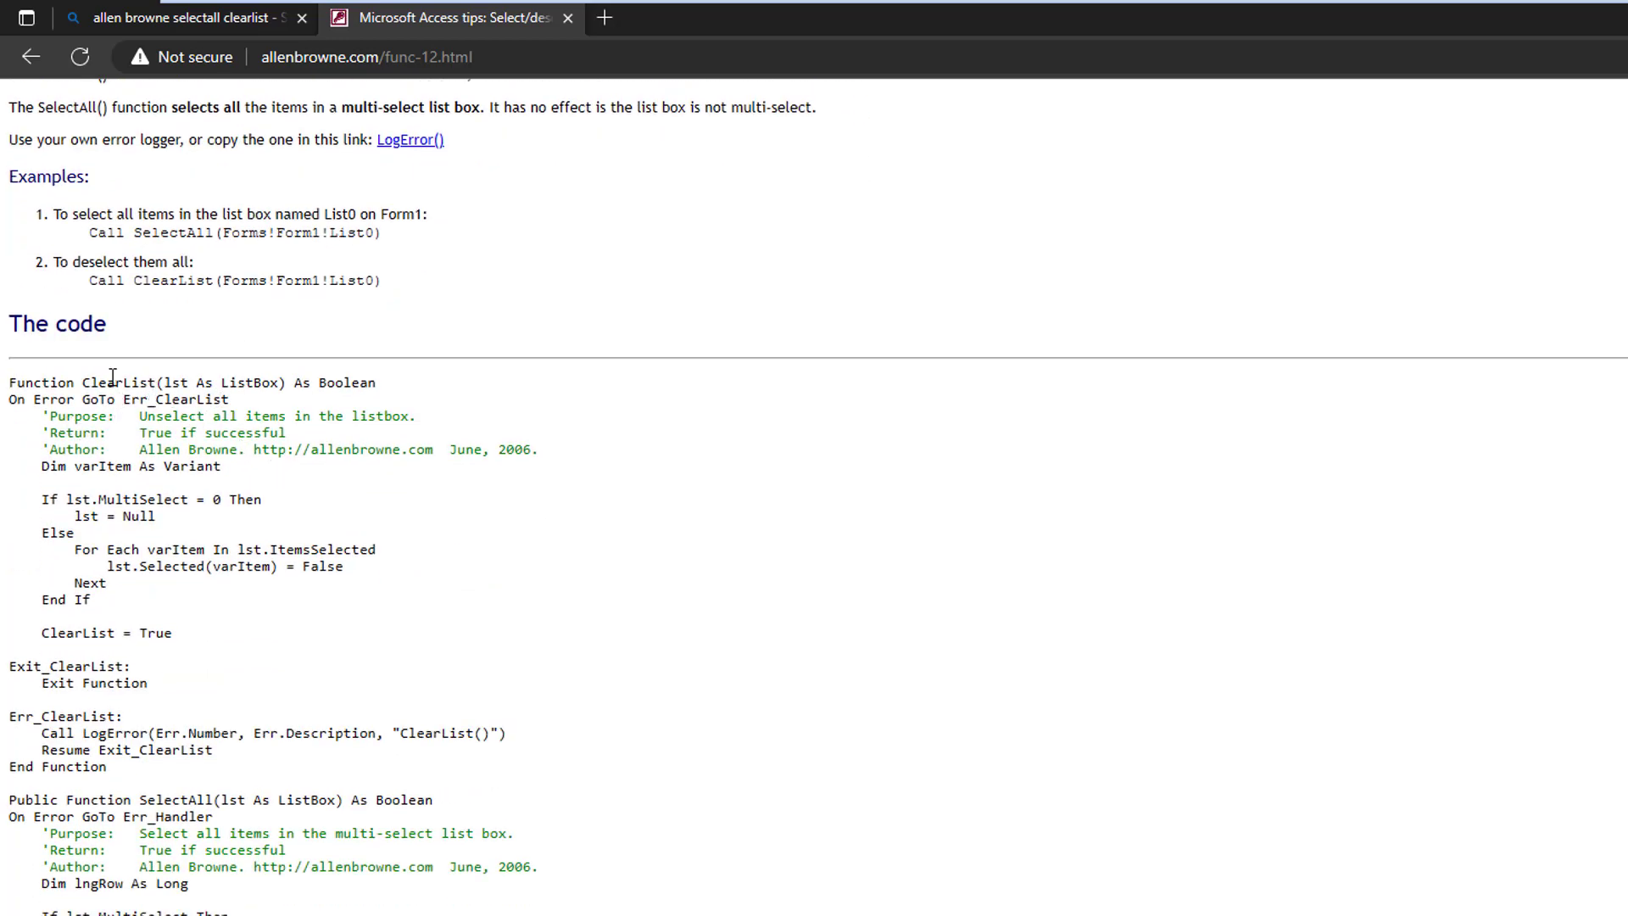
double_click(117, 383)
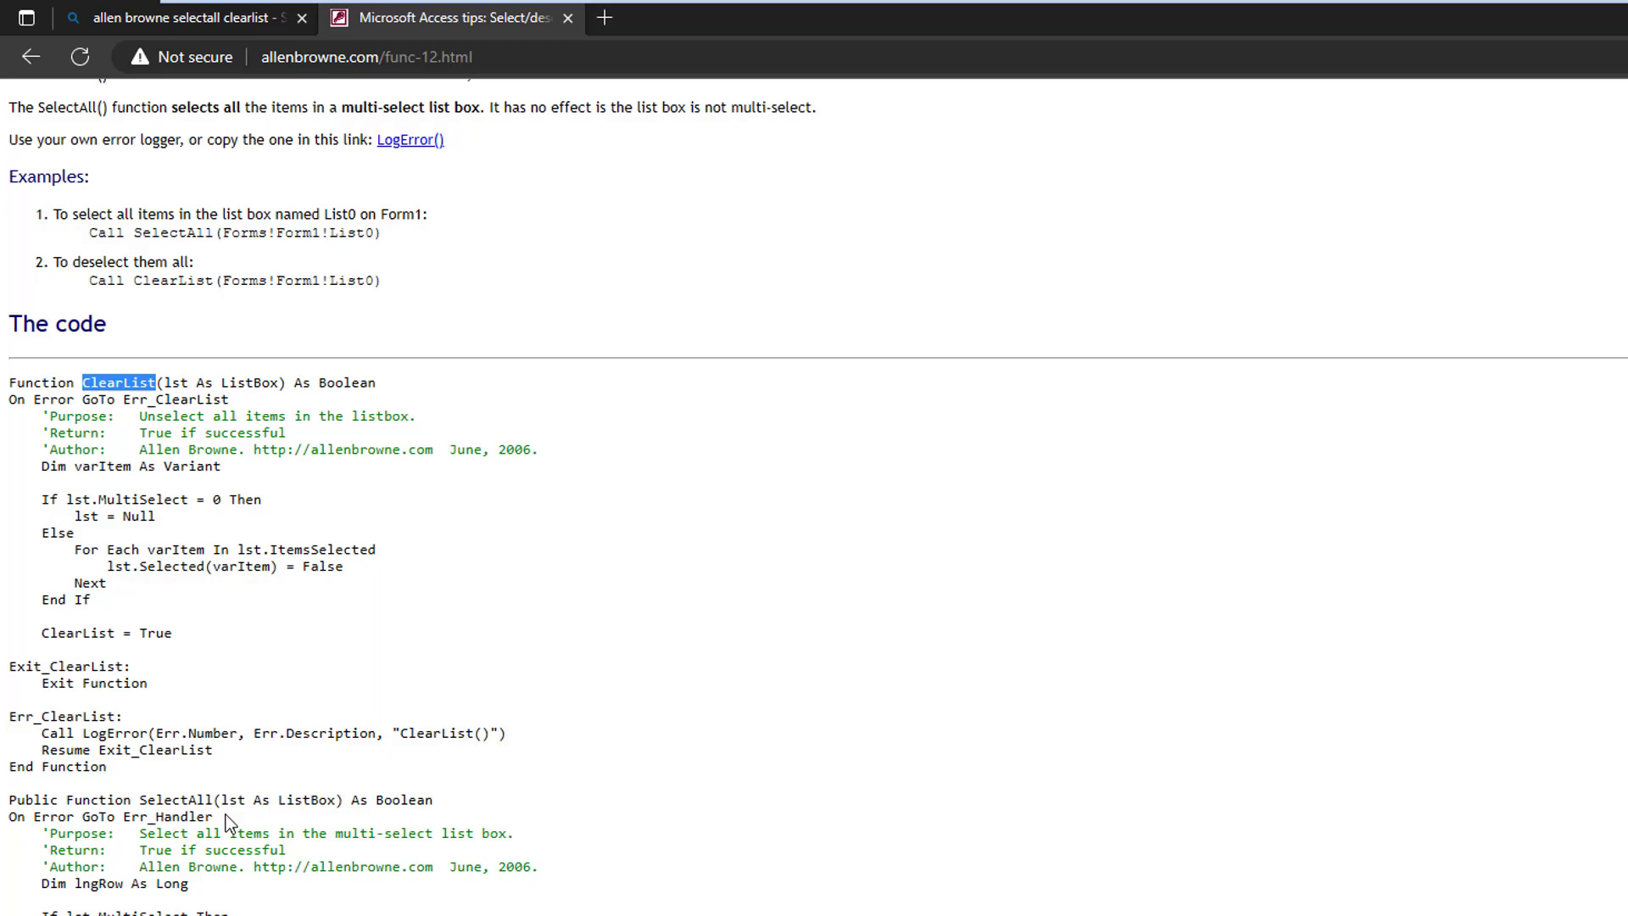
double_click(175, 799)
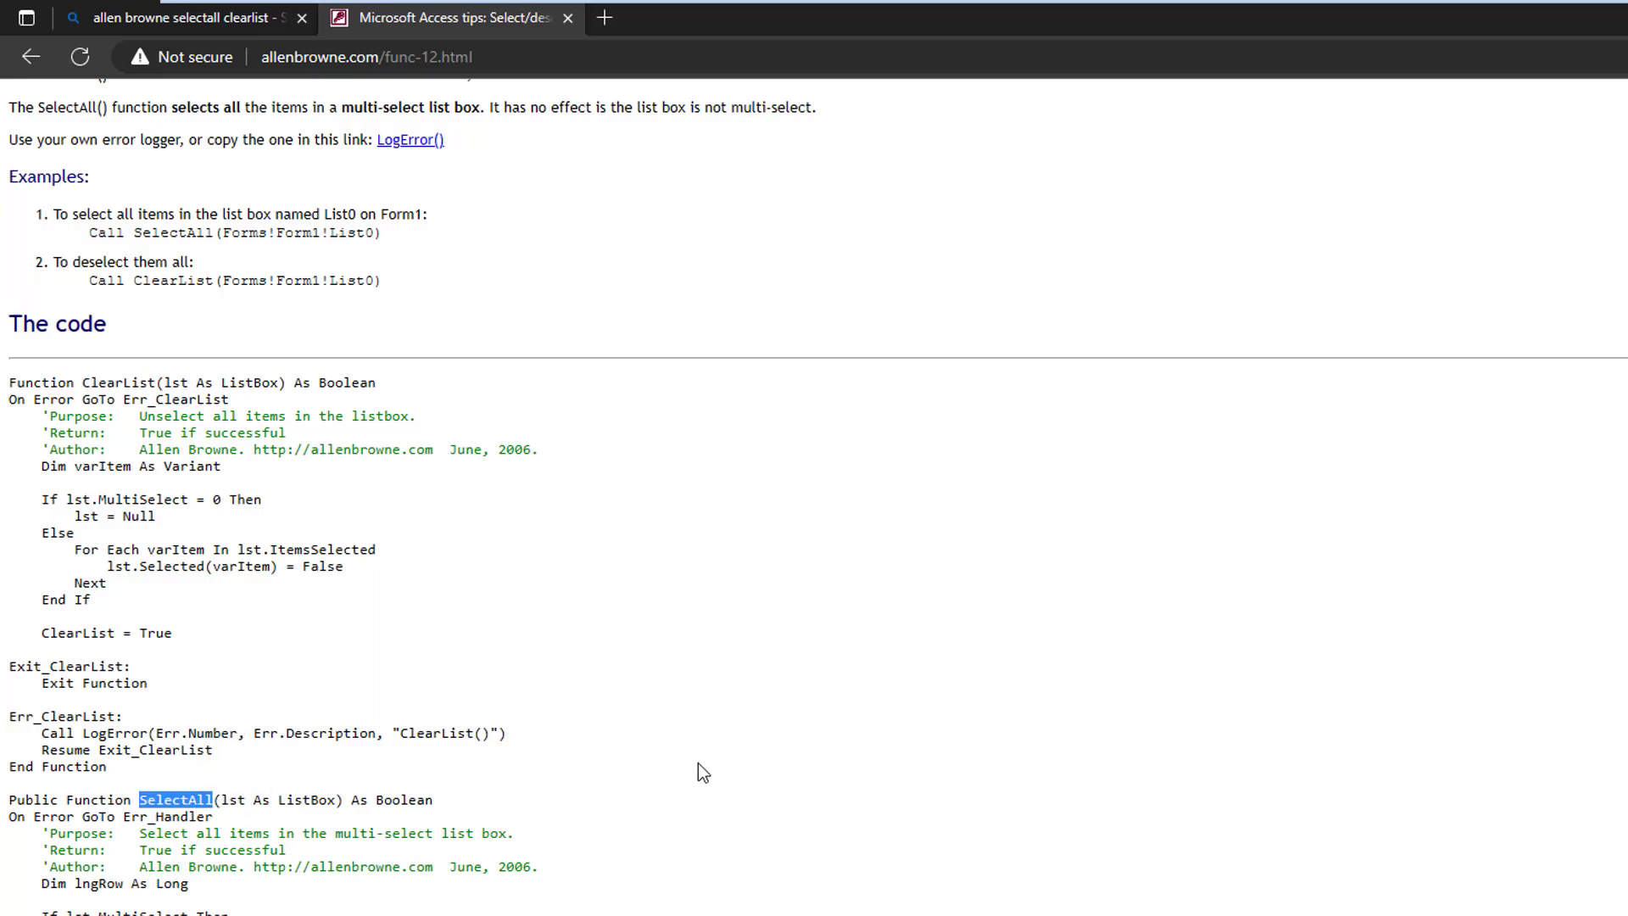
mouse_move(784, 532)
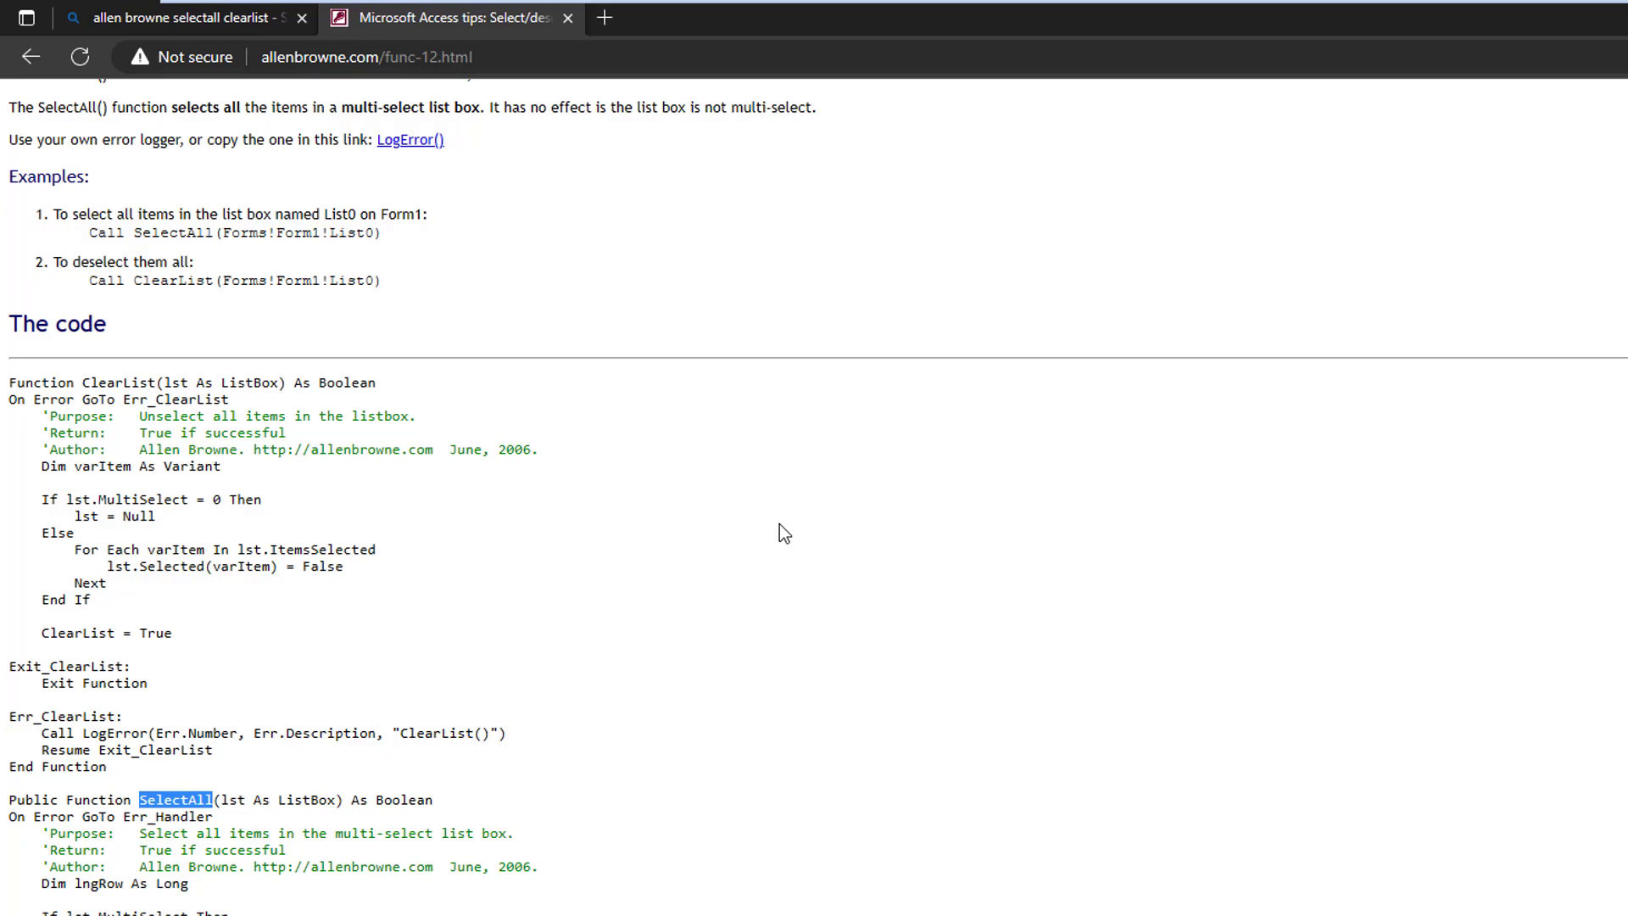
mouse_move(194, 832)
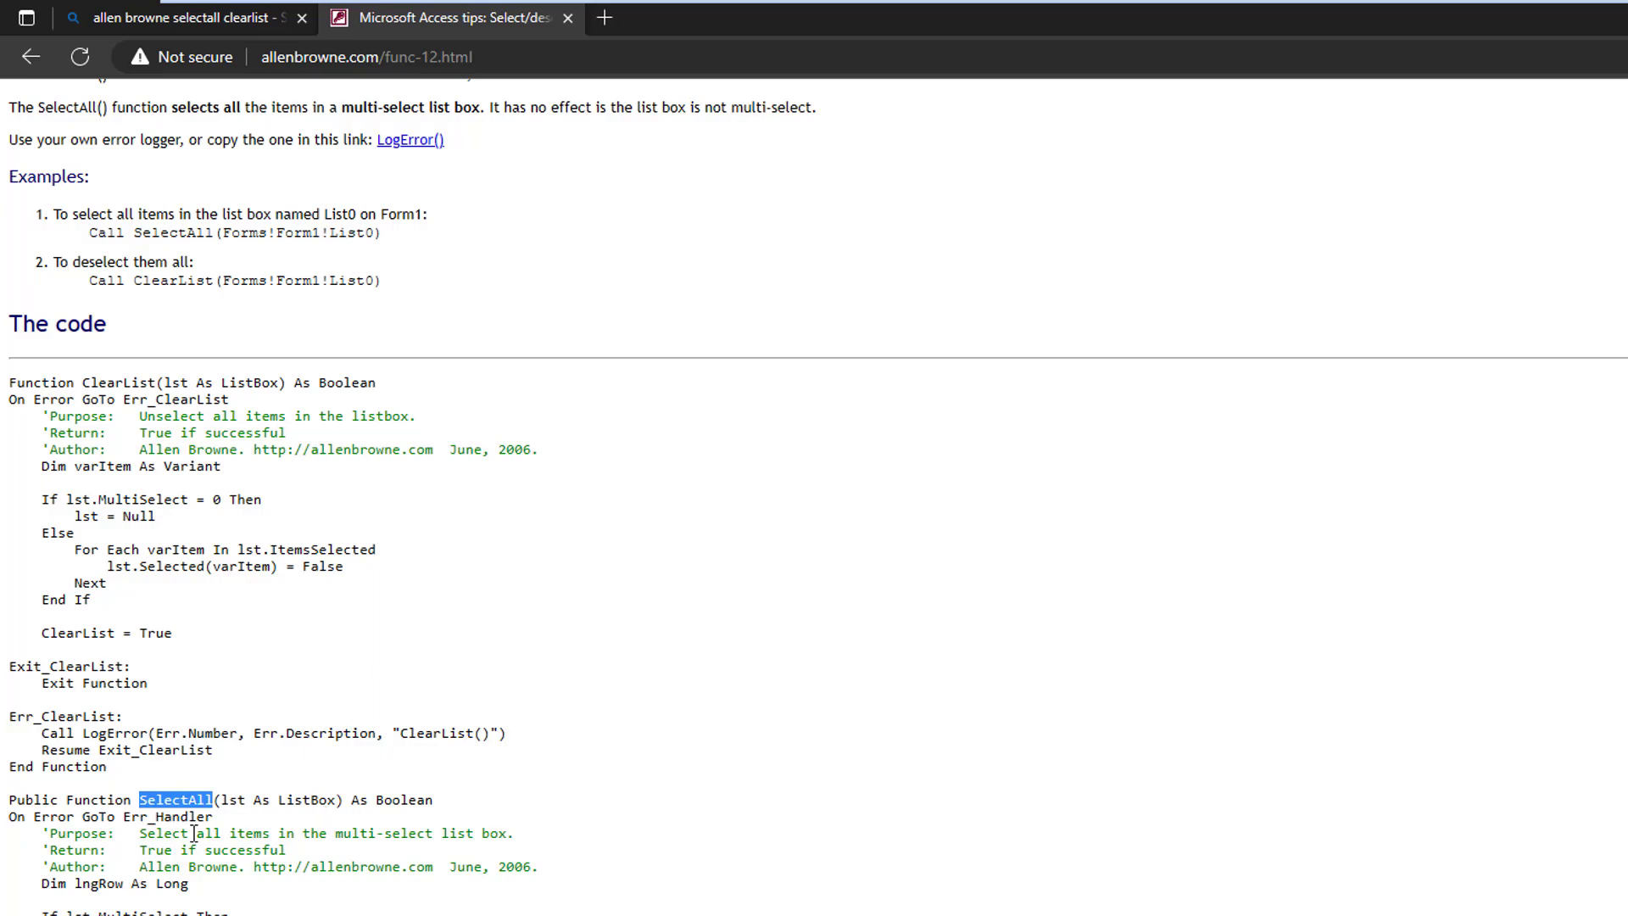
mouse_move(238, 800)
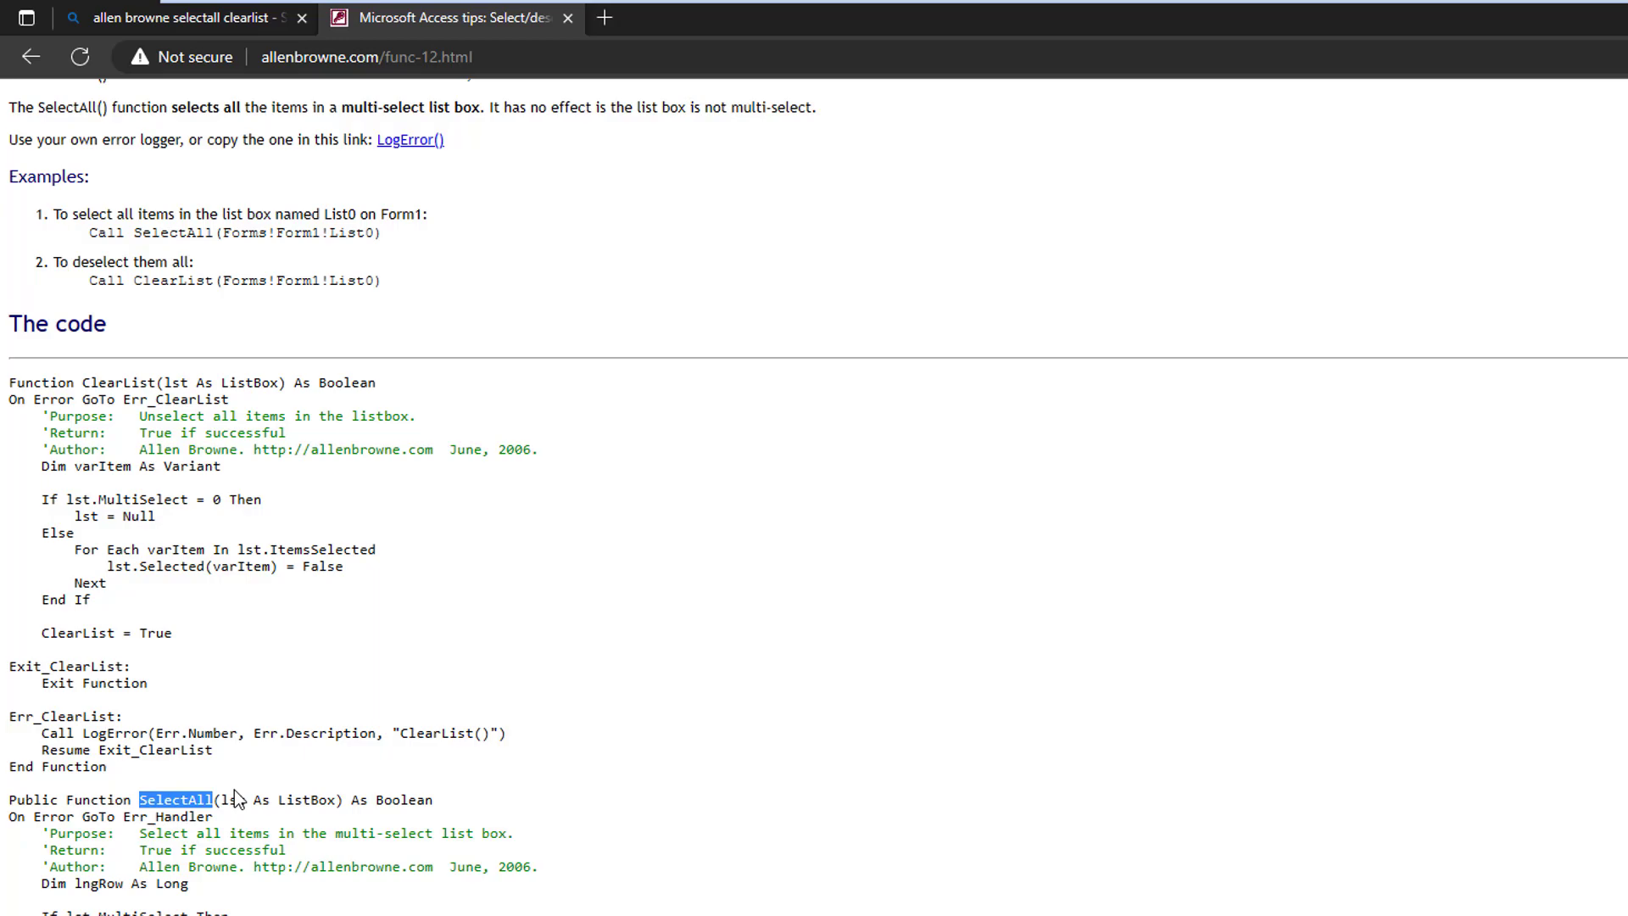
mouse_move(345, 822)
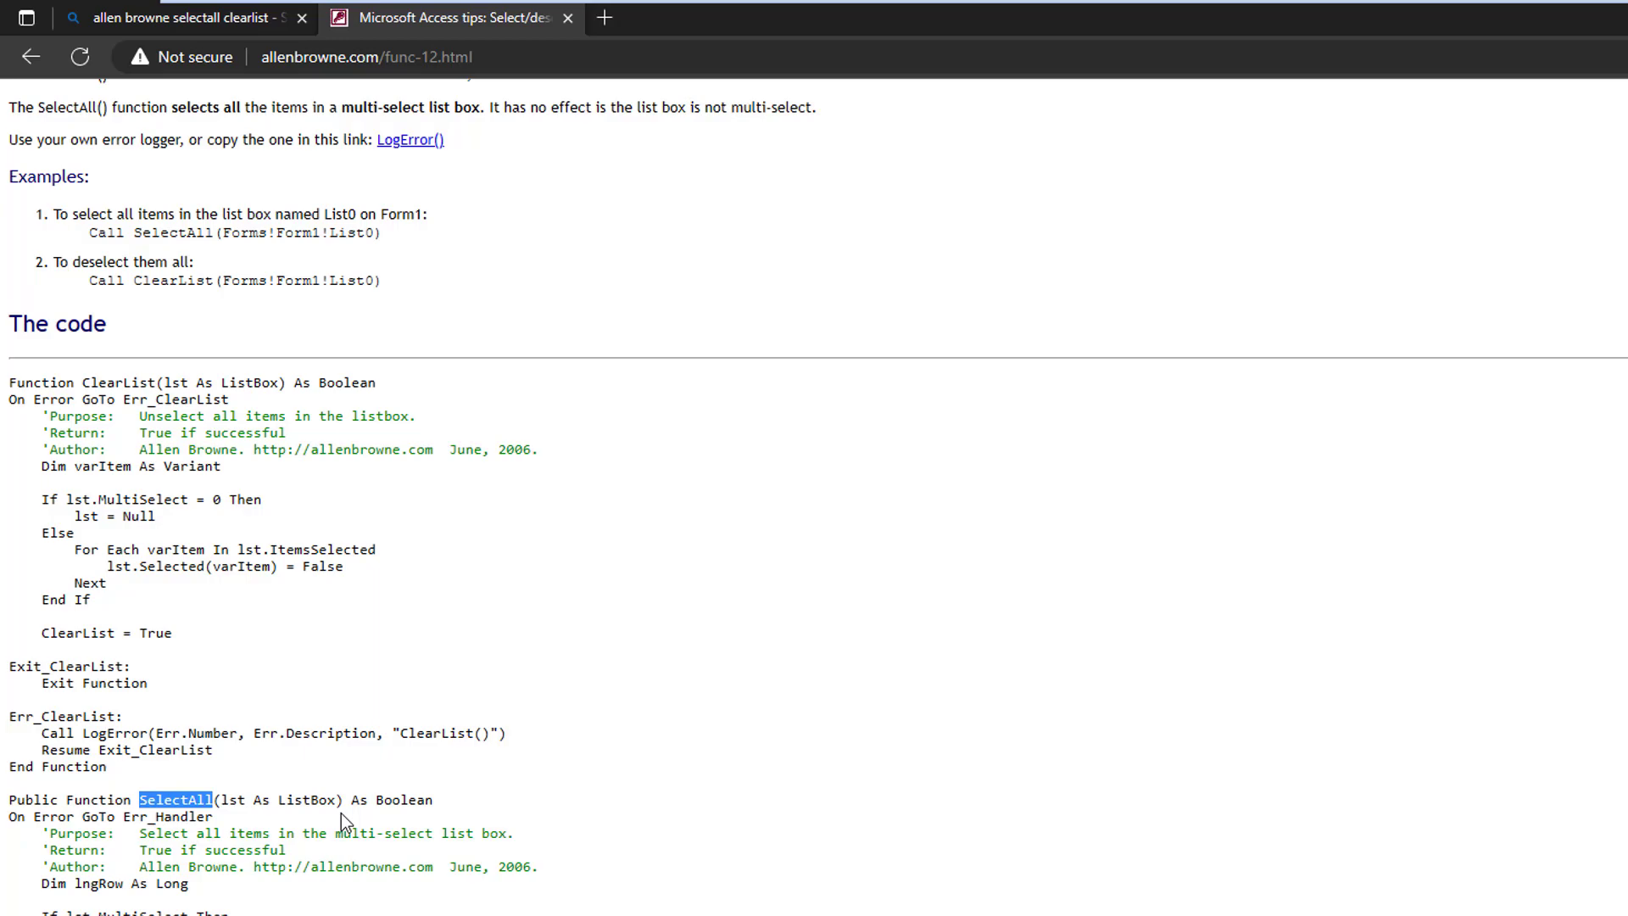
mouse_move(424, 860)
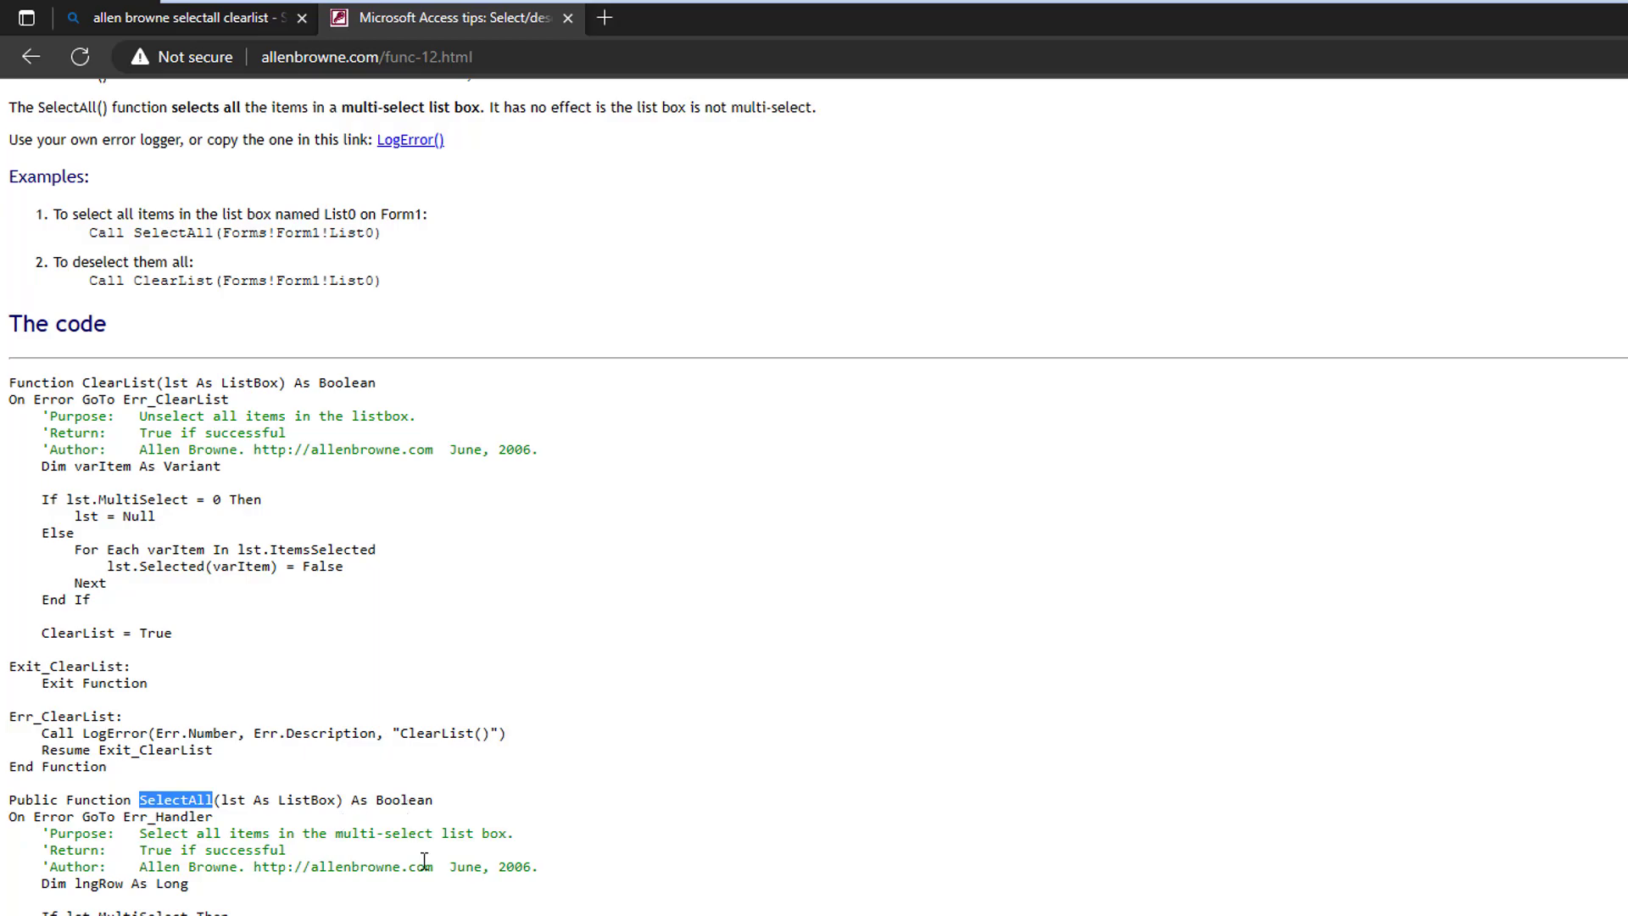
mouse_move(103, 744)
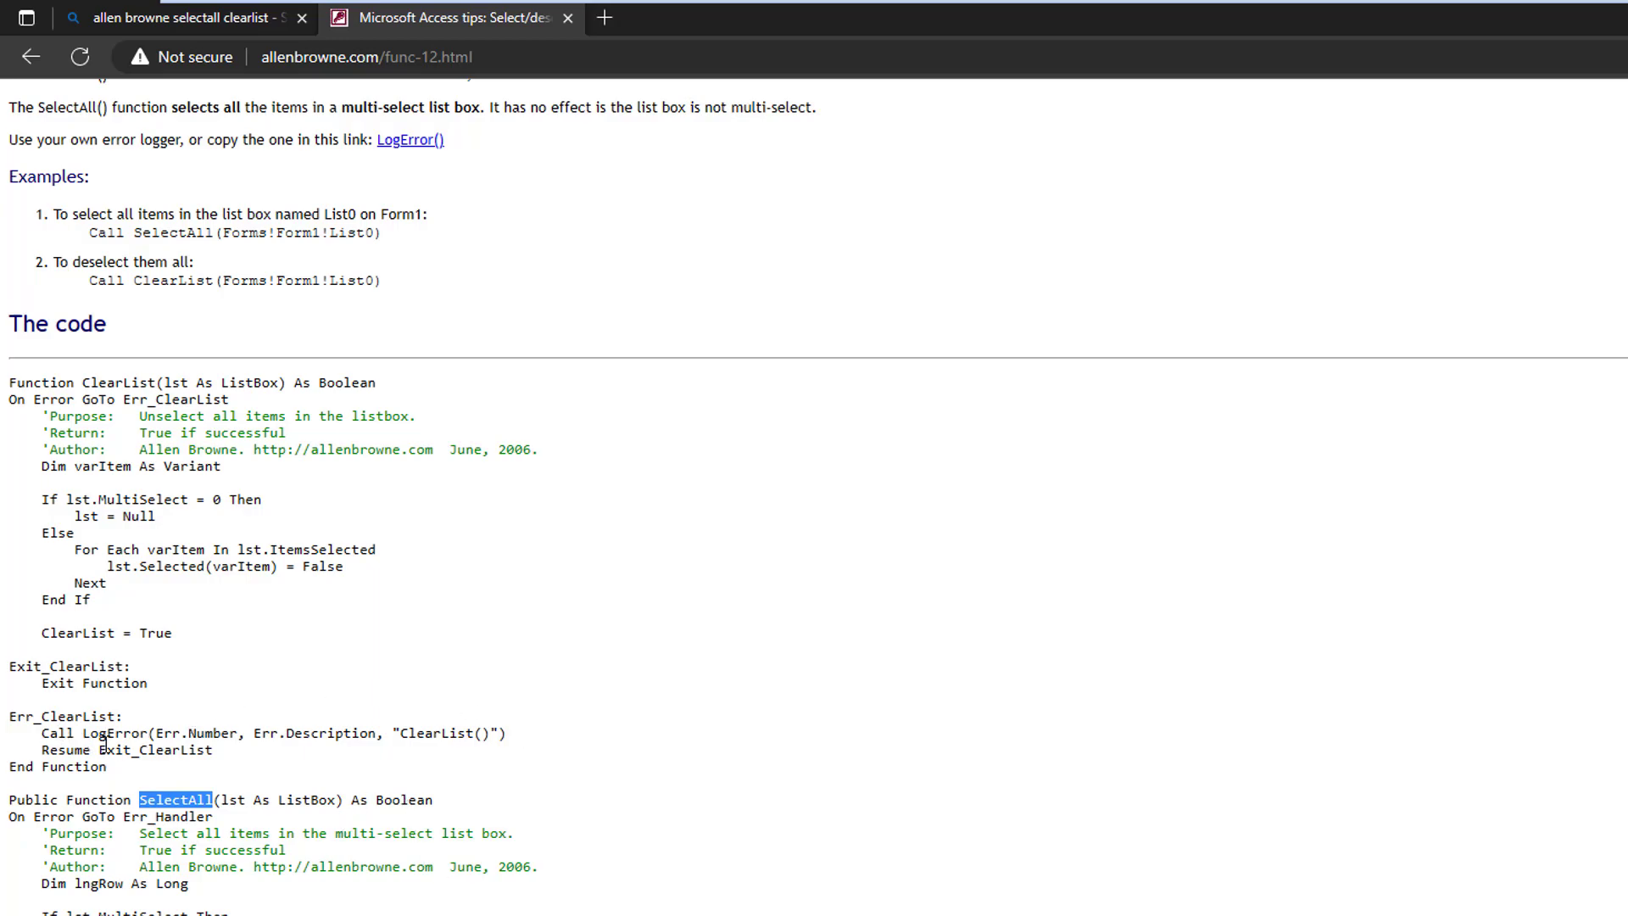
mouse_move(611, 481)
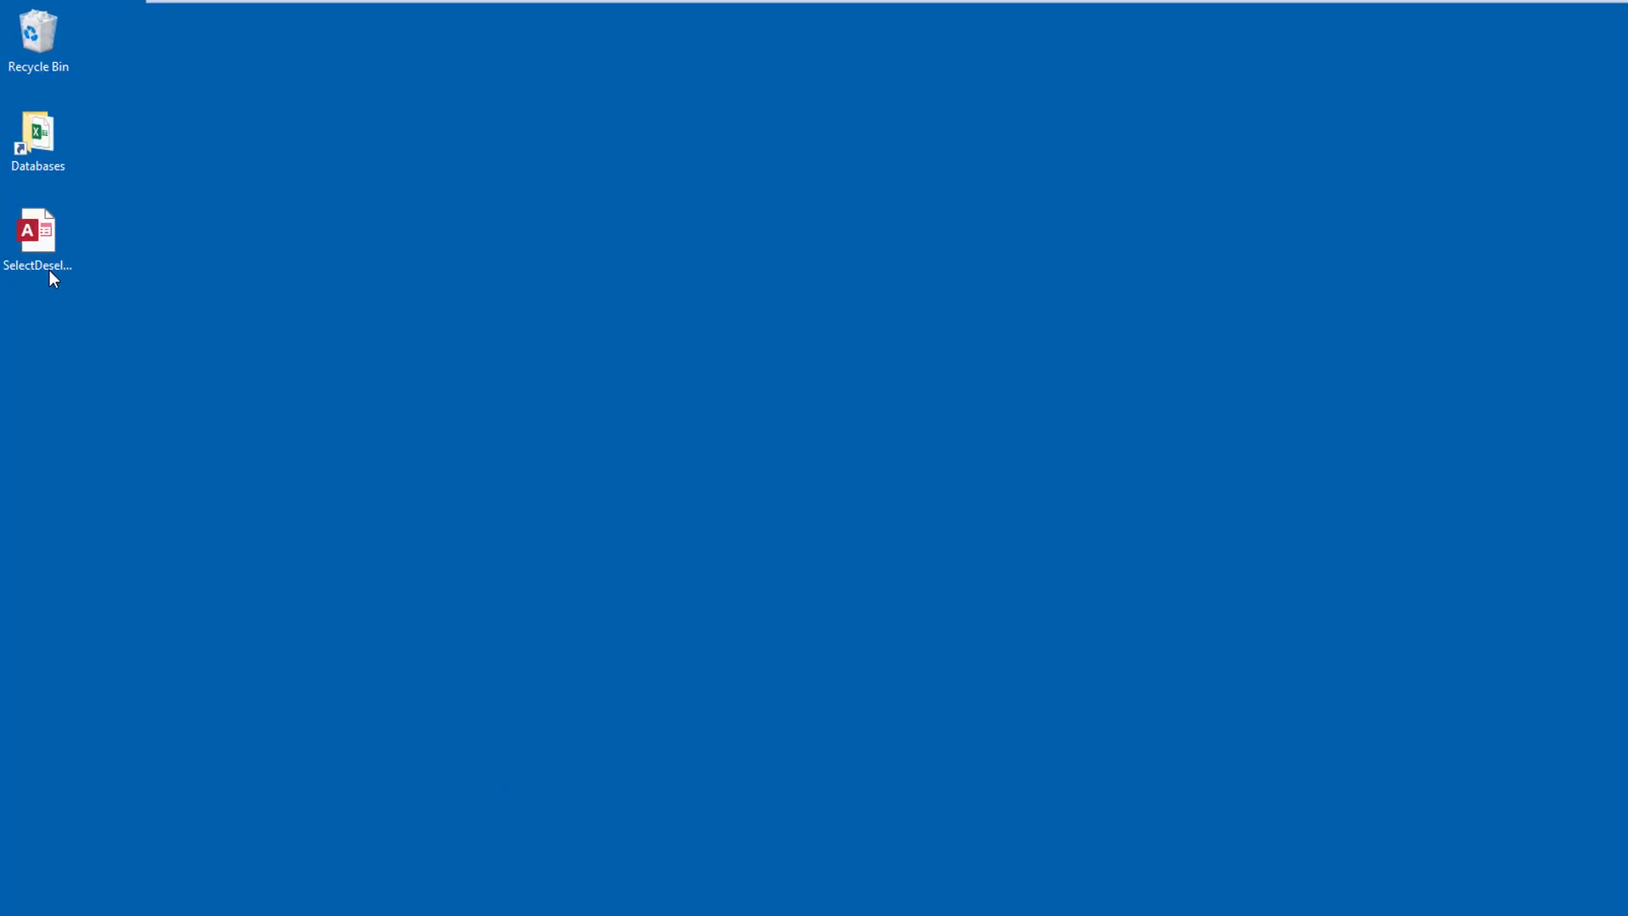
- Open the SelectDeselectAll database from the desktop and open the mod_Listbox module code
double_click(39, 230)
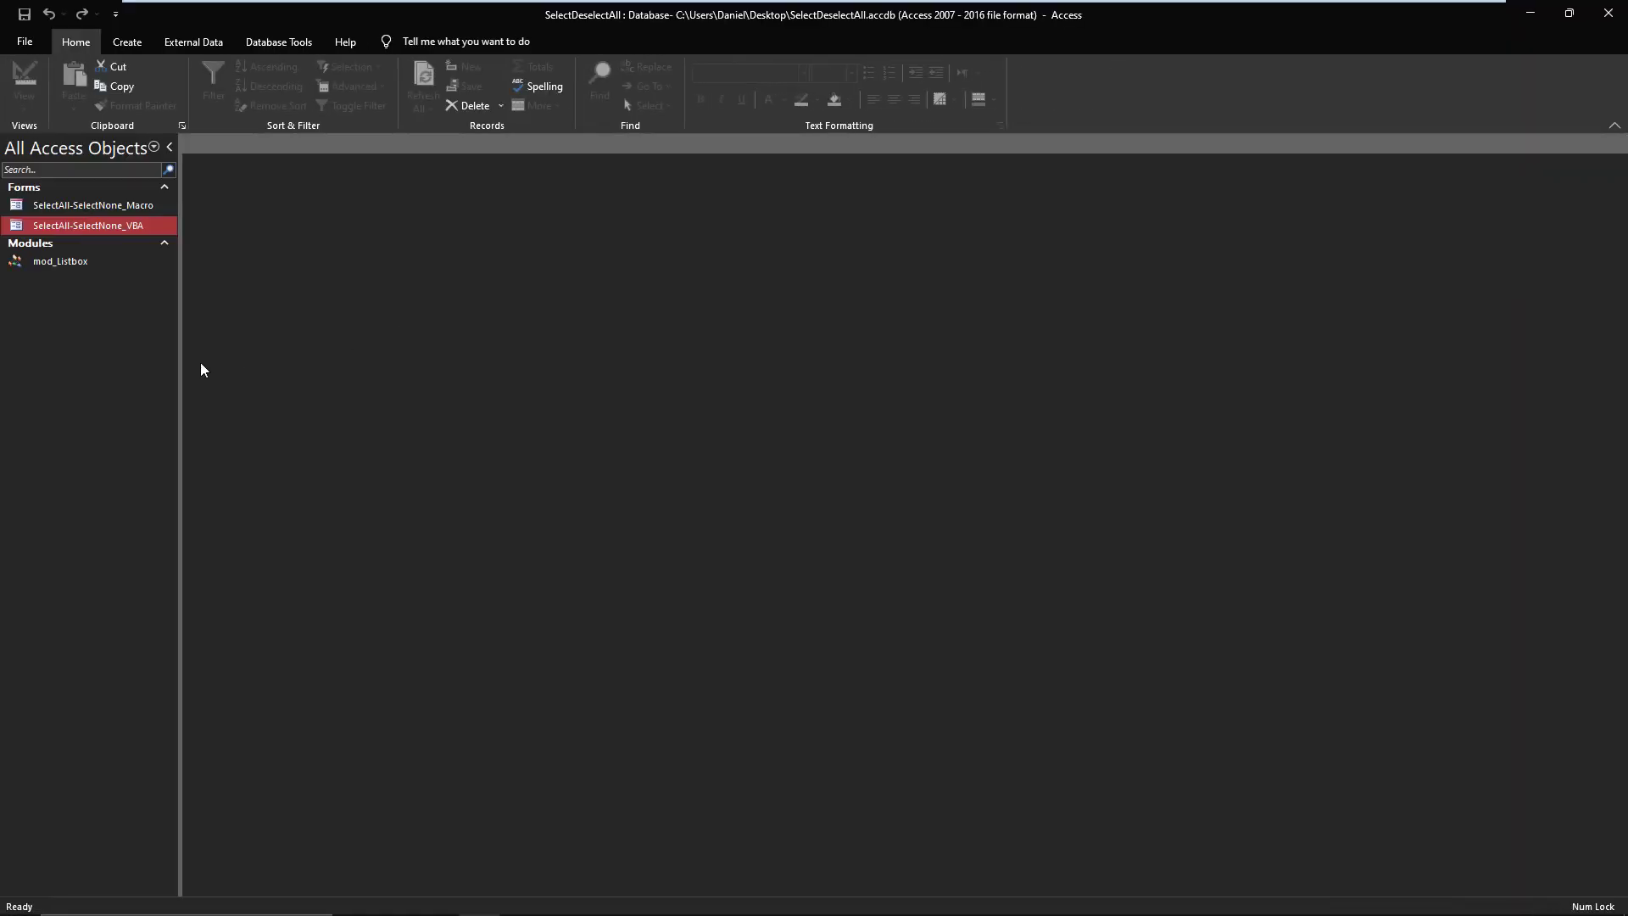
mouse_move(83, 218)
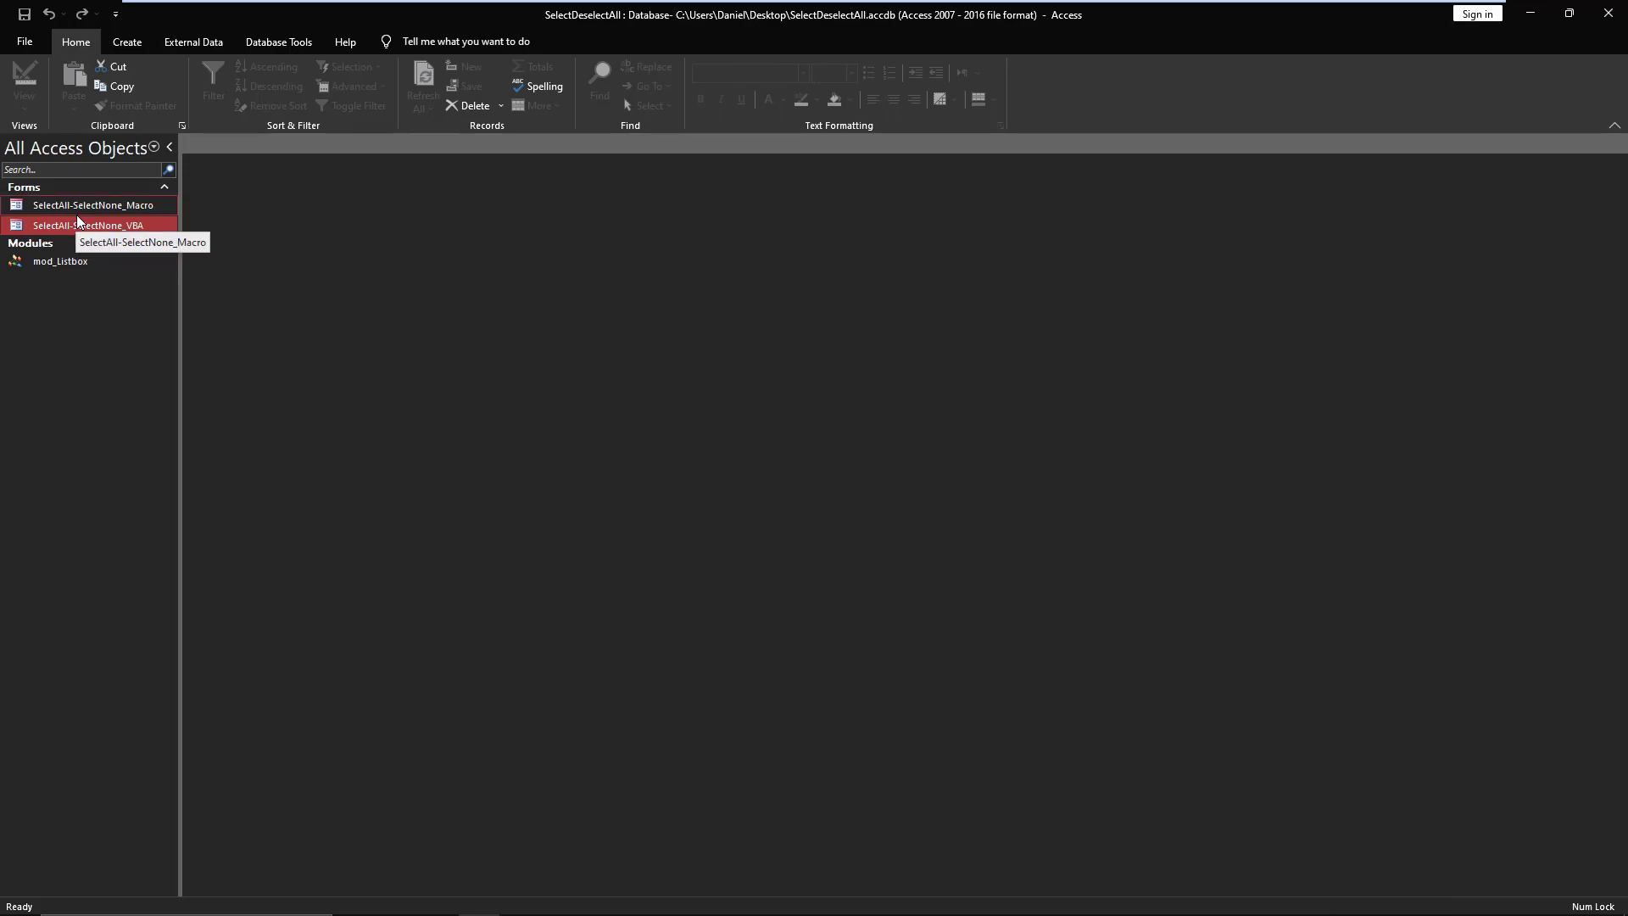
mouse_move(73, 226)
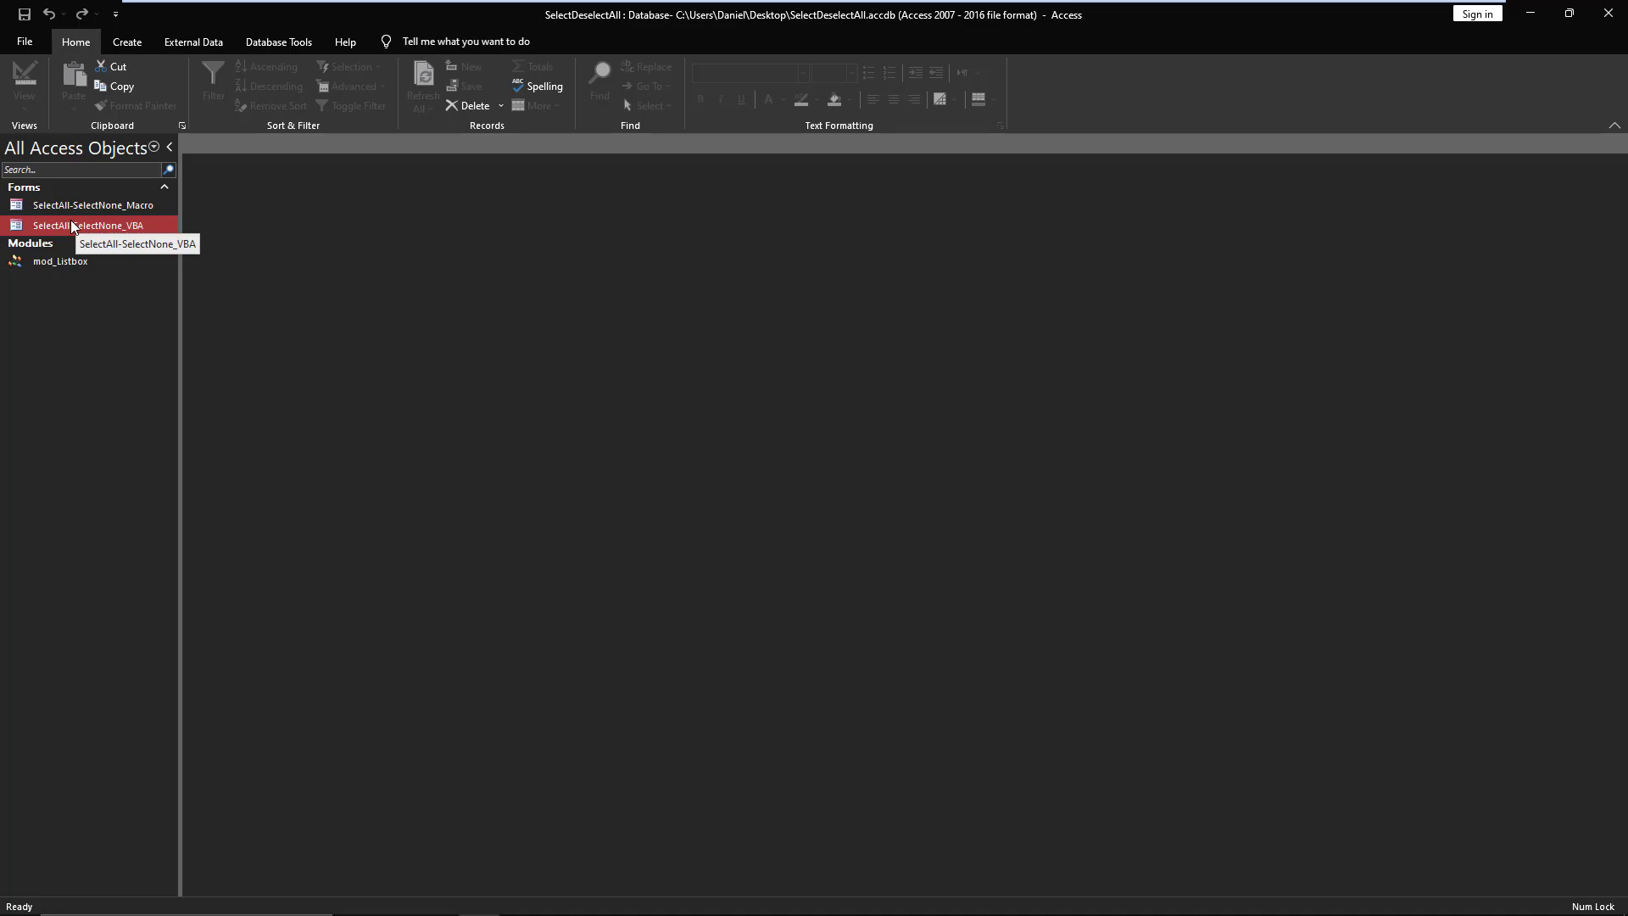
mouse_move(60, 260)
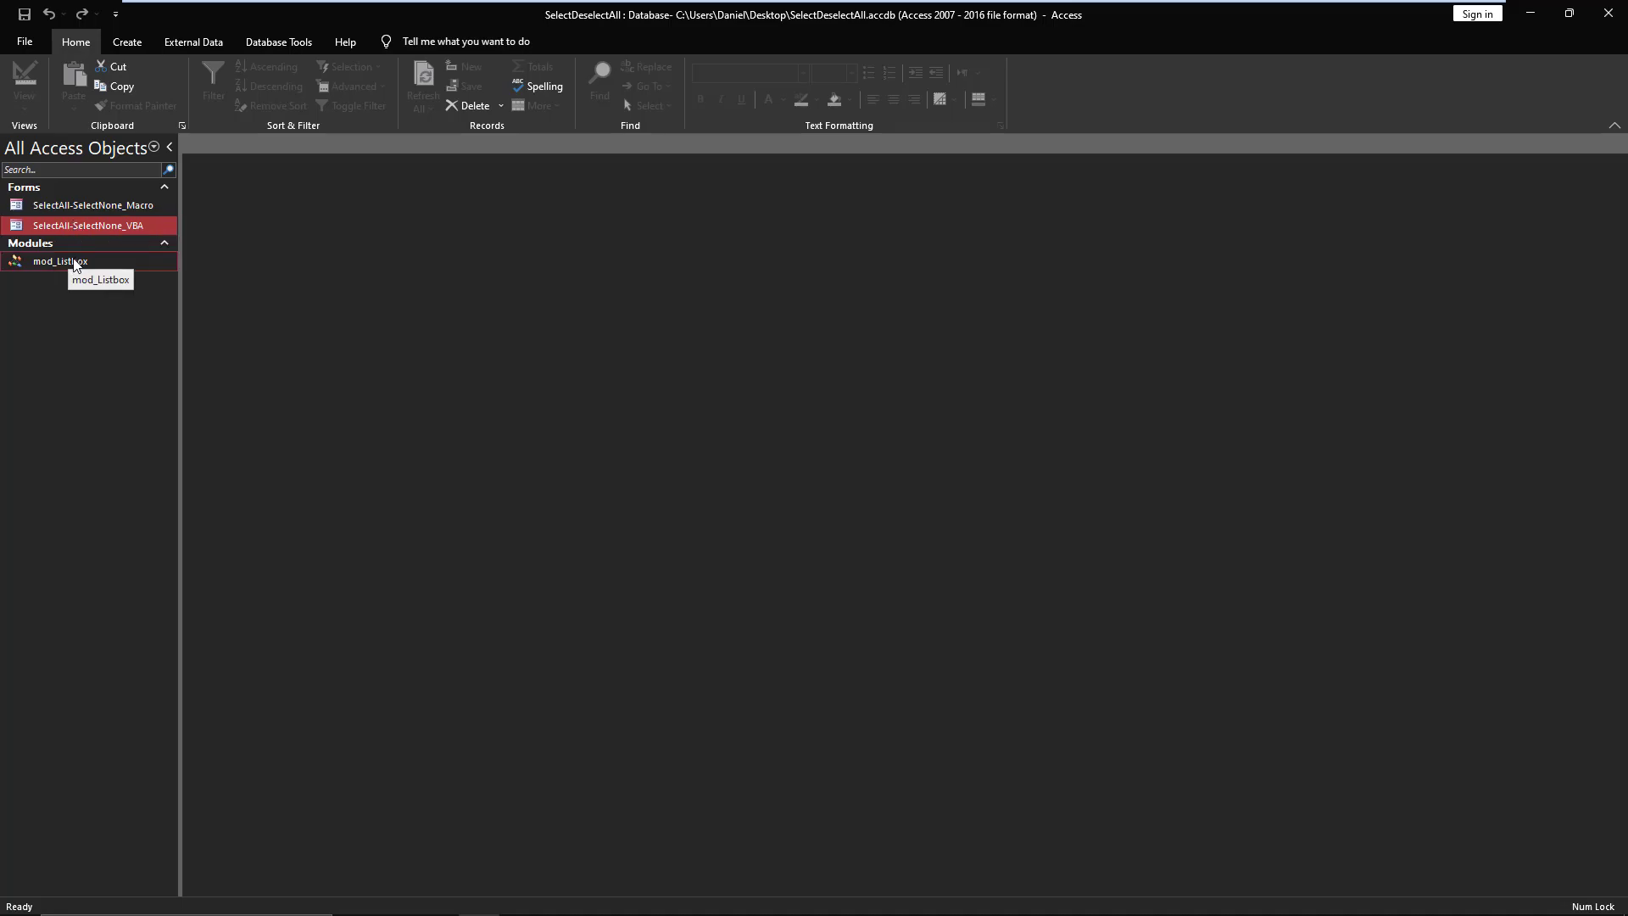
double_click(59, 260)
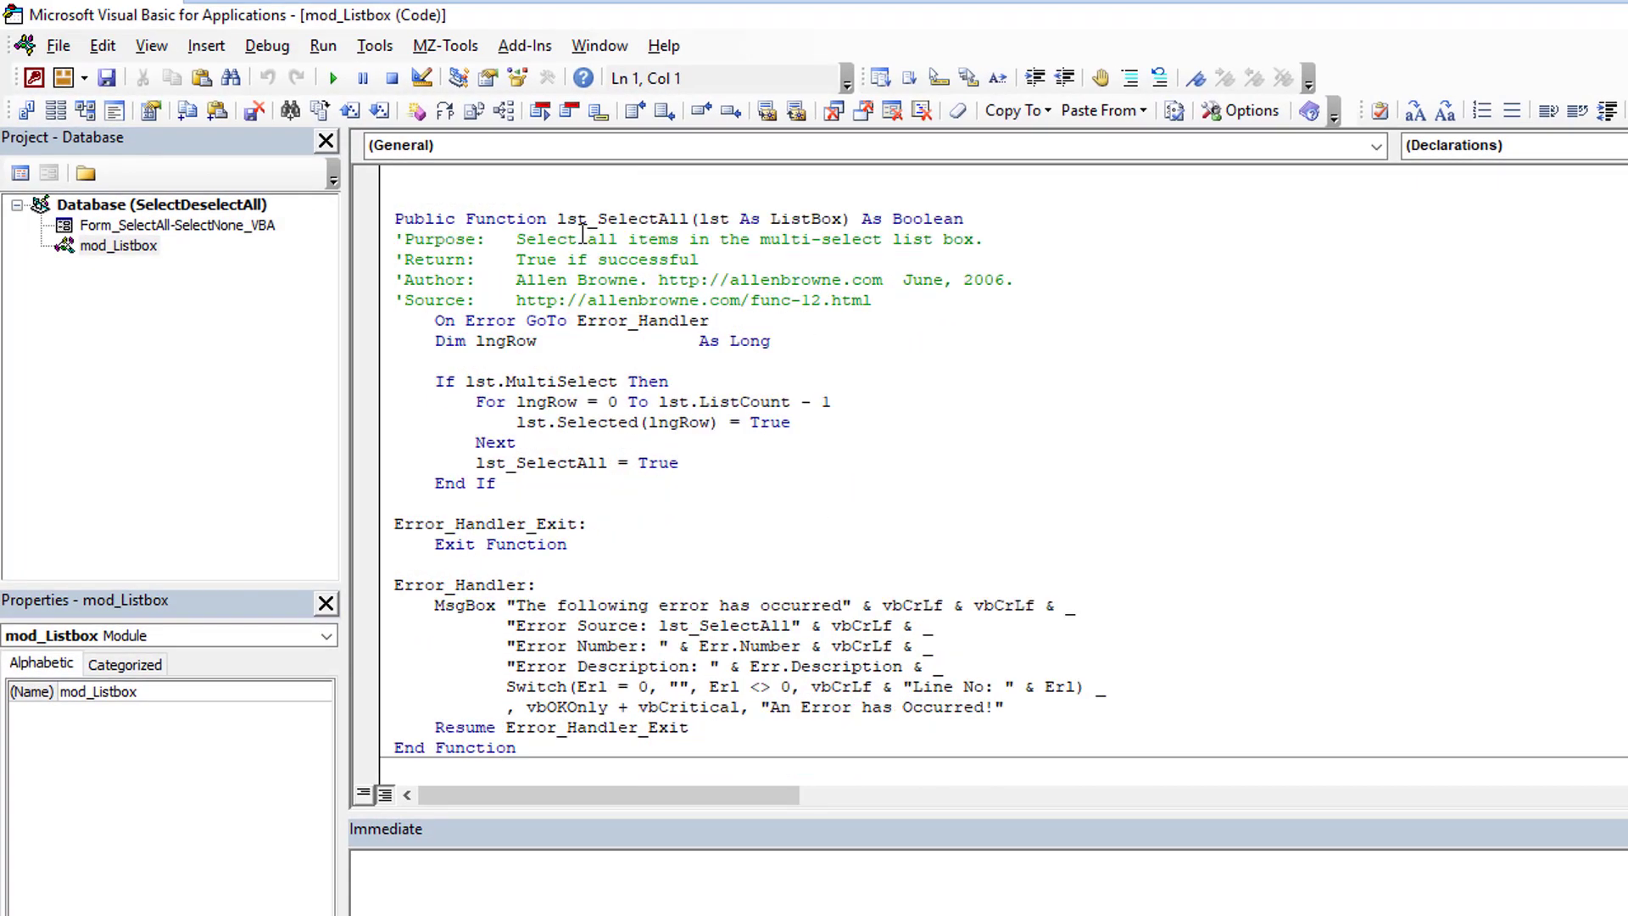
- Highlight the lst prefix and scroll through lst_SelectAll in mod_Listbox
double_click(637, 218)
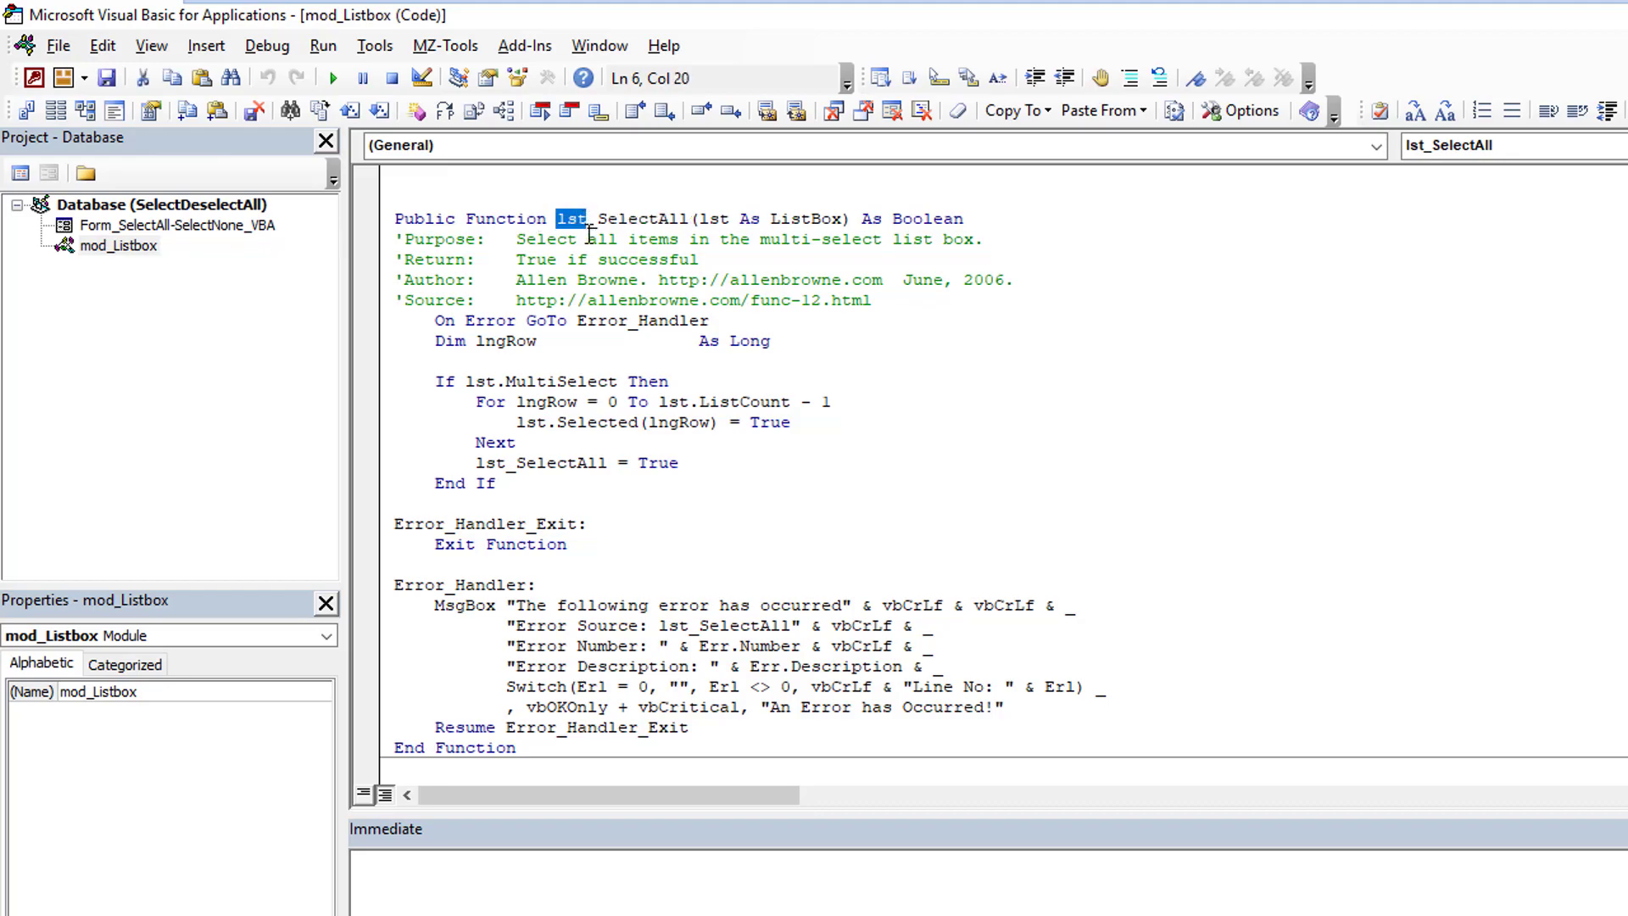
scroll("down", 3)
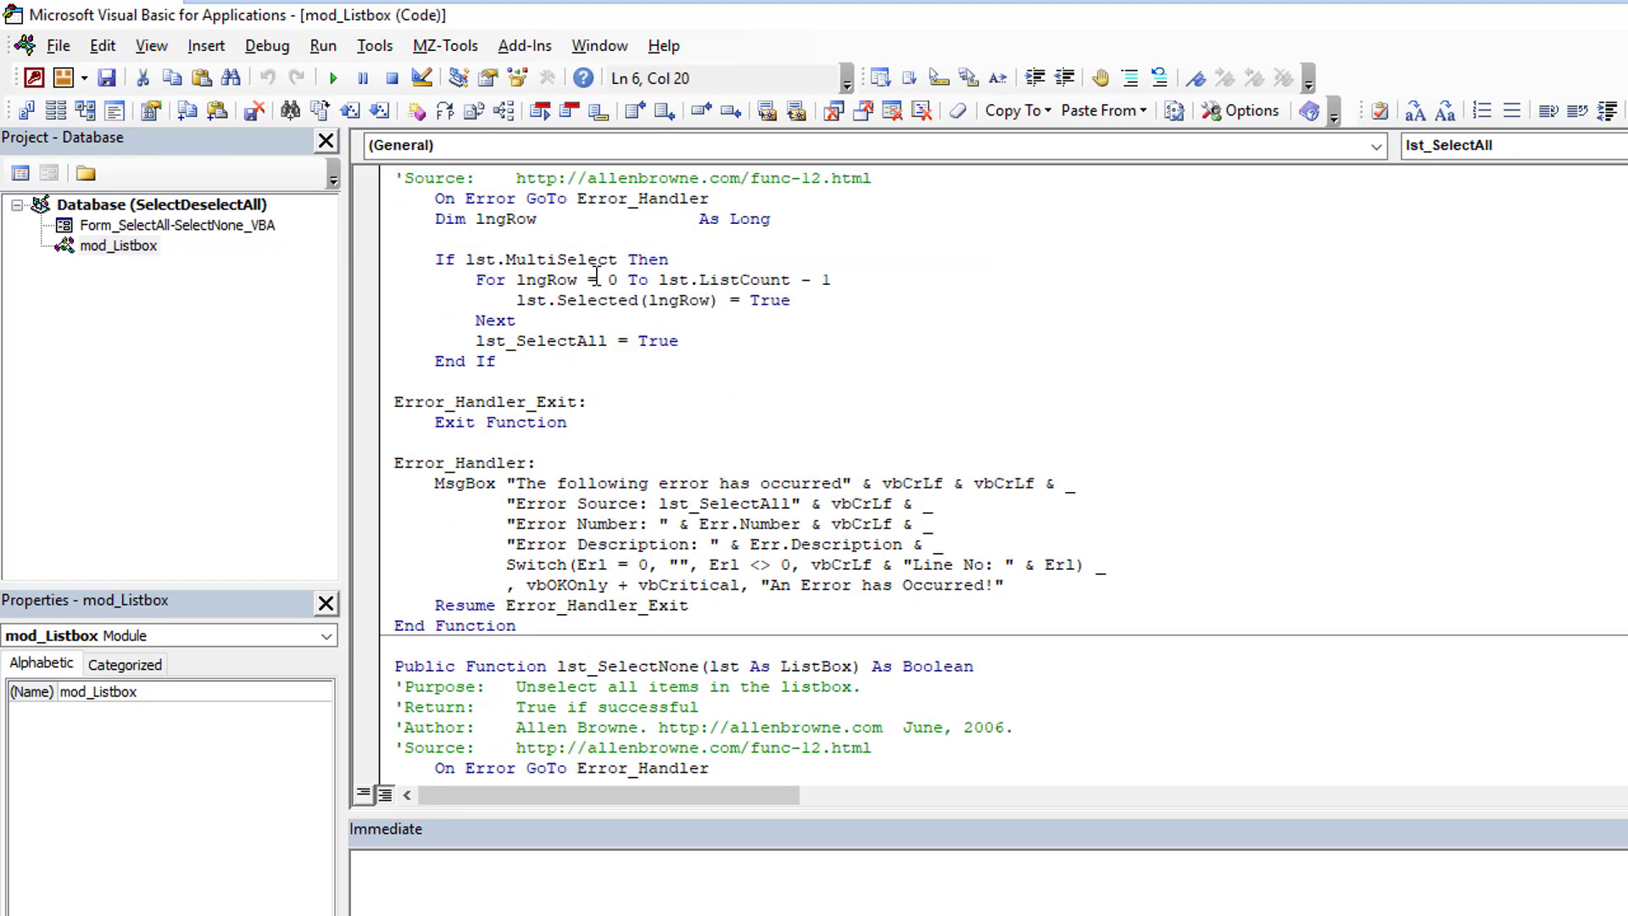
scroll("up", 3)
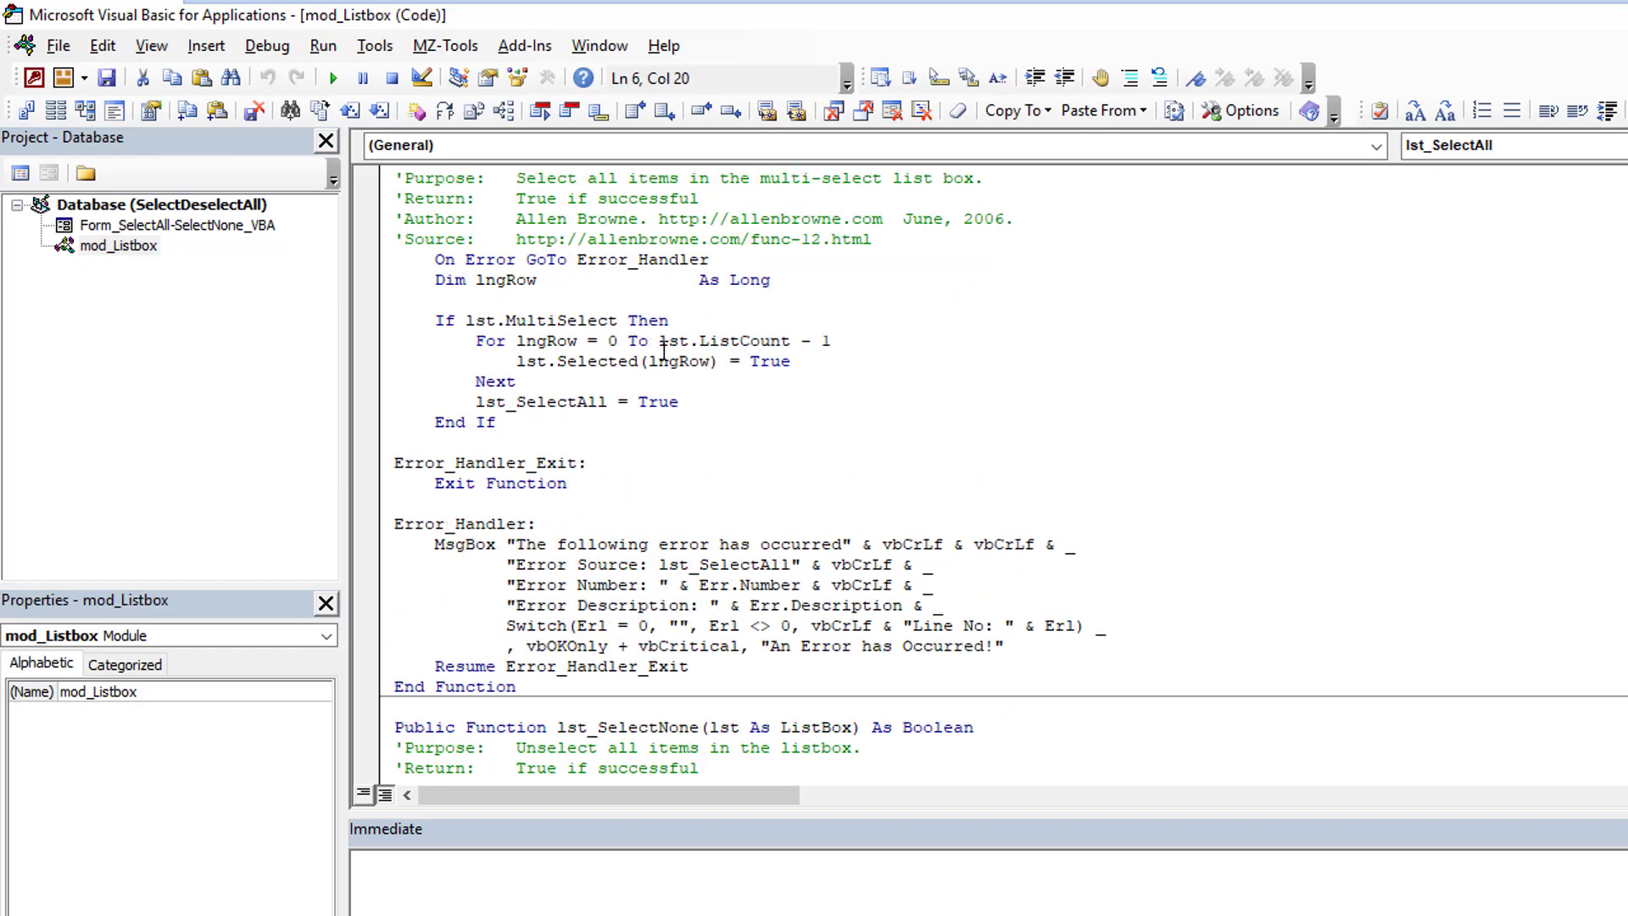
scroll("down", 3)
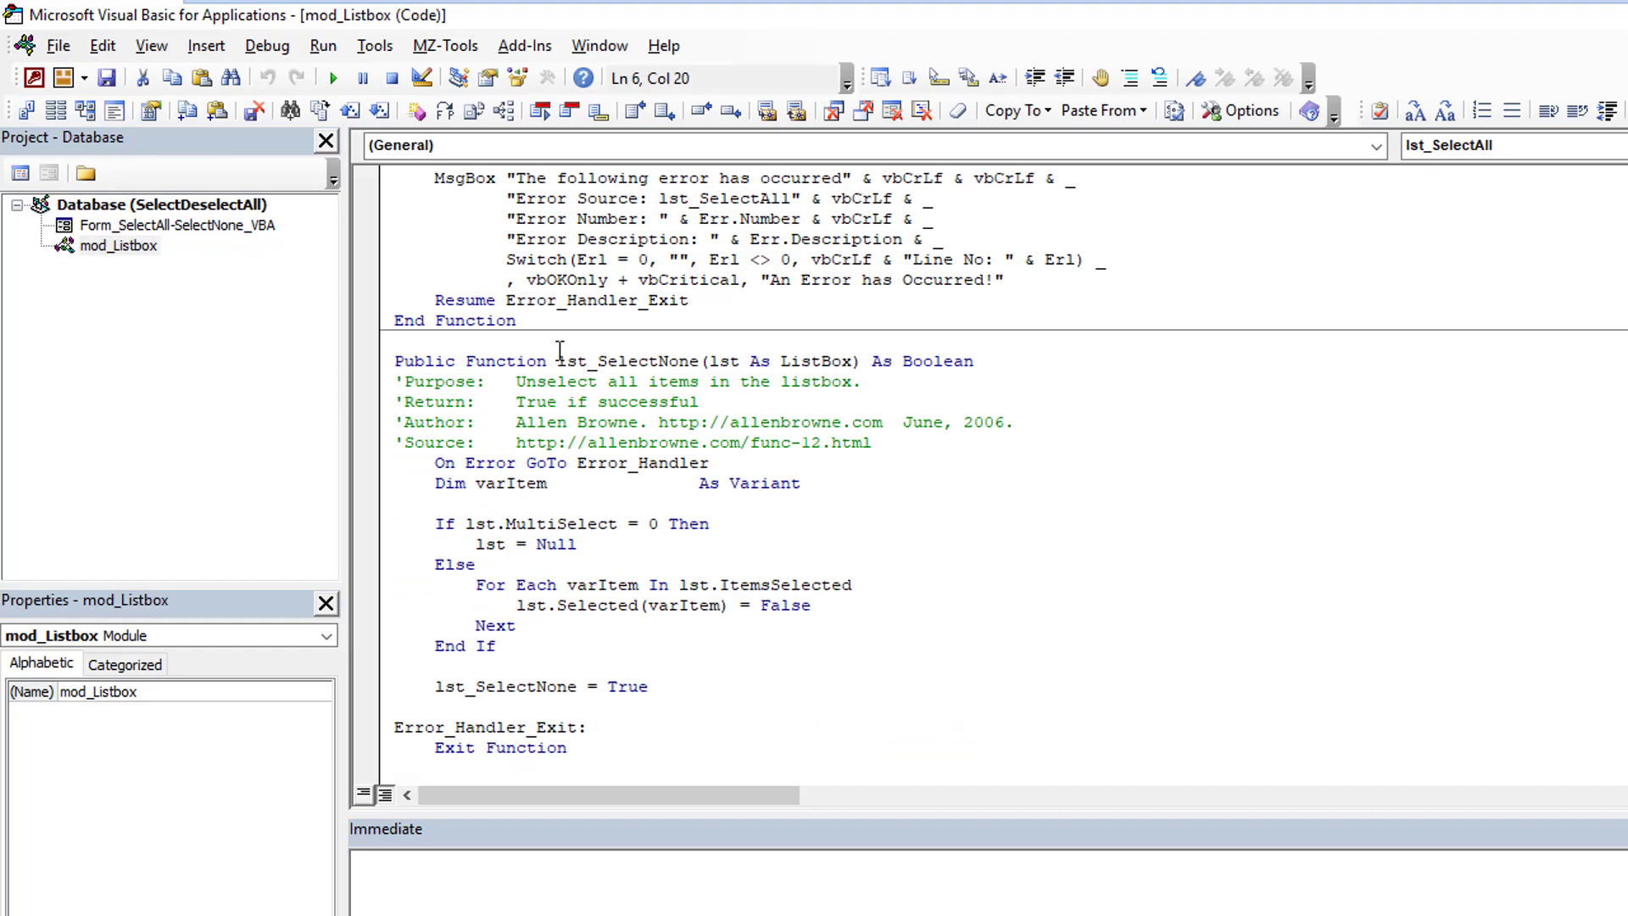
mouse_move(703, 424)
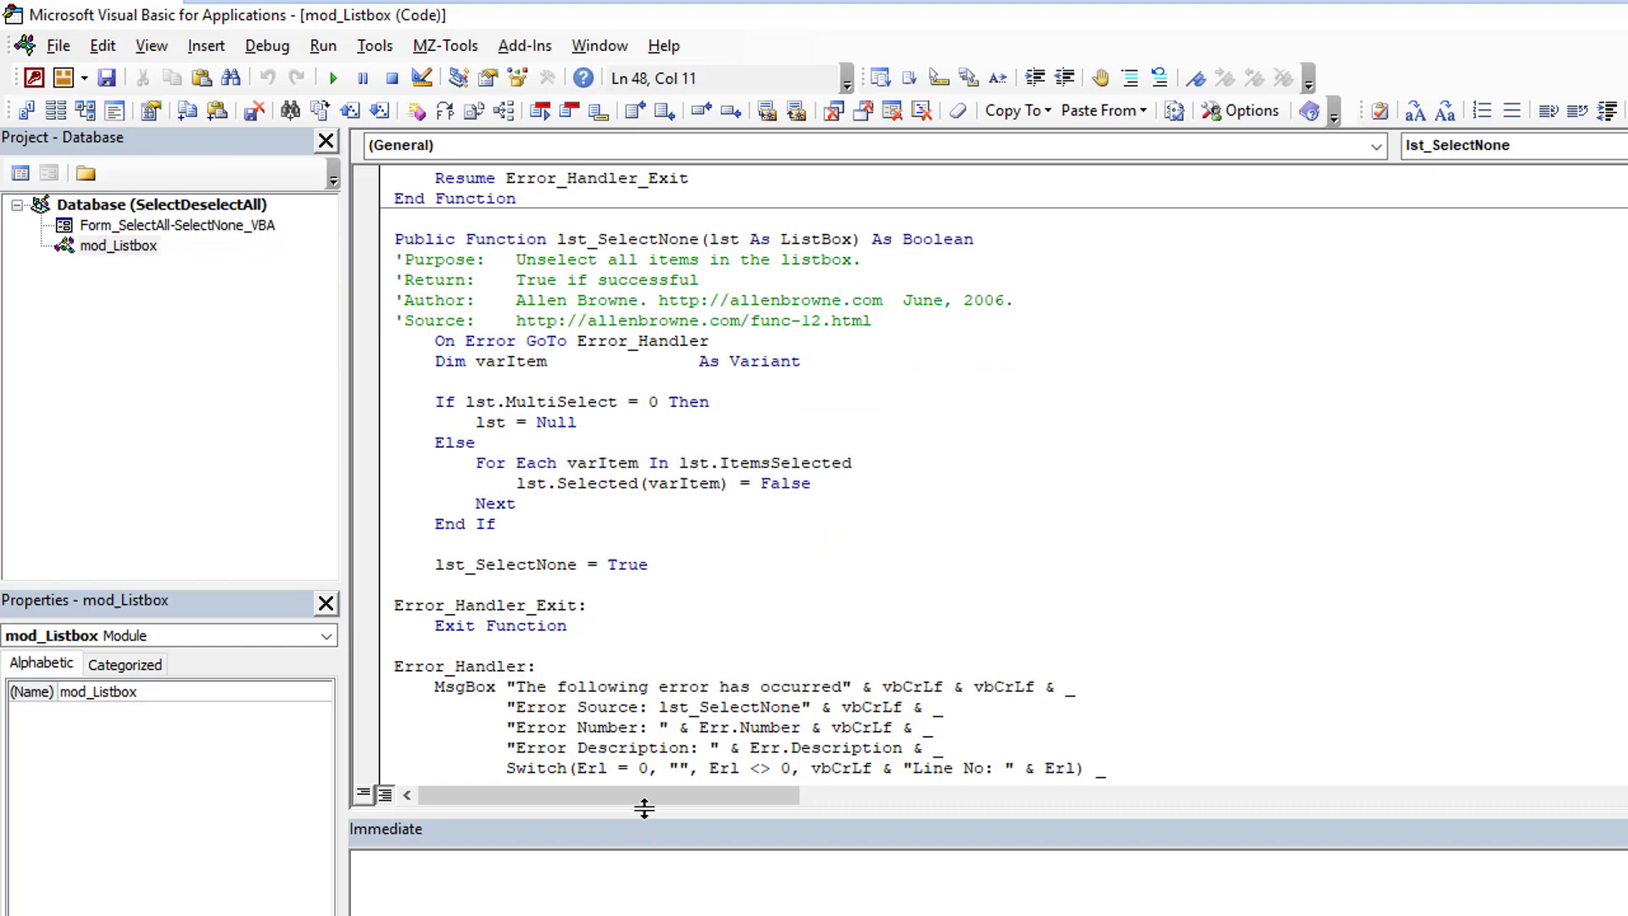
scroll("down", 3)
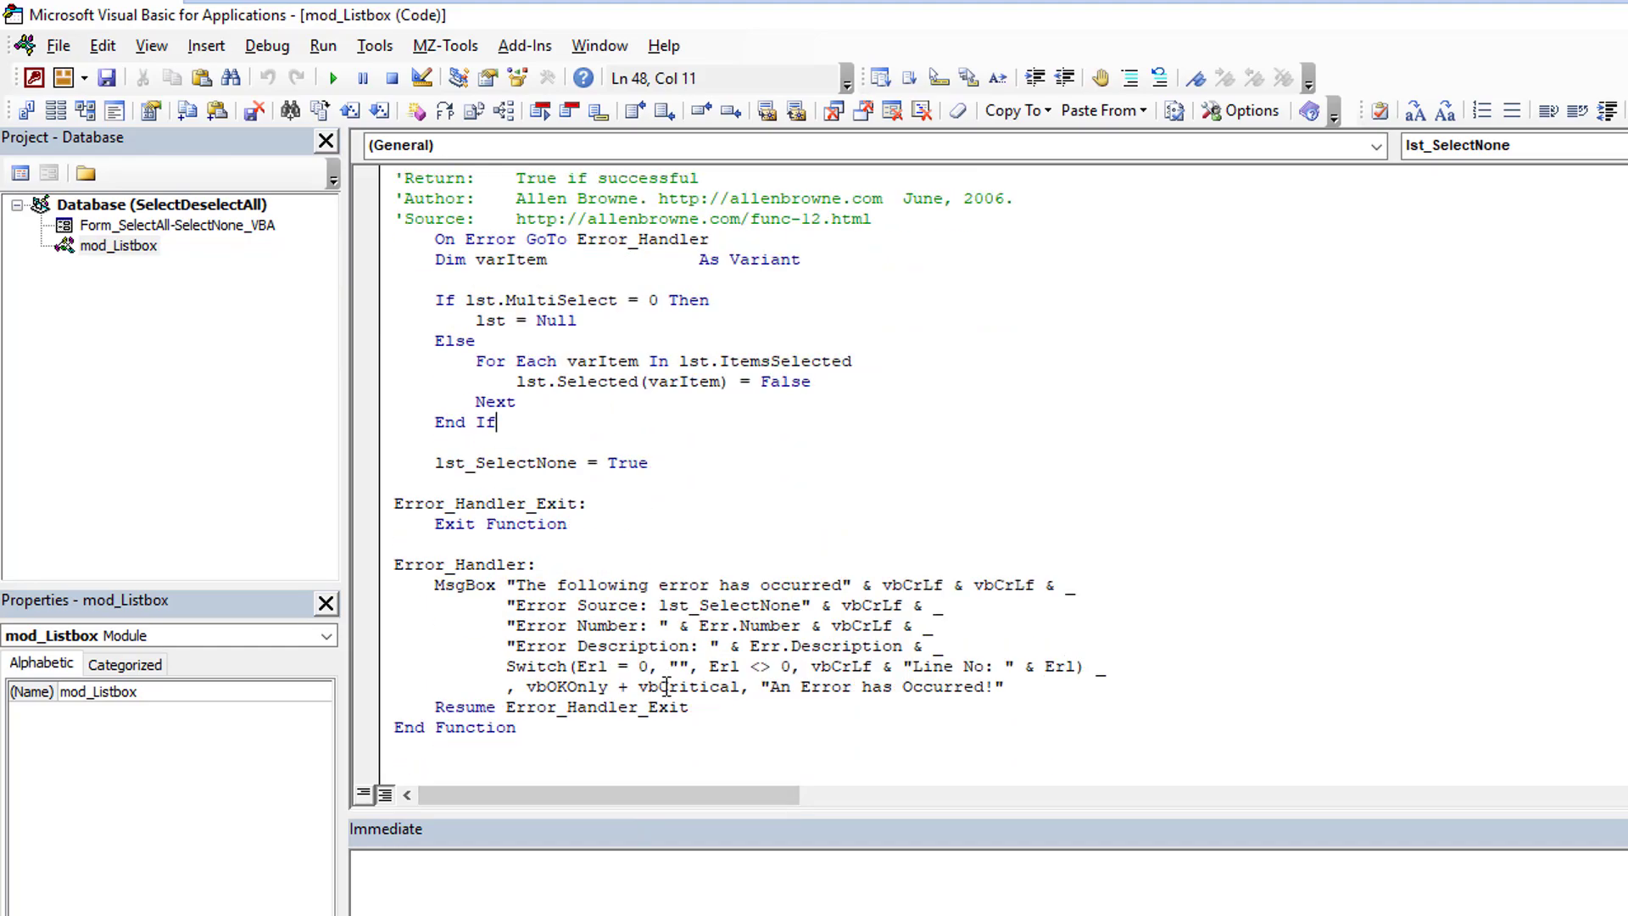
scroll("up", 3)
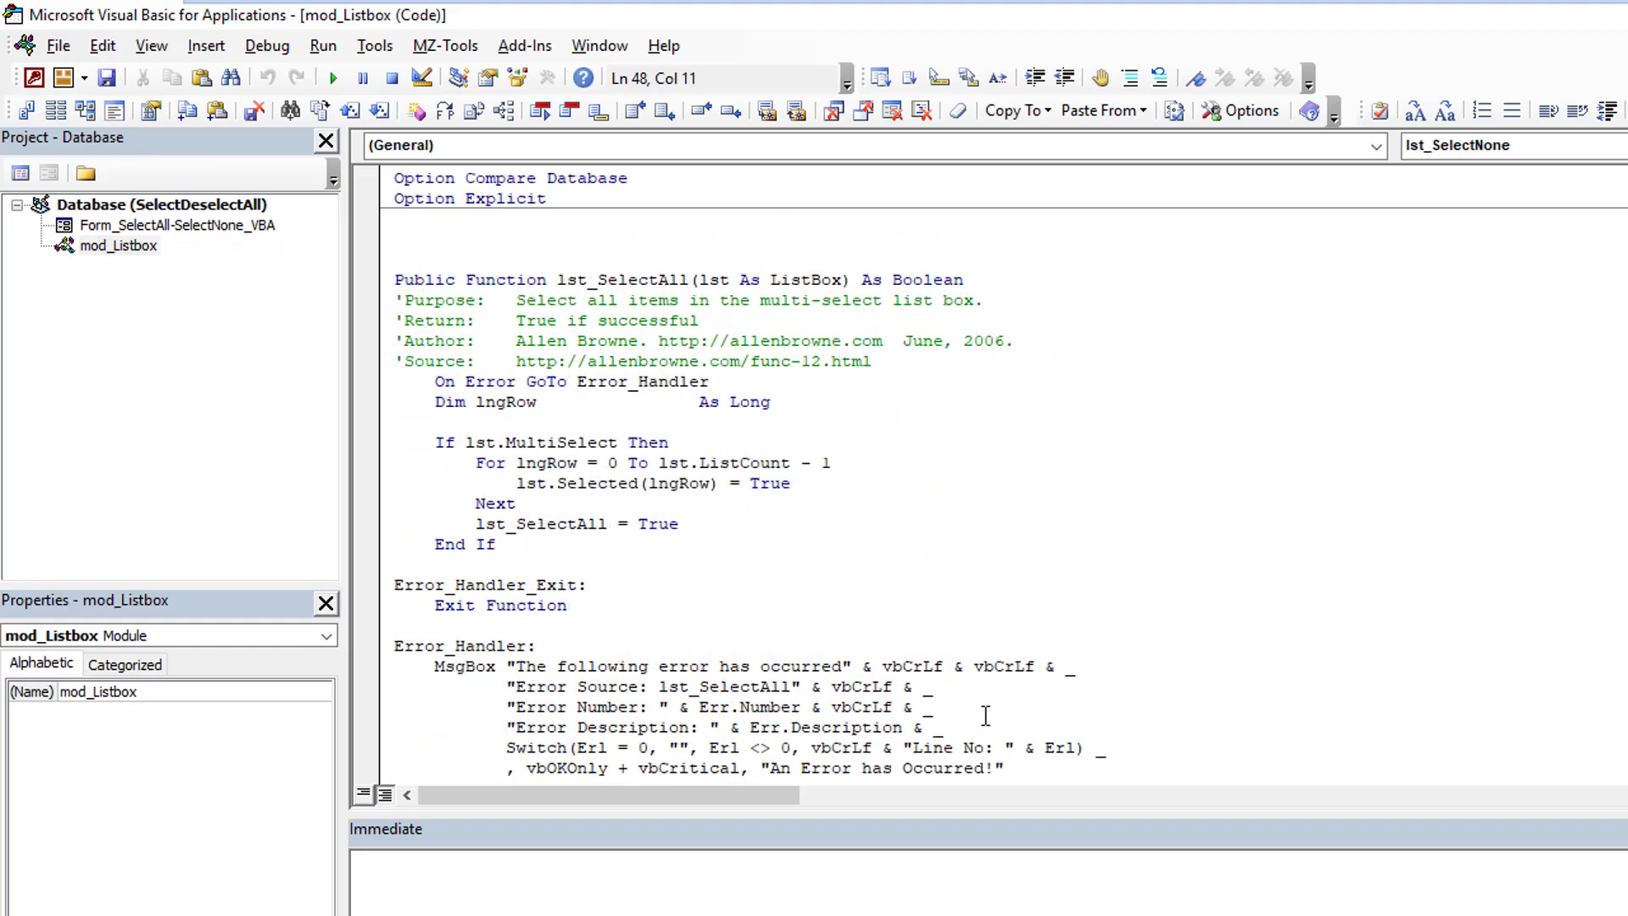
scroll("down", 3)
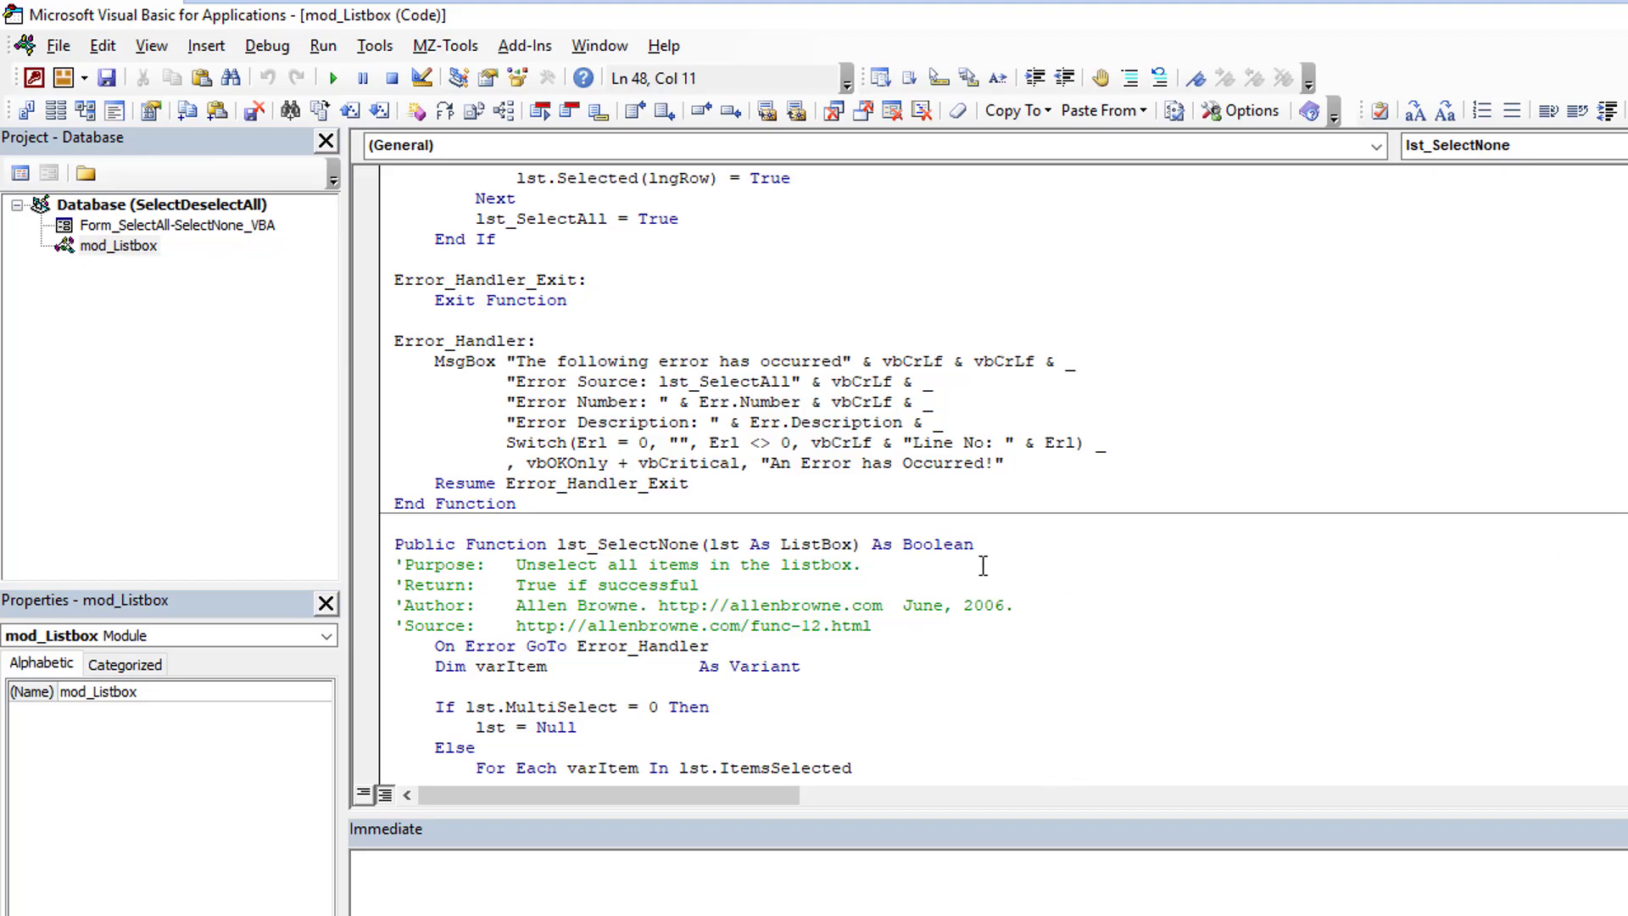
double_click(936, 544)
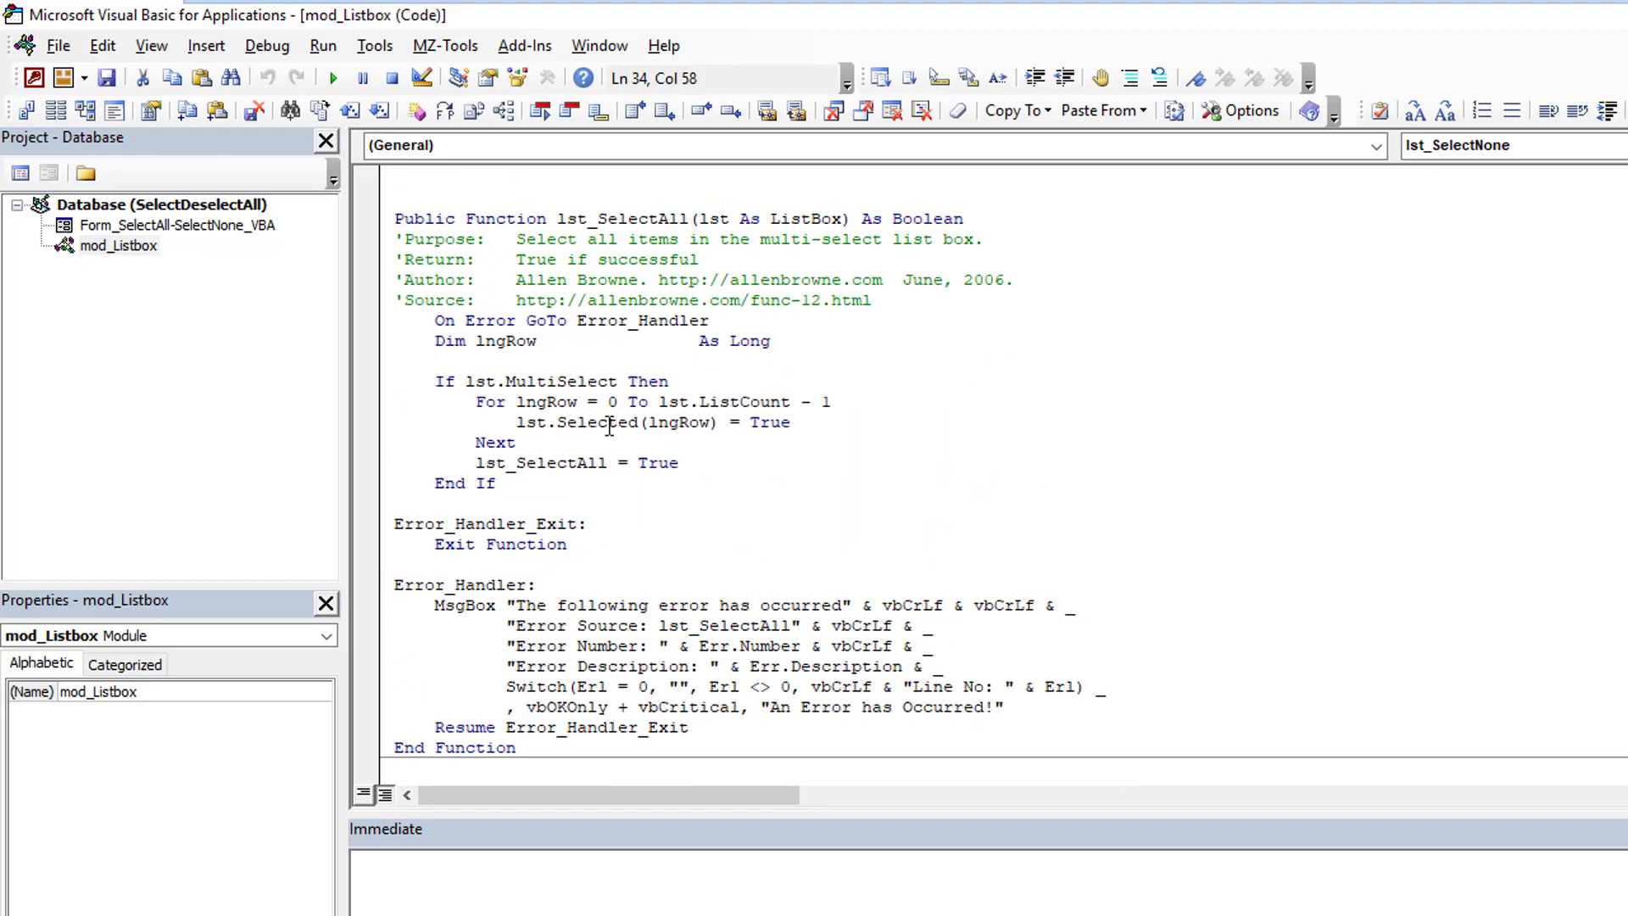
scroll("down", 3)
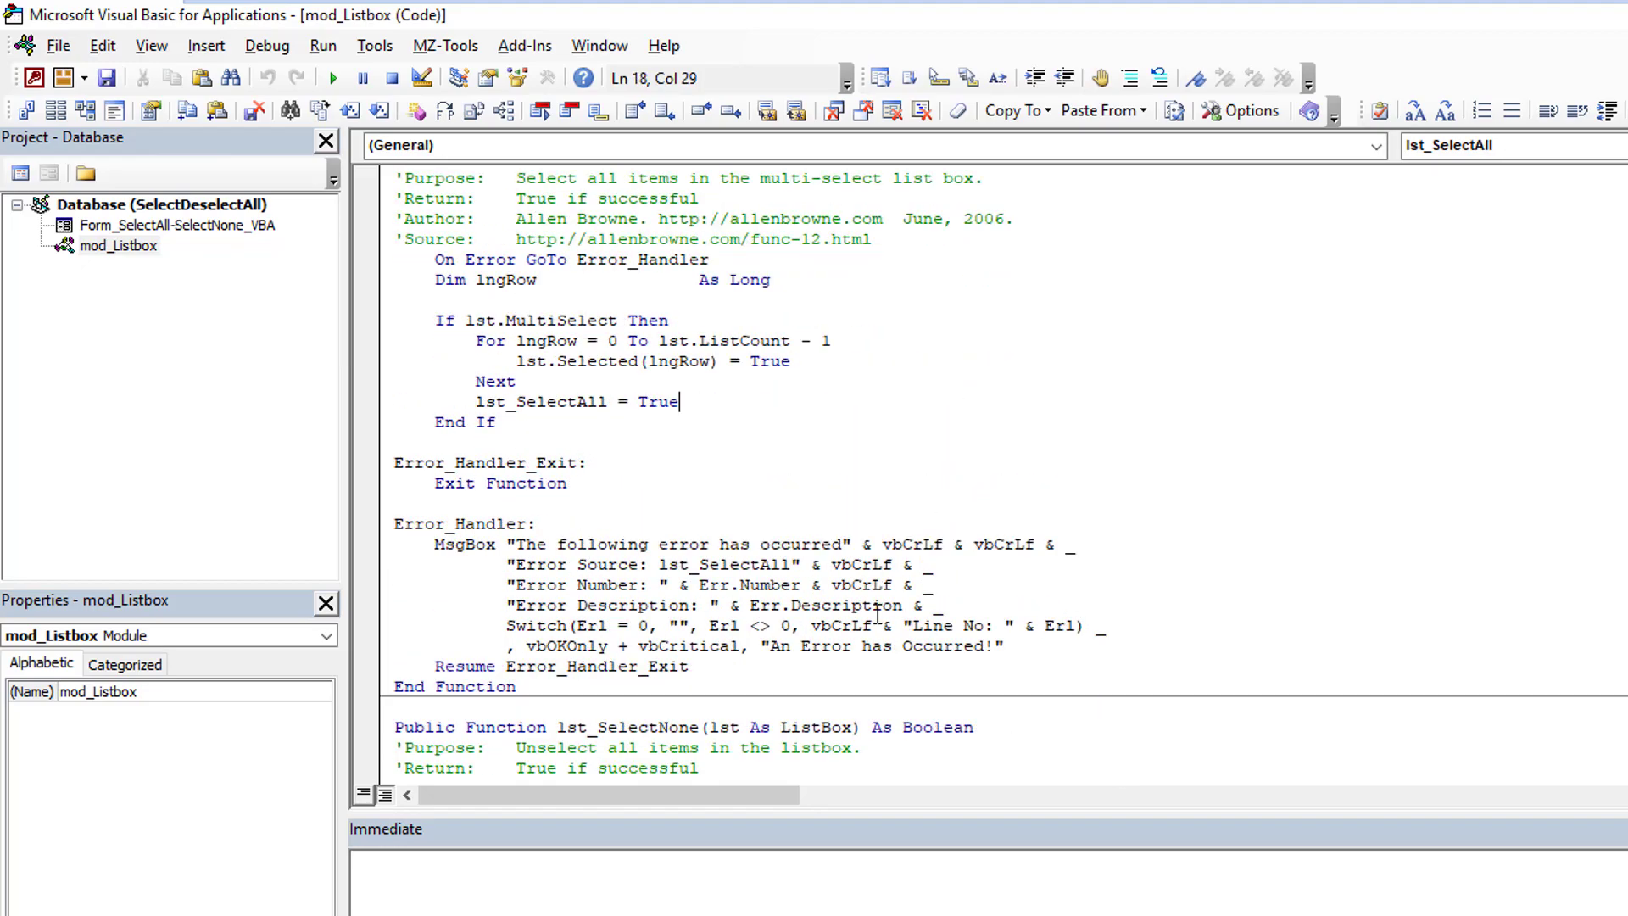
scroll("down", 3)
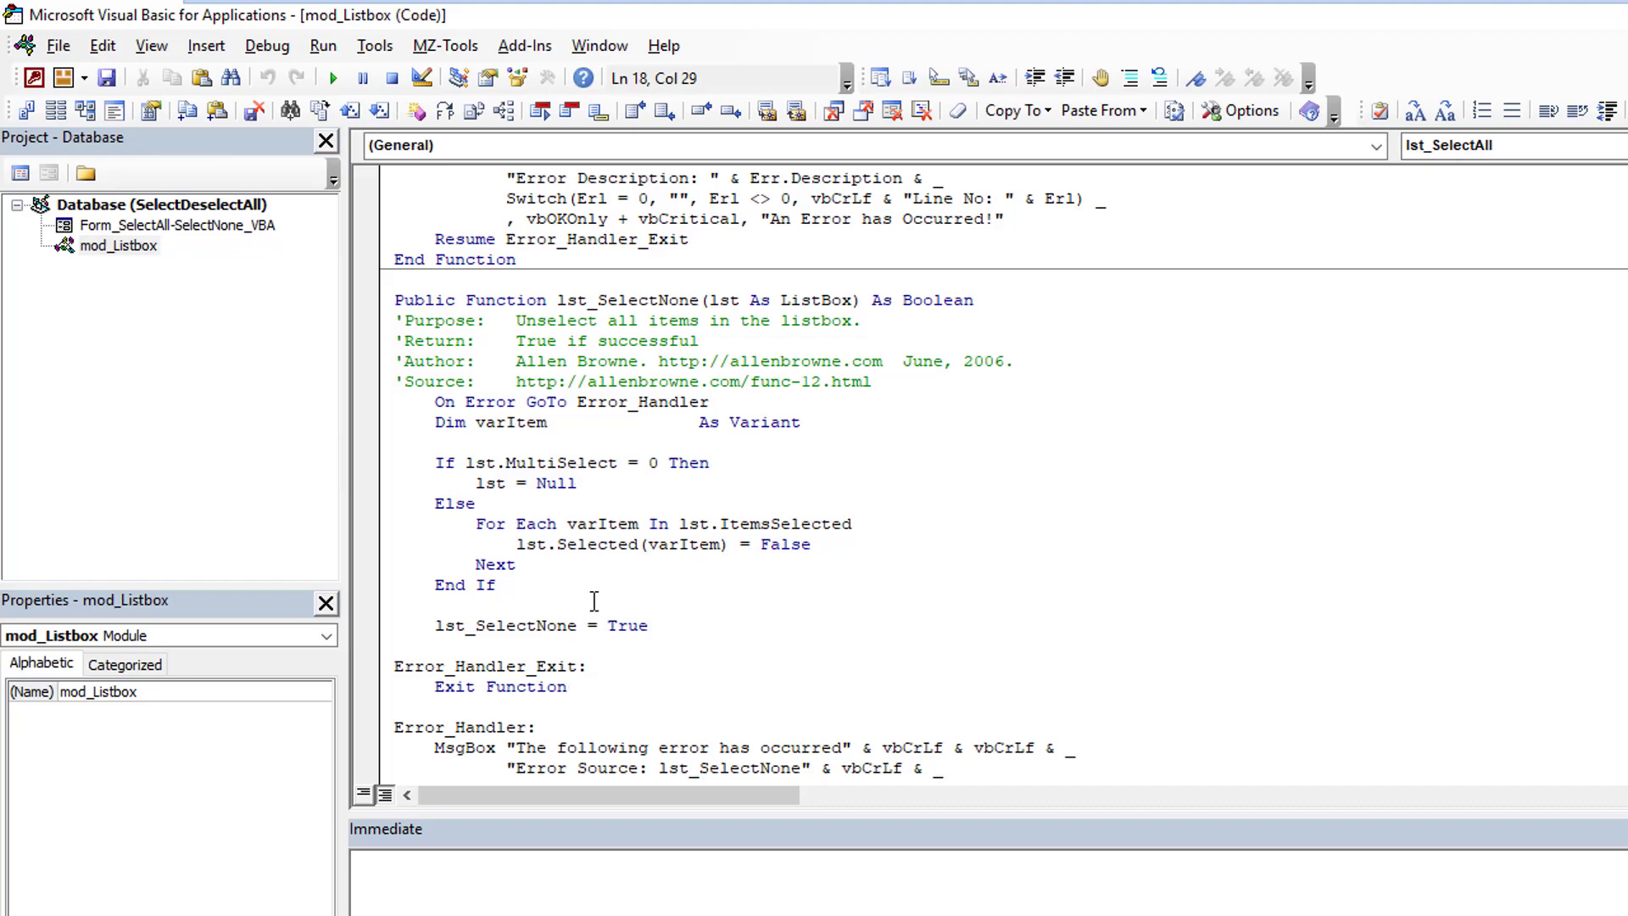
mouse_move(544, 526)
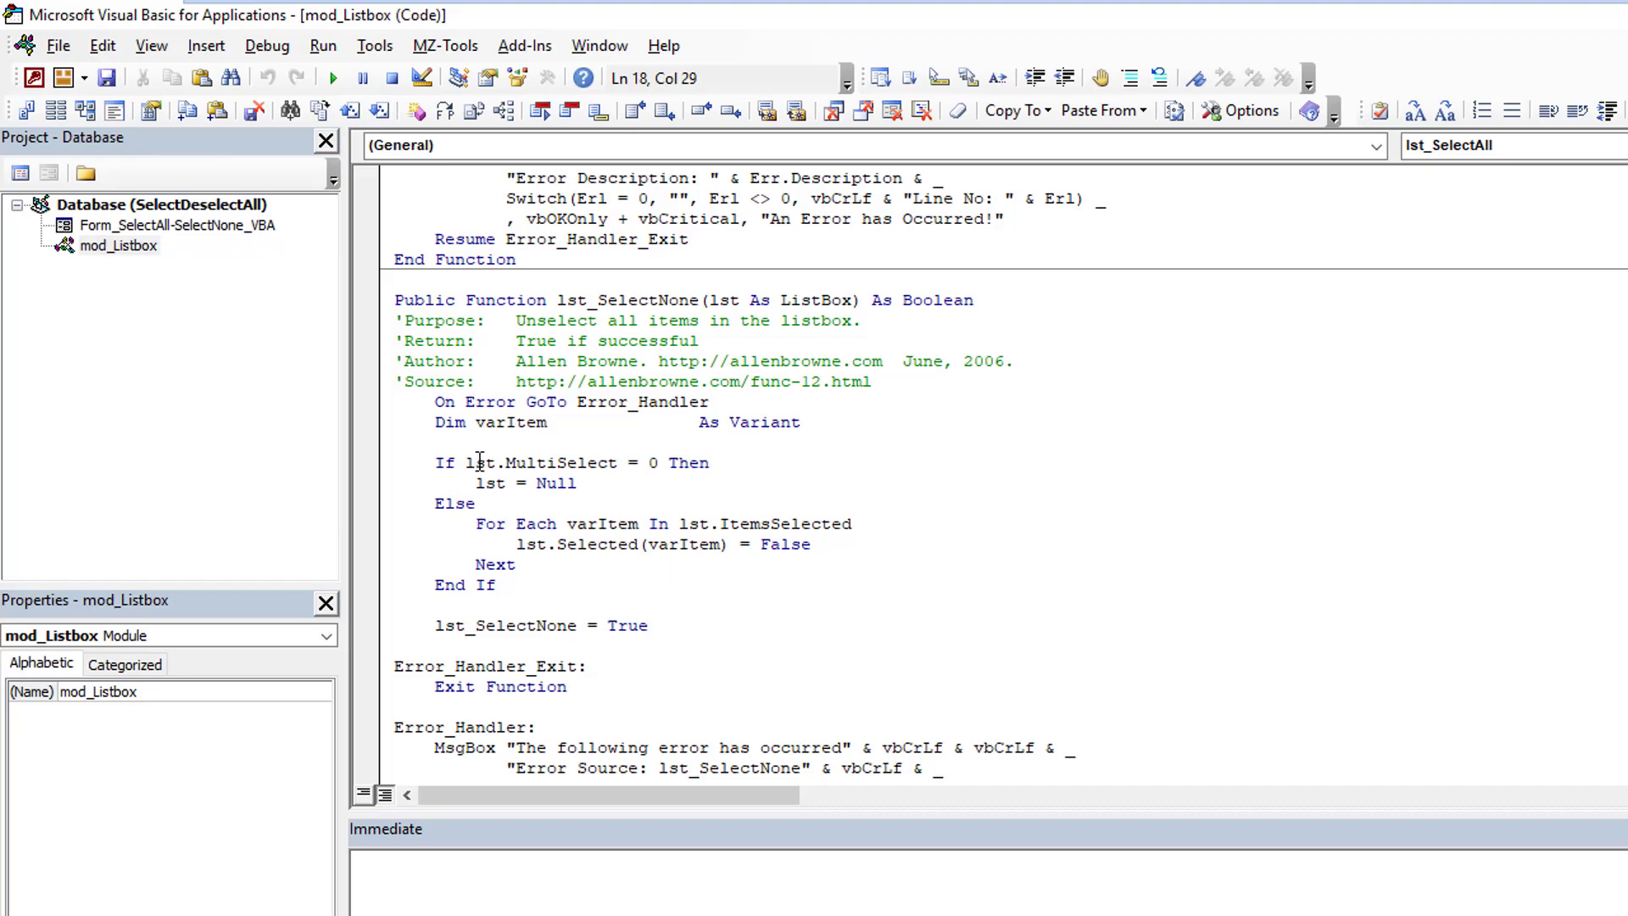
- In lst_SelectNone, highlight the MultiSelect check and the ItemsSelected loop
left_click(503, 462)
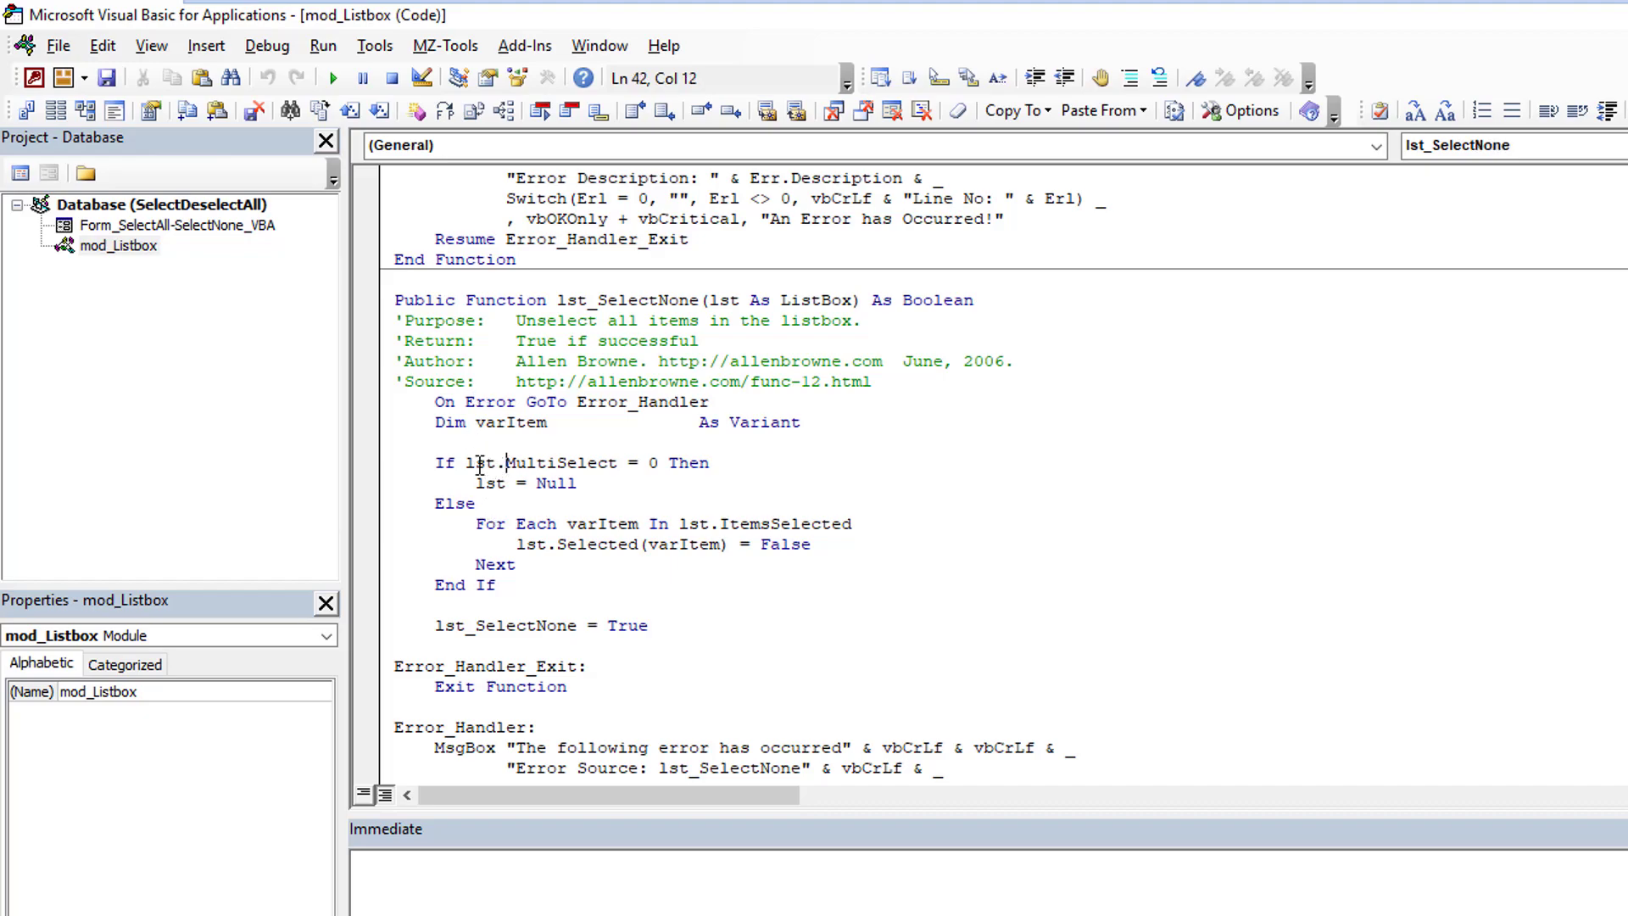
double_click(542, 462)
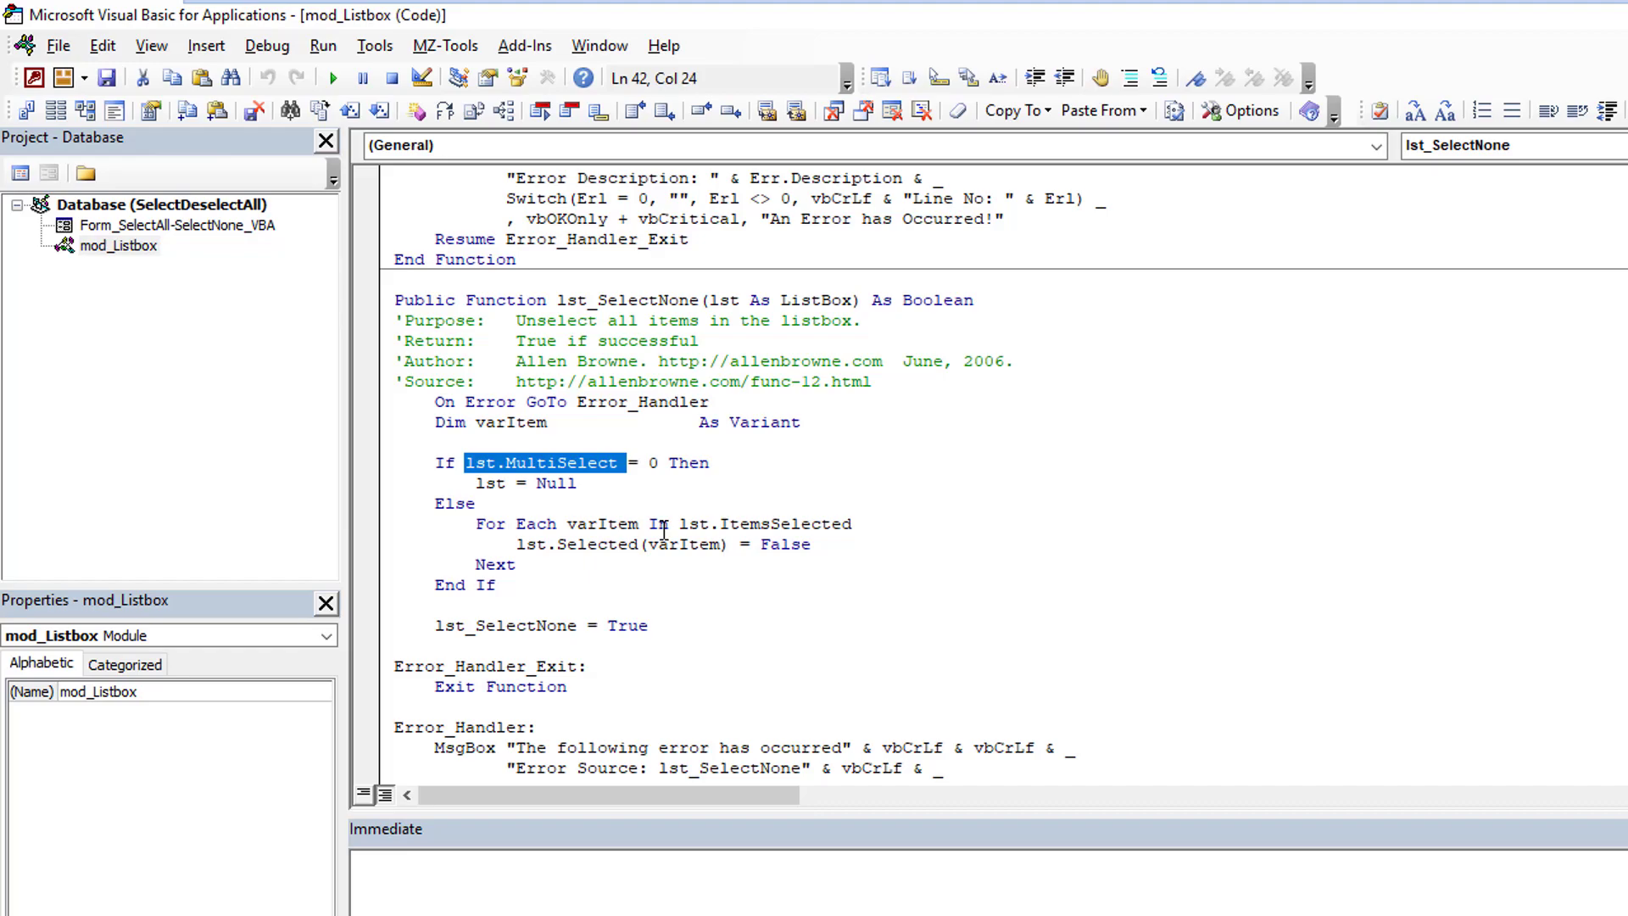
mouse_move(574, 514)
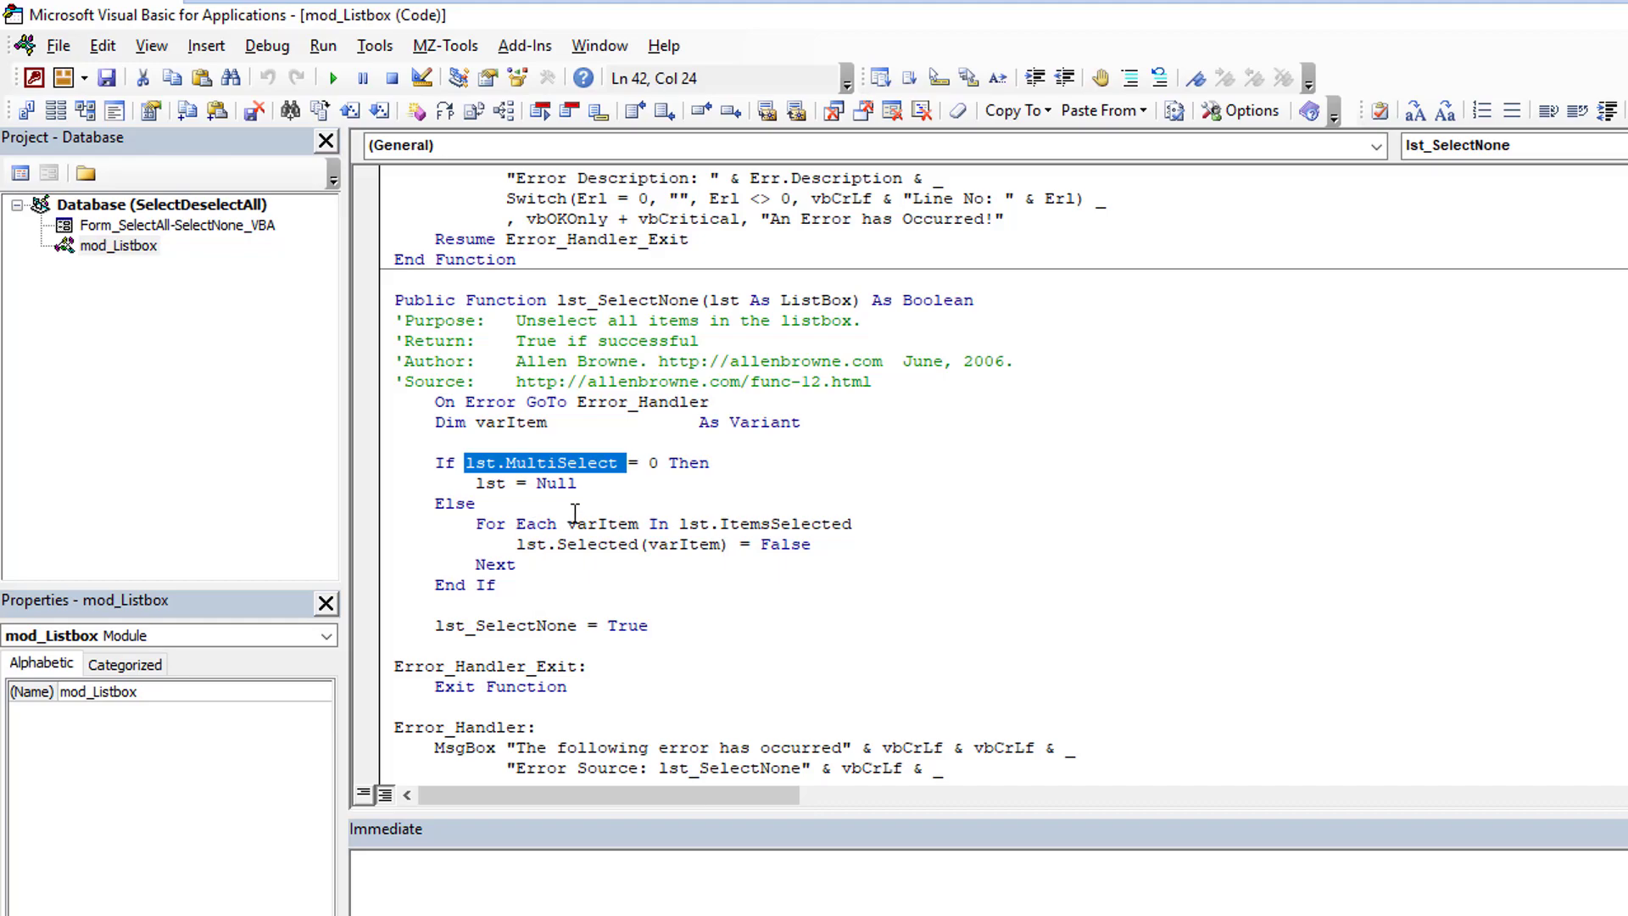
double_click(784, 523)
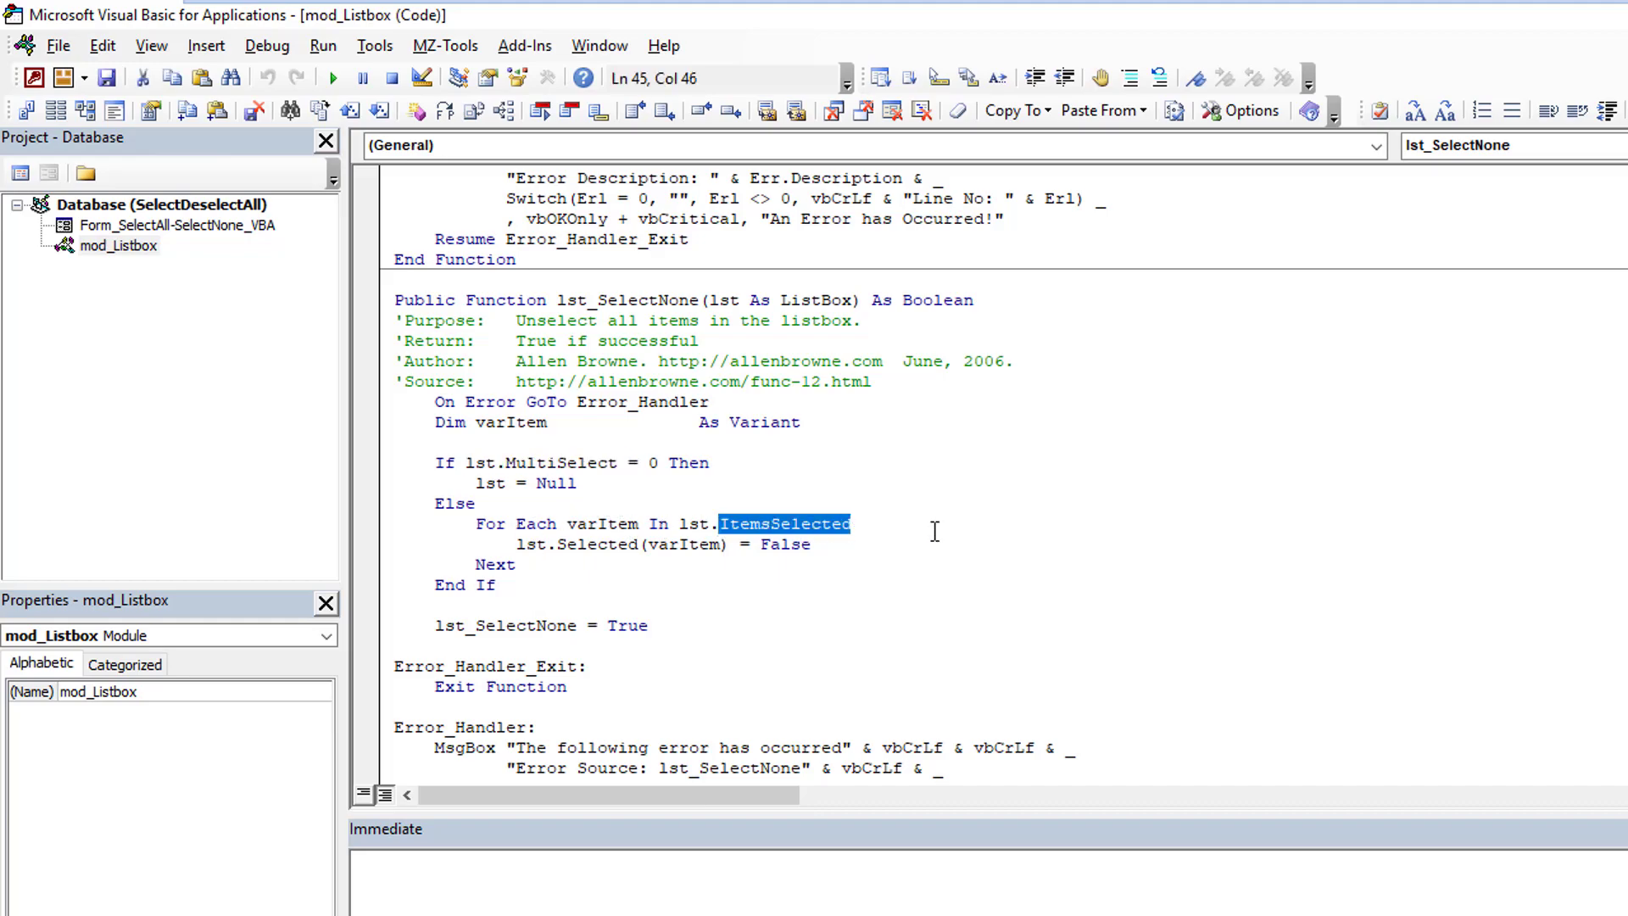
mouse_move(683, 543)
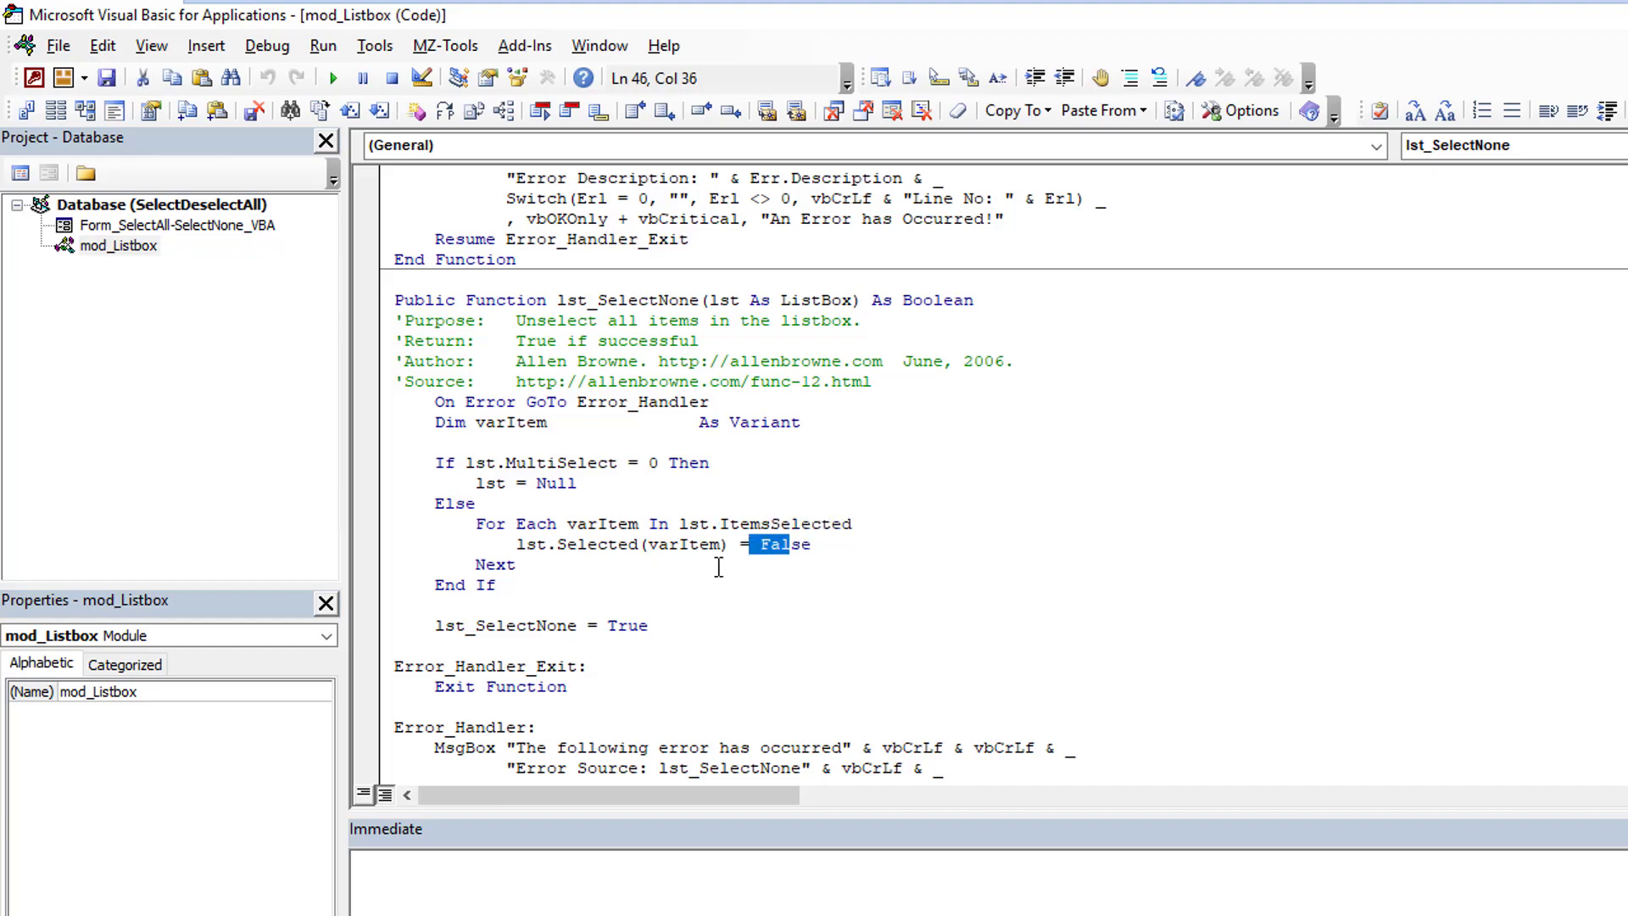
- Back in lst_SelectAll, highlight the ListCount loop limit and True in the selection loop
scroll("up", 3)
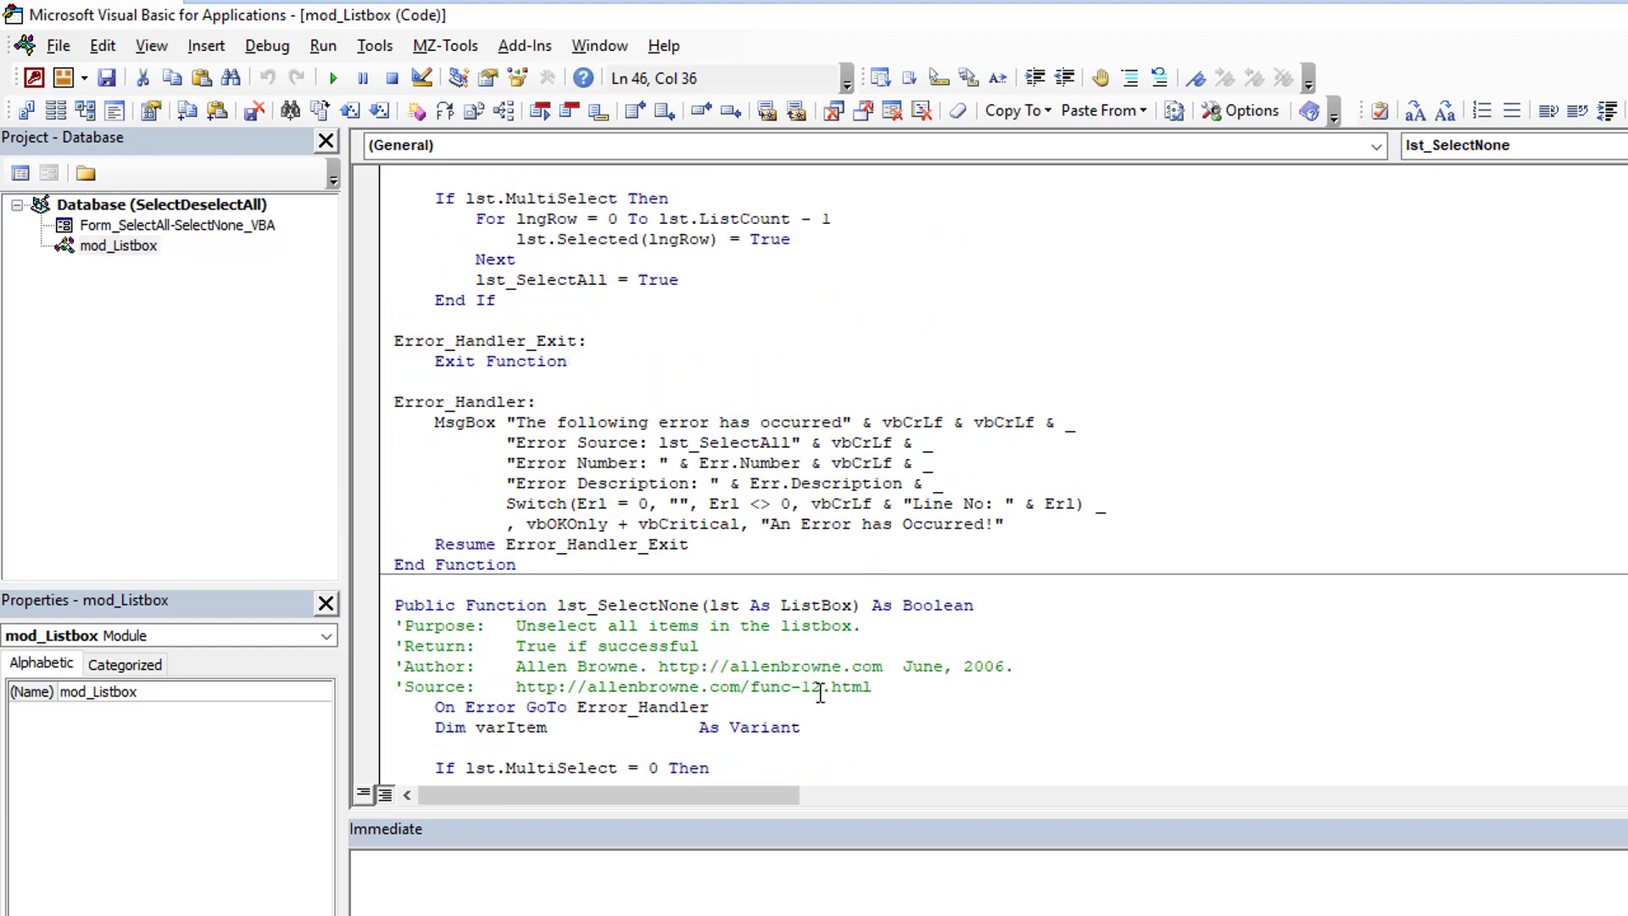
scroll("up", 3)
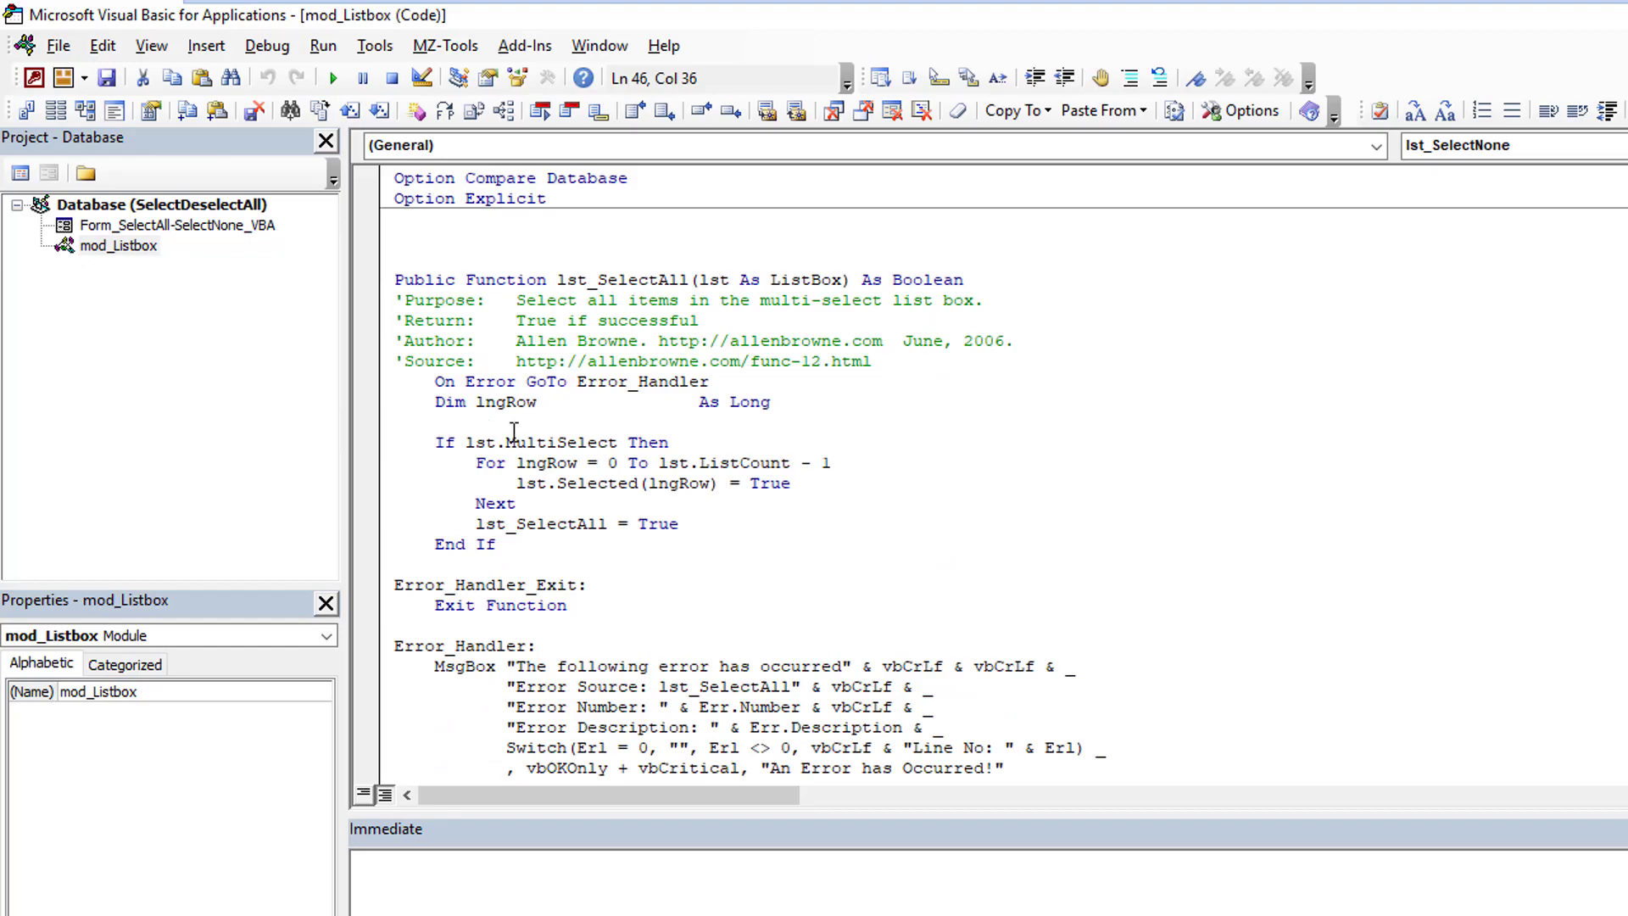
mouse_move(660, 462)
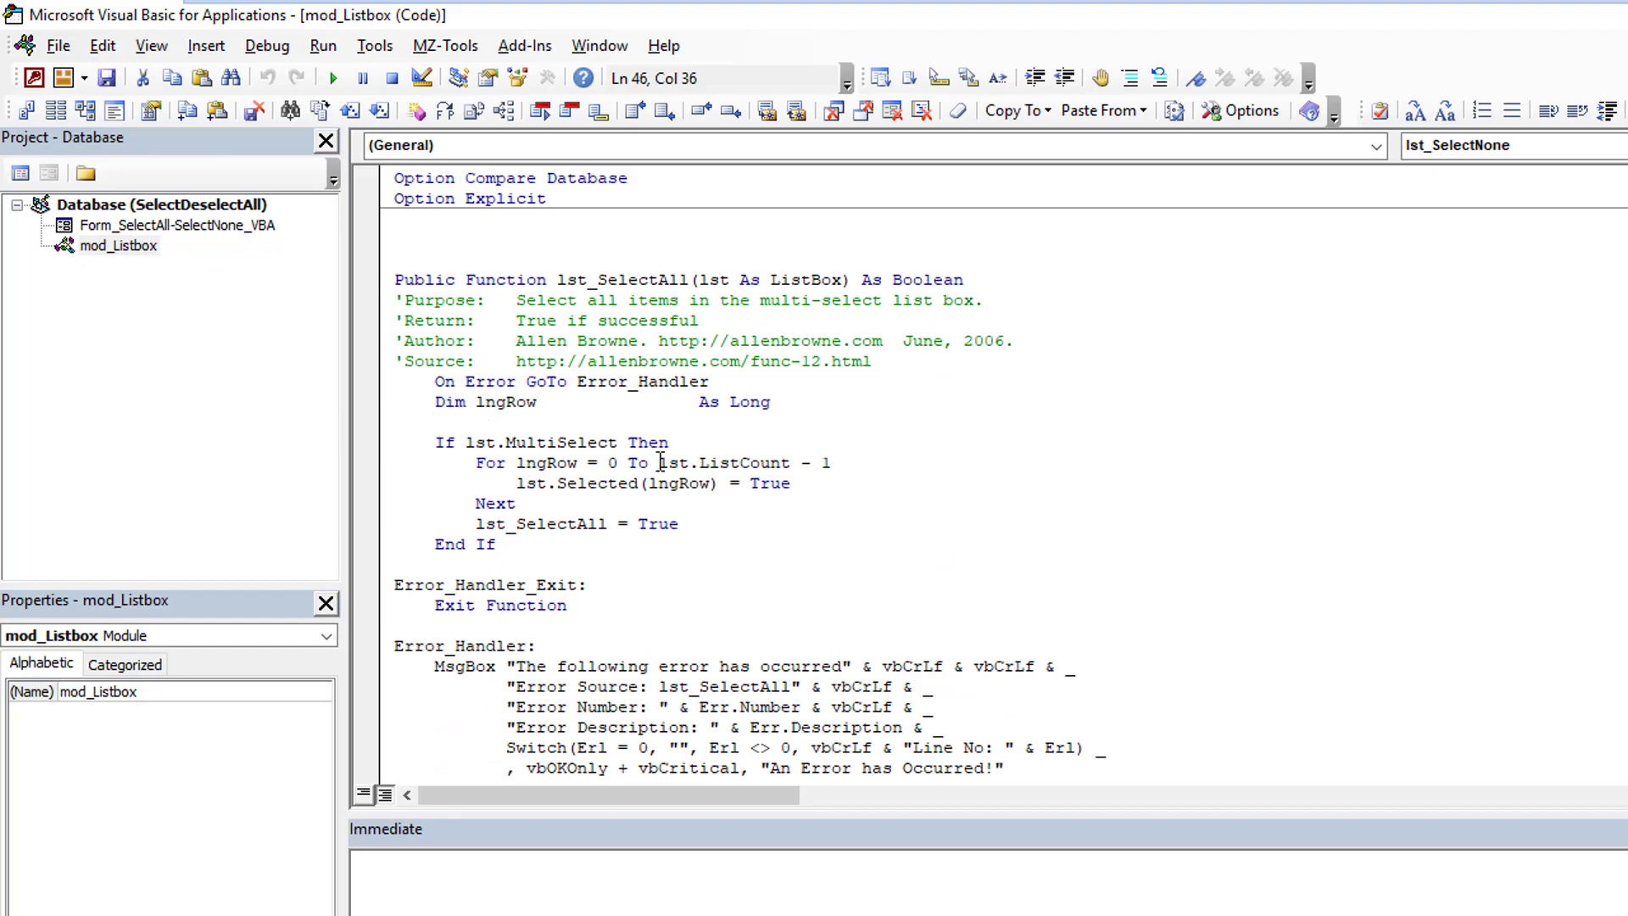
left_click(836, 463)
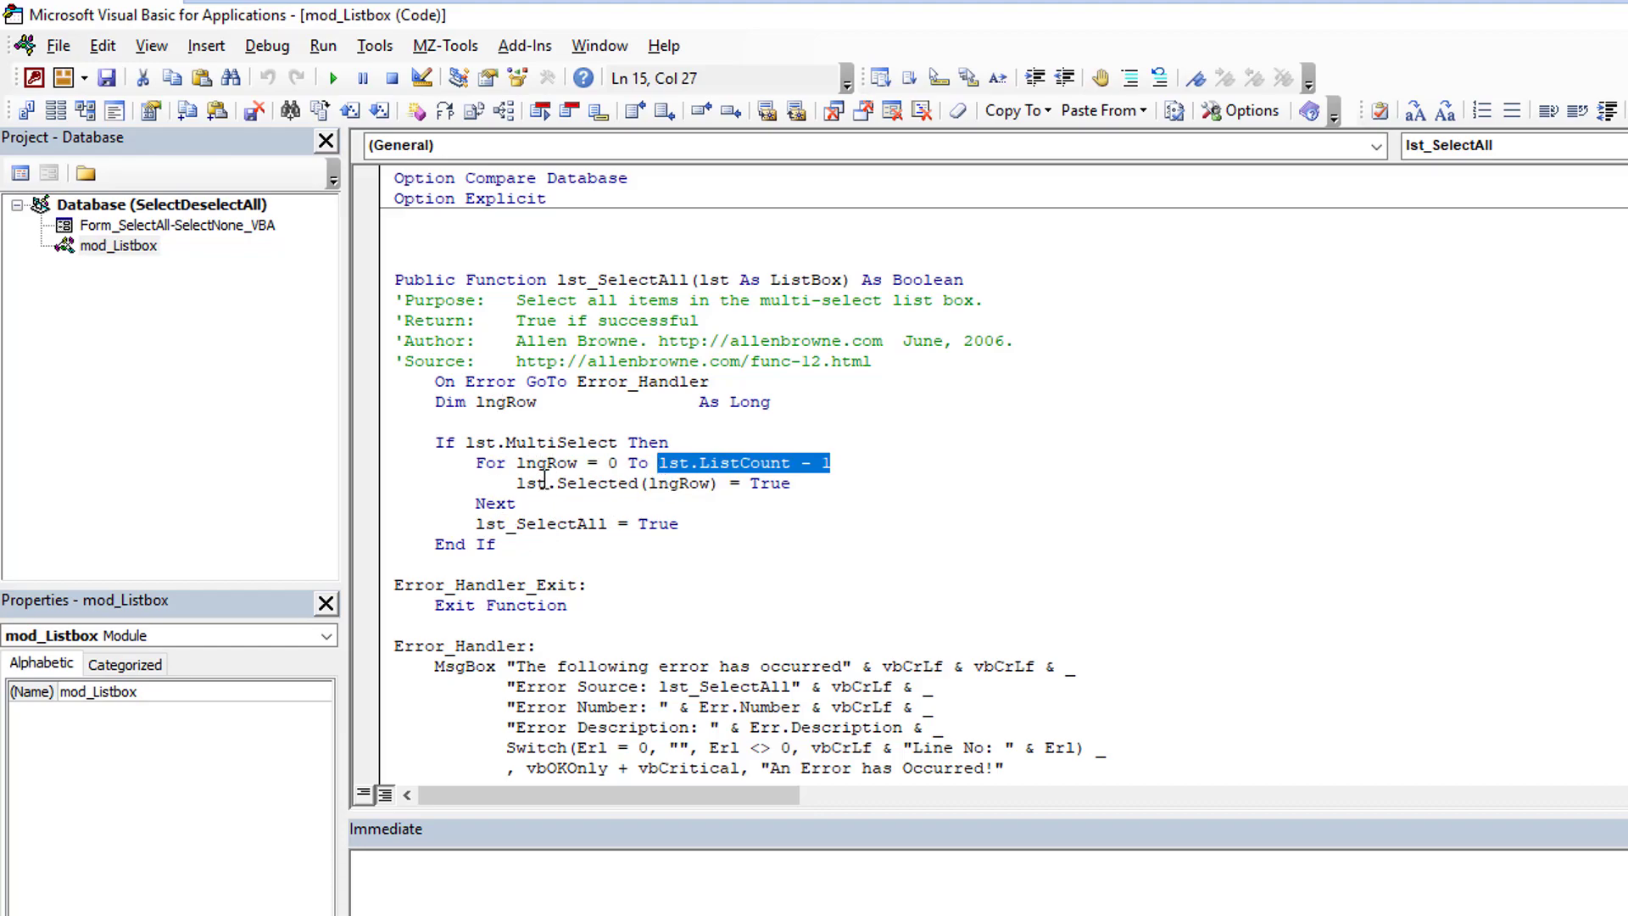
double_click(595, 483)
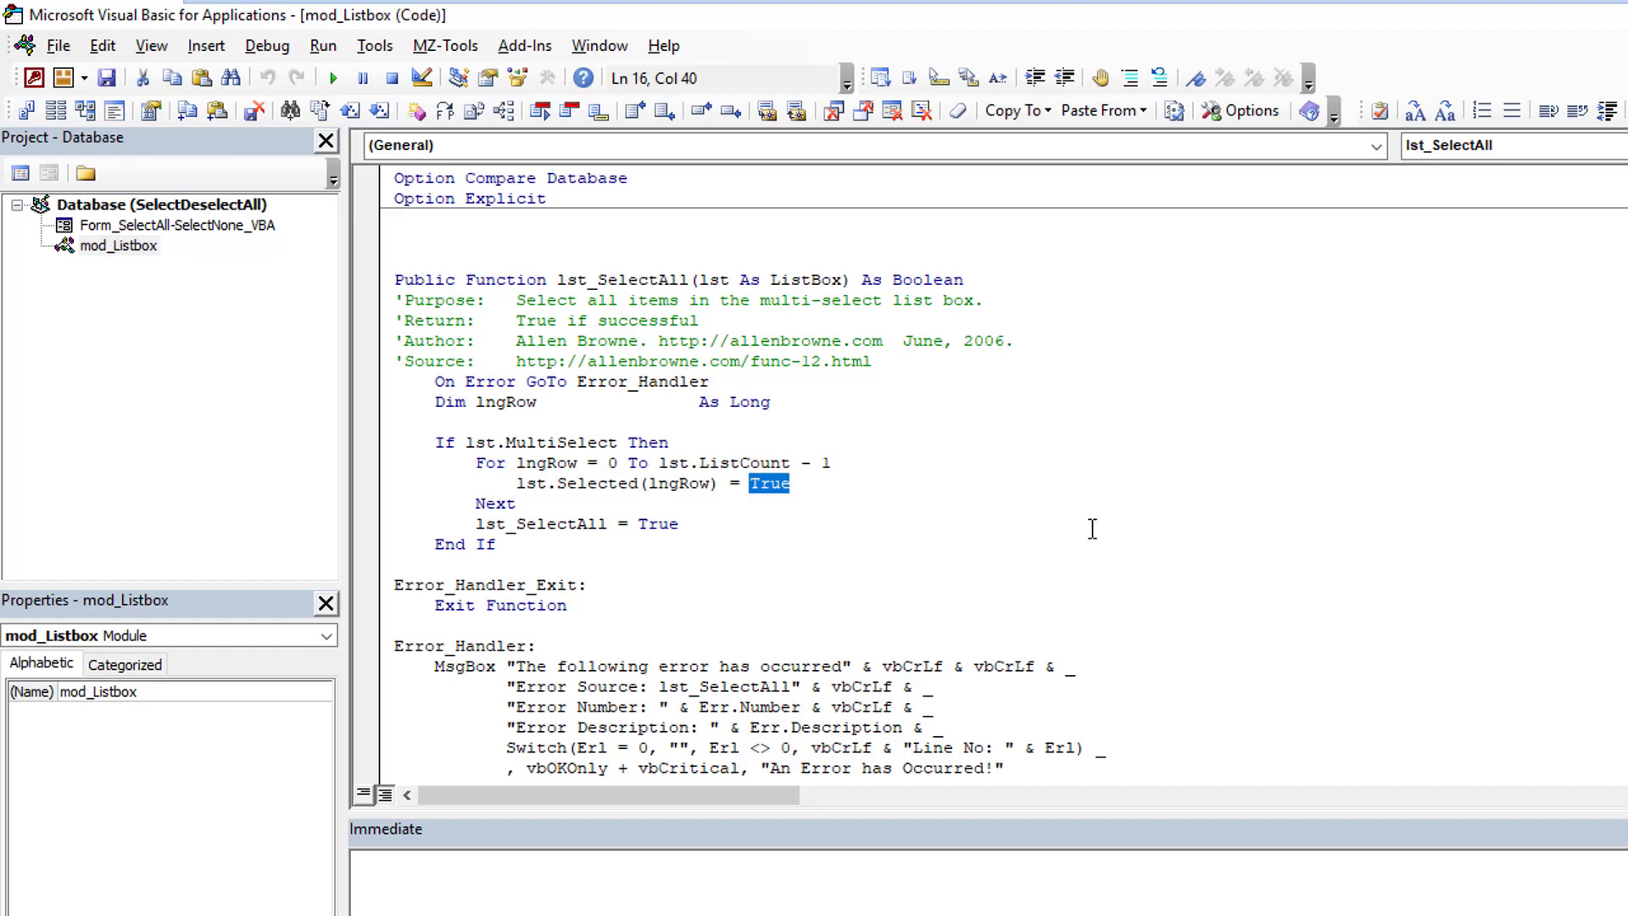
mouse_move(1098, 541)
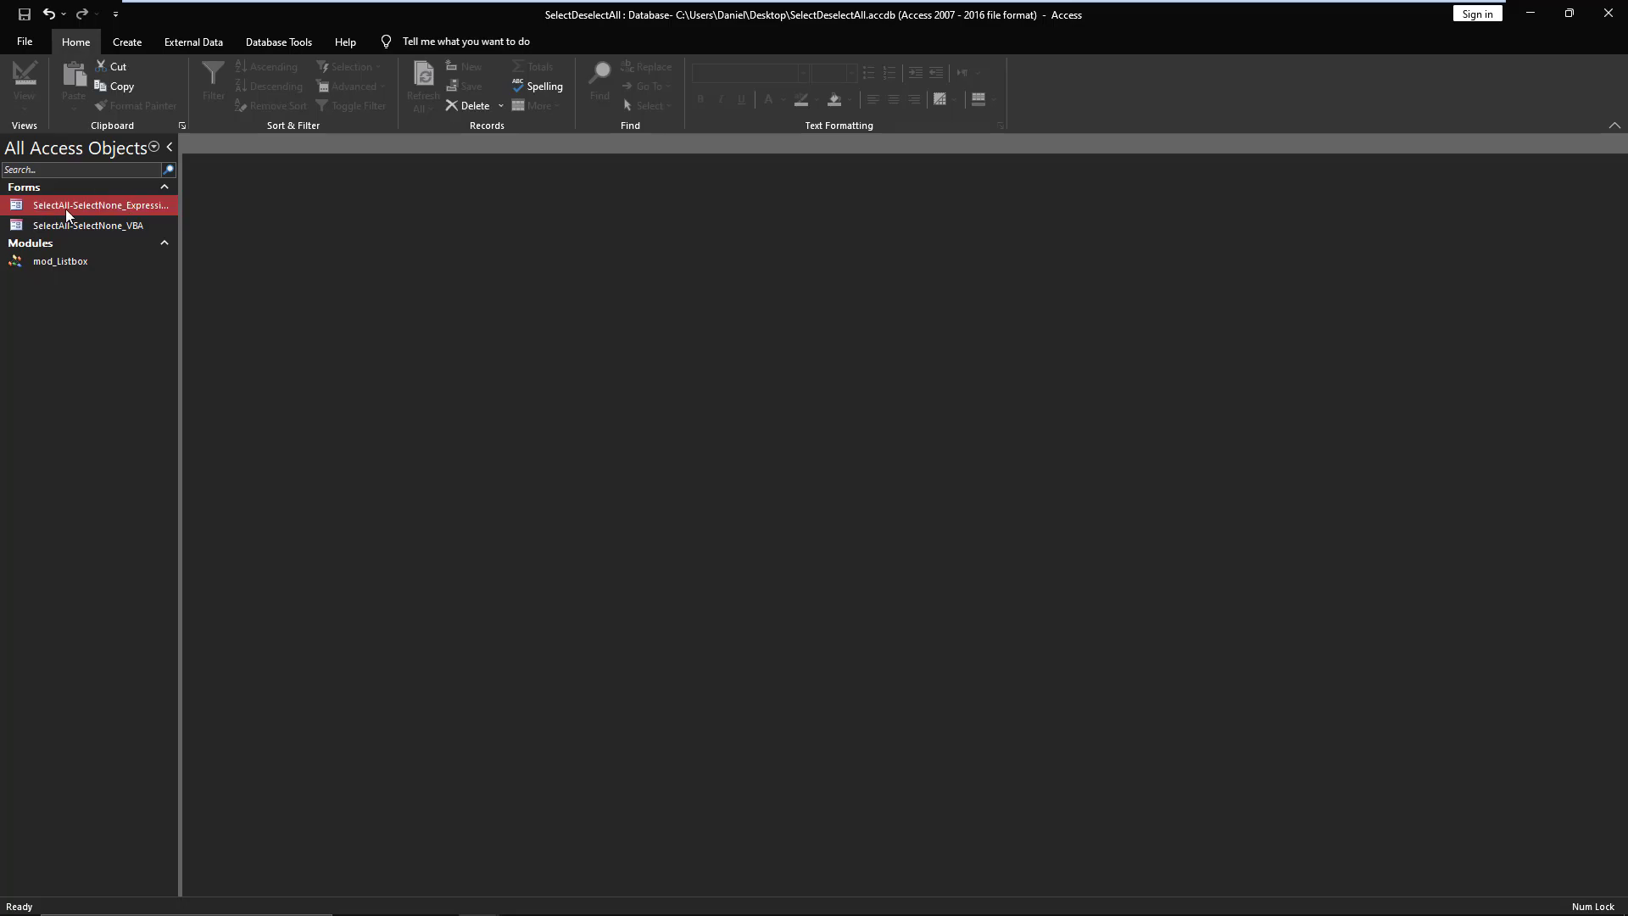
- Right-click SelectAll-SelectNone_Expression in the Navigation Pane for its shortcut menu
right_click(98, 205)
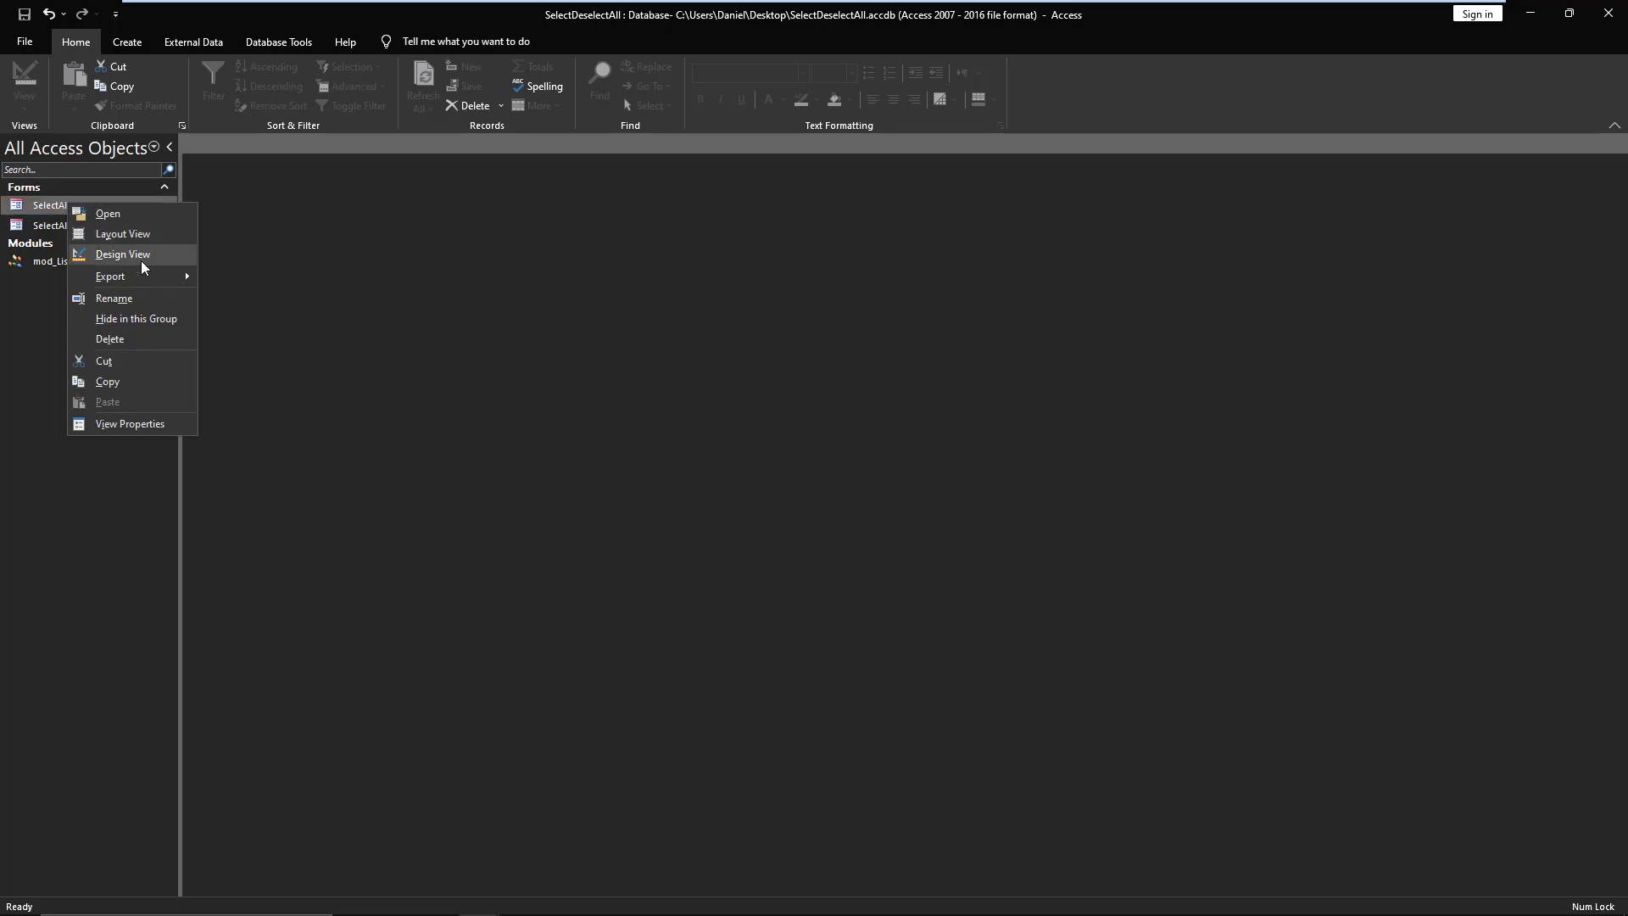
left_click(122, 254)
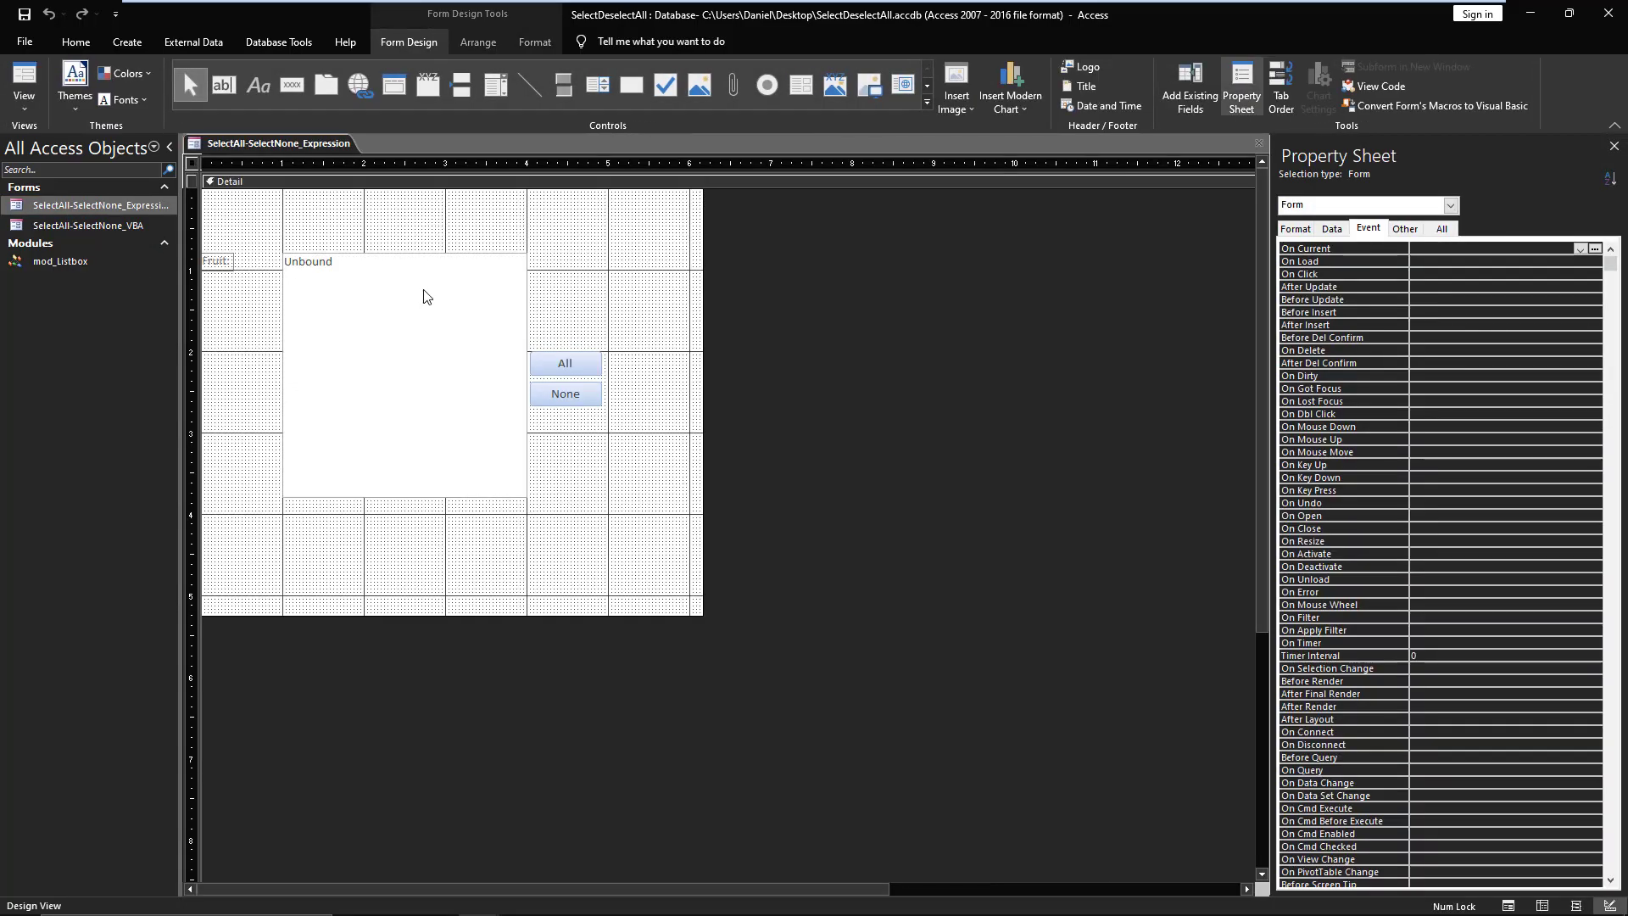
left_click(405, 374)
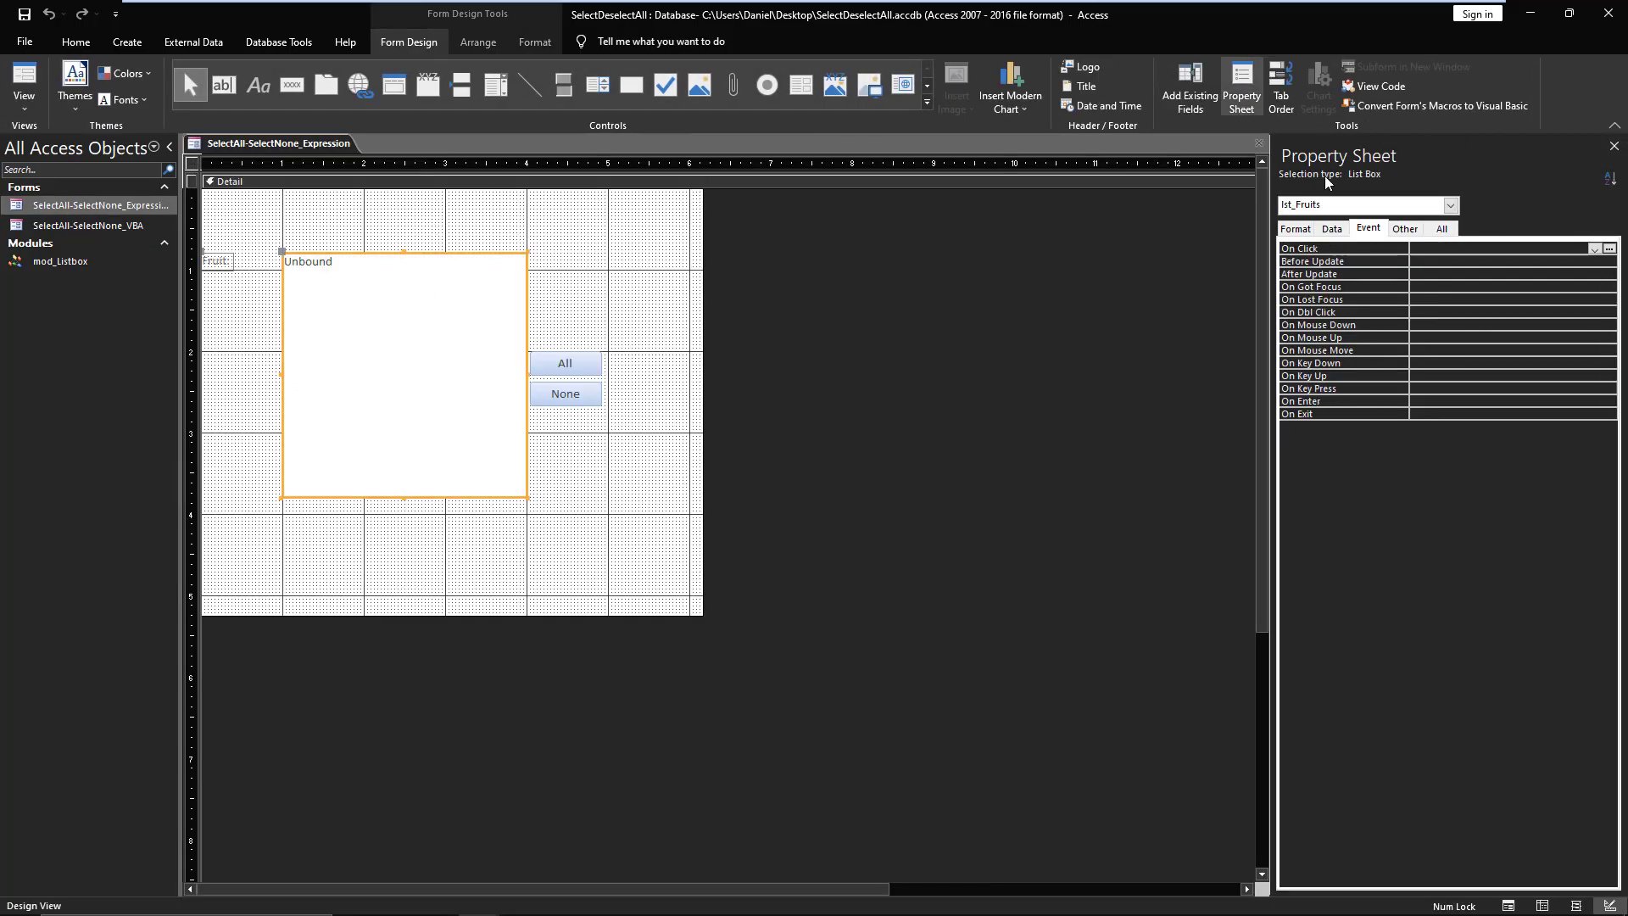
left_click(1332, 228)
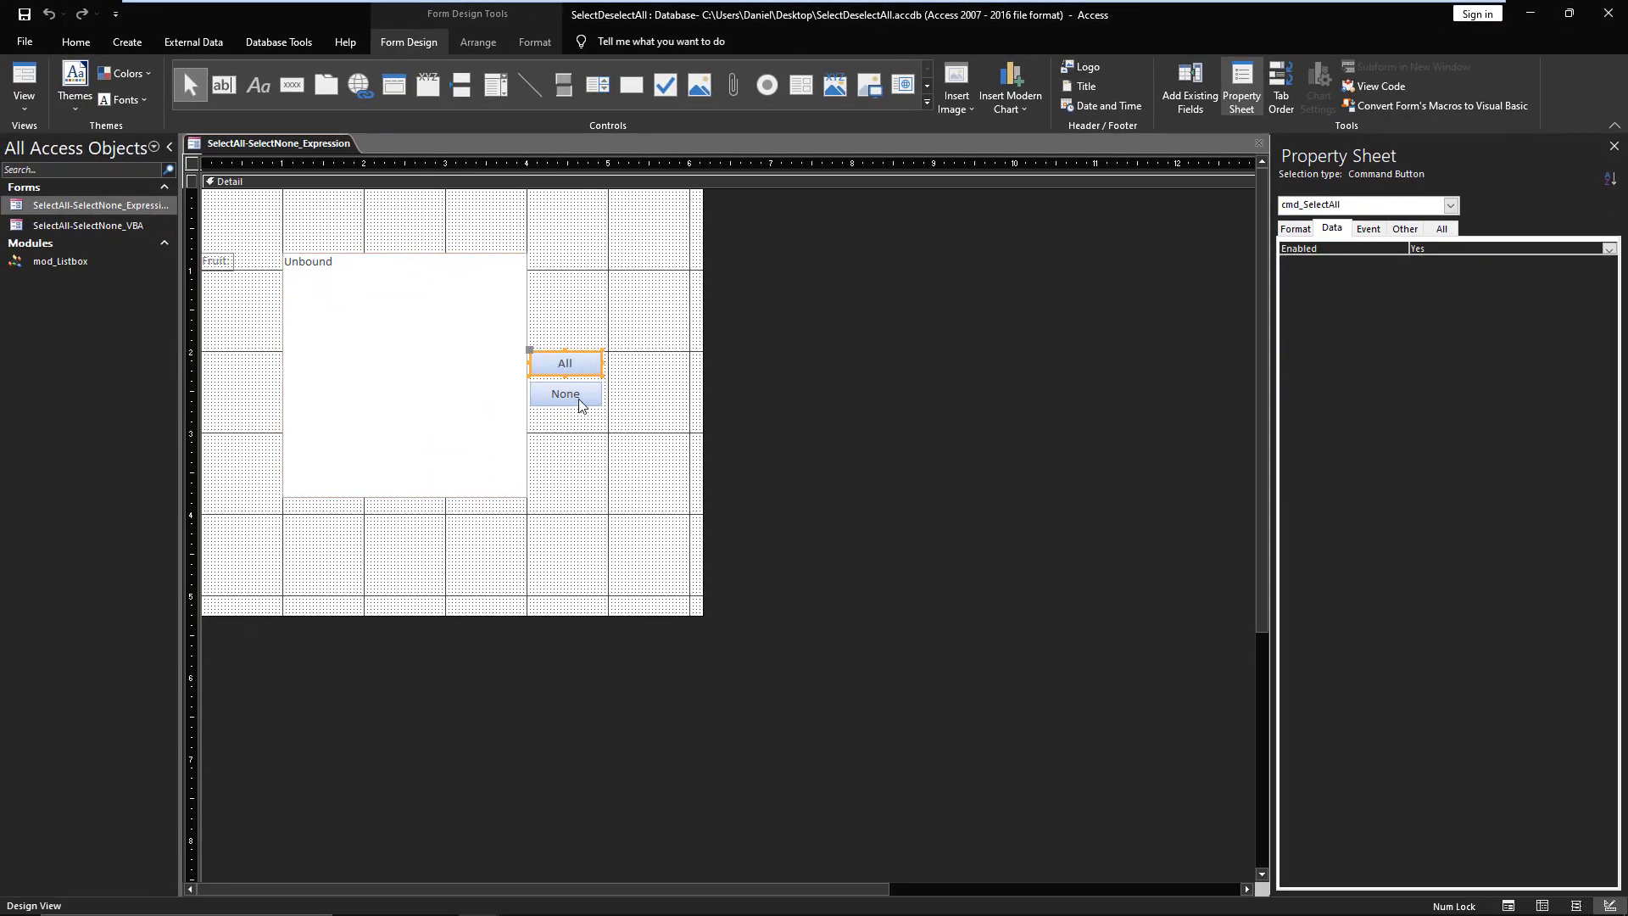
left_click(565, 394)
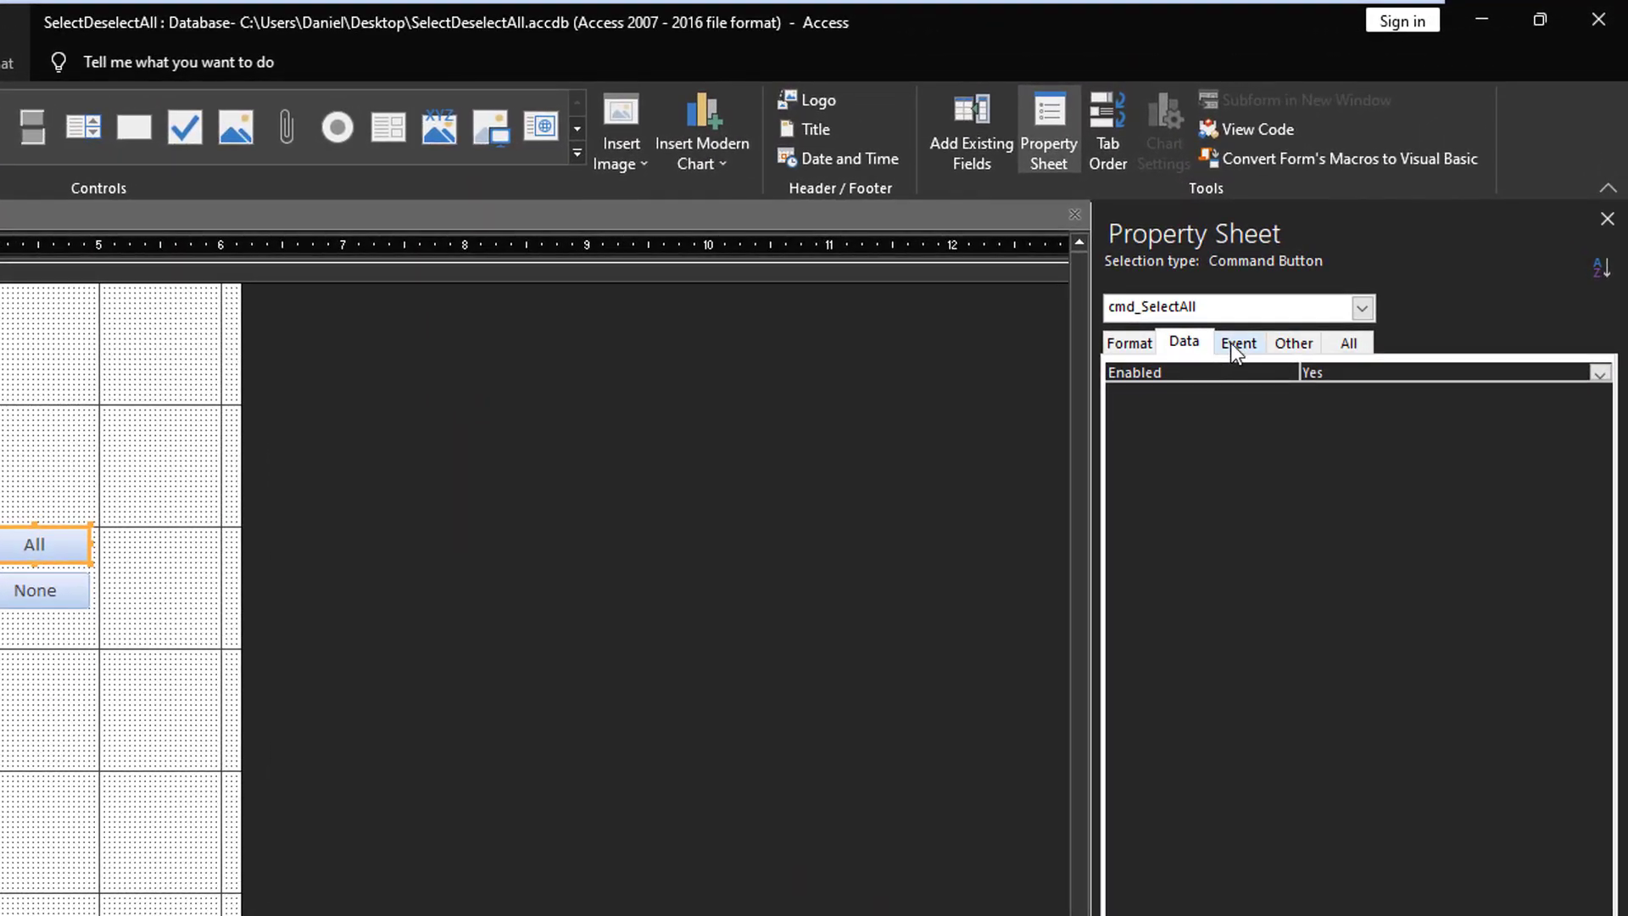
left_click(1238, 342)
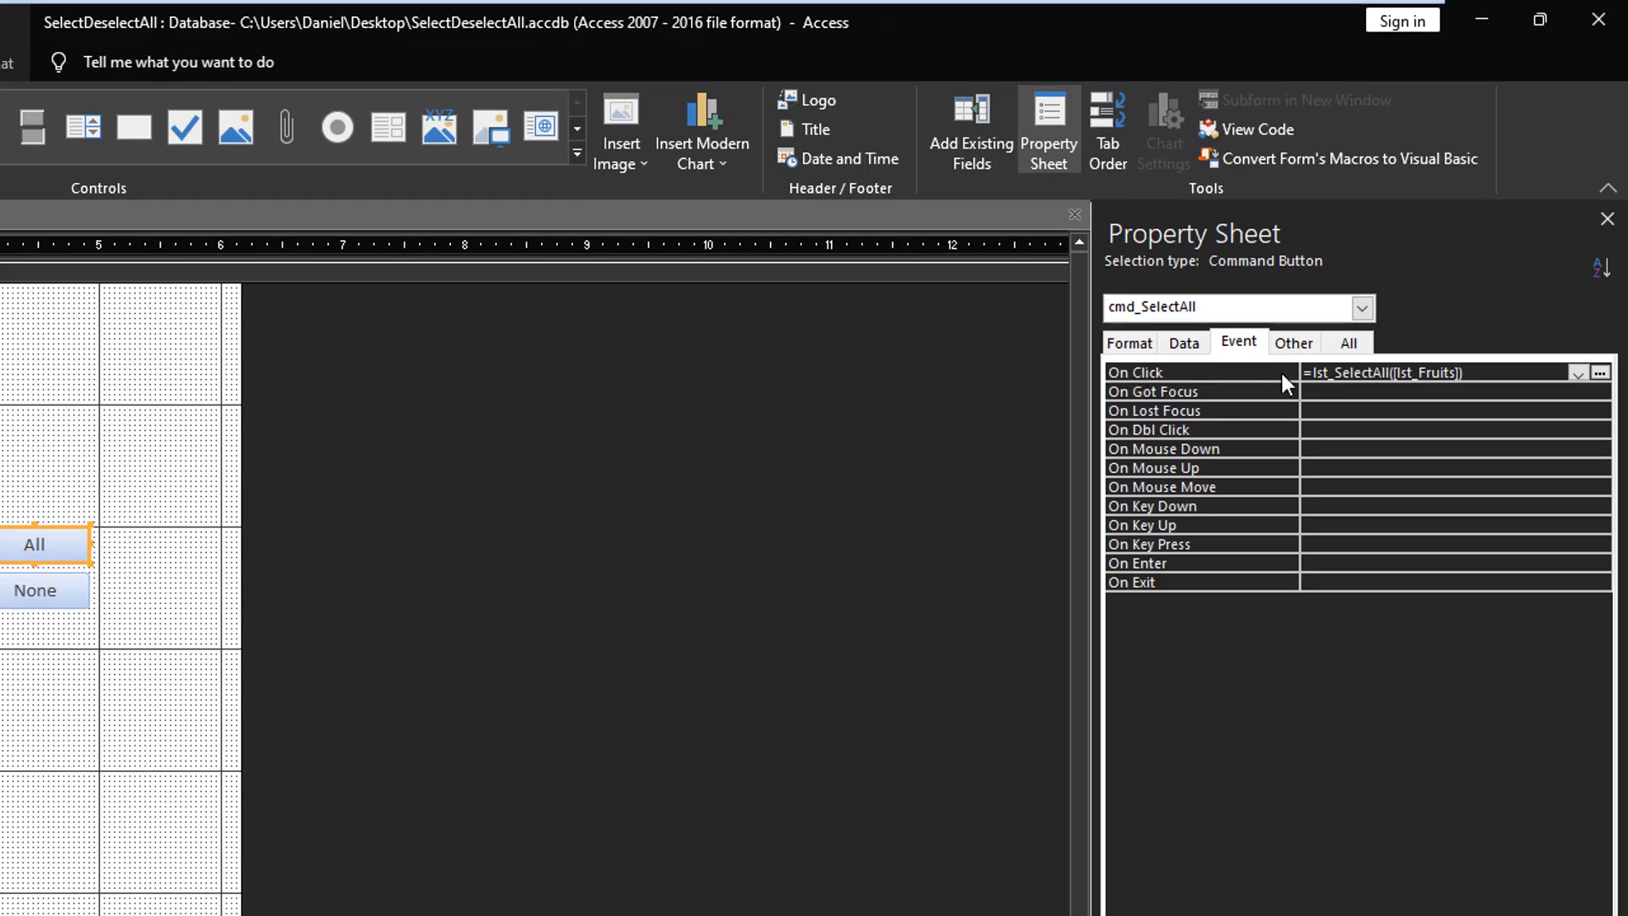
left_click(1433, 372)
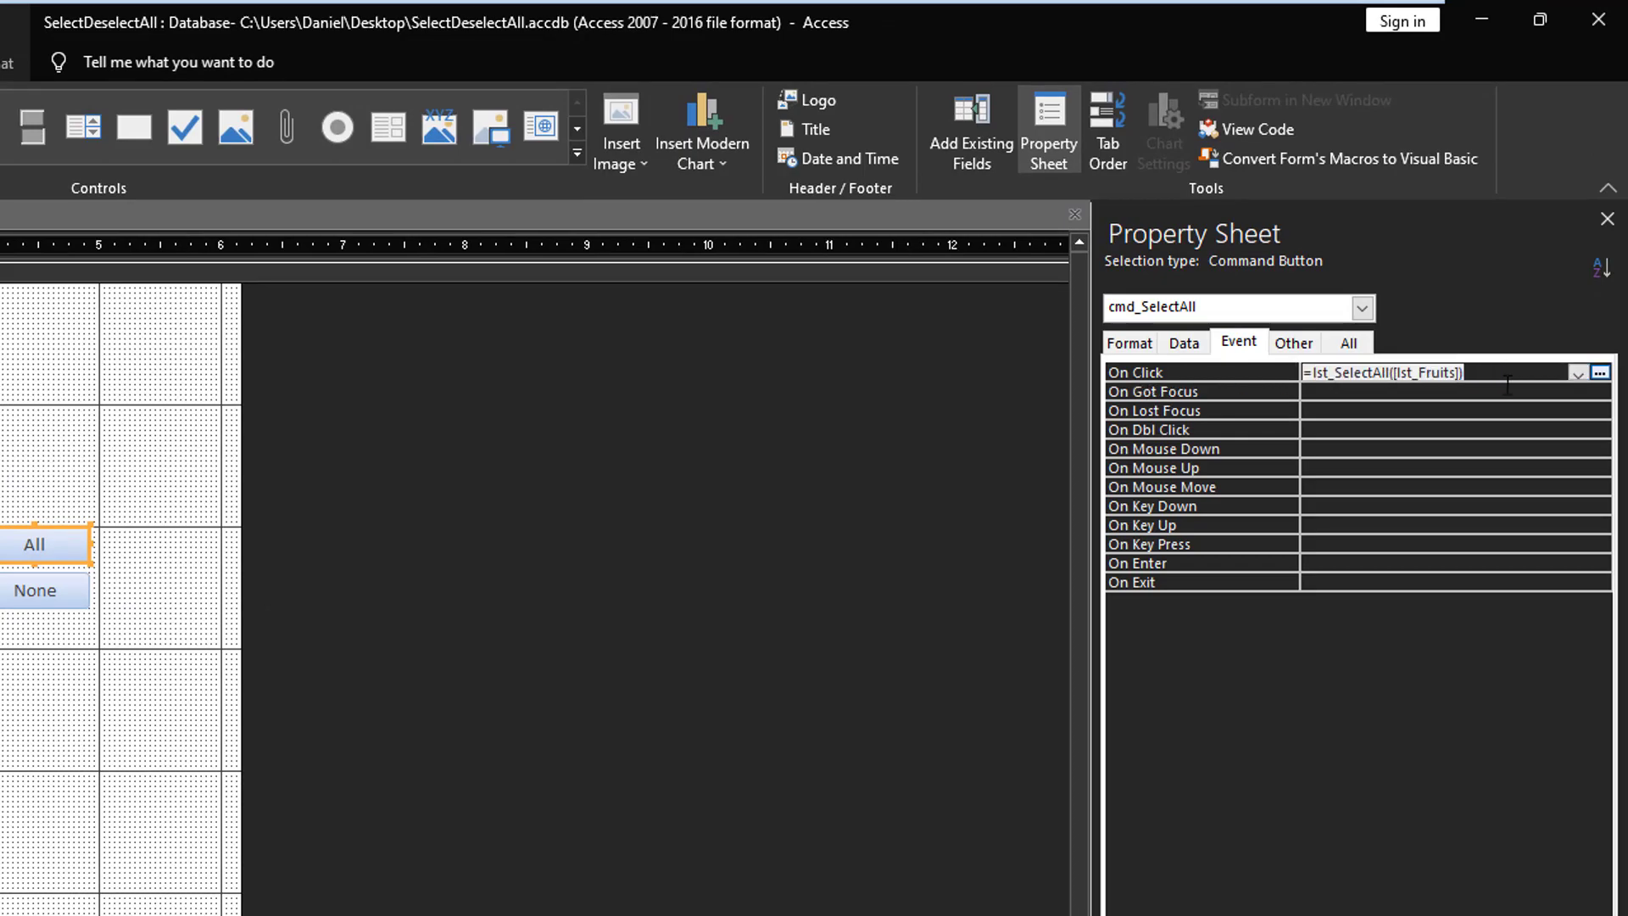
mouse_move(1321, 389)
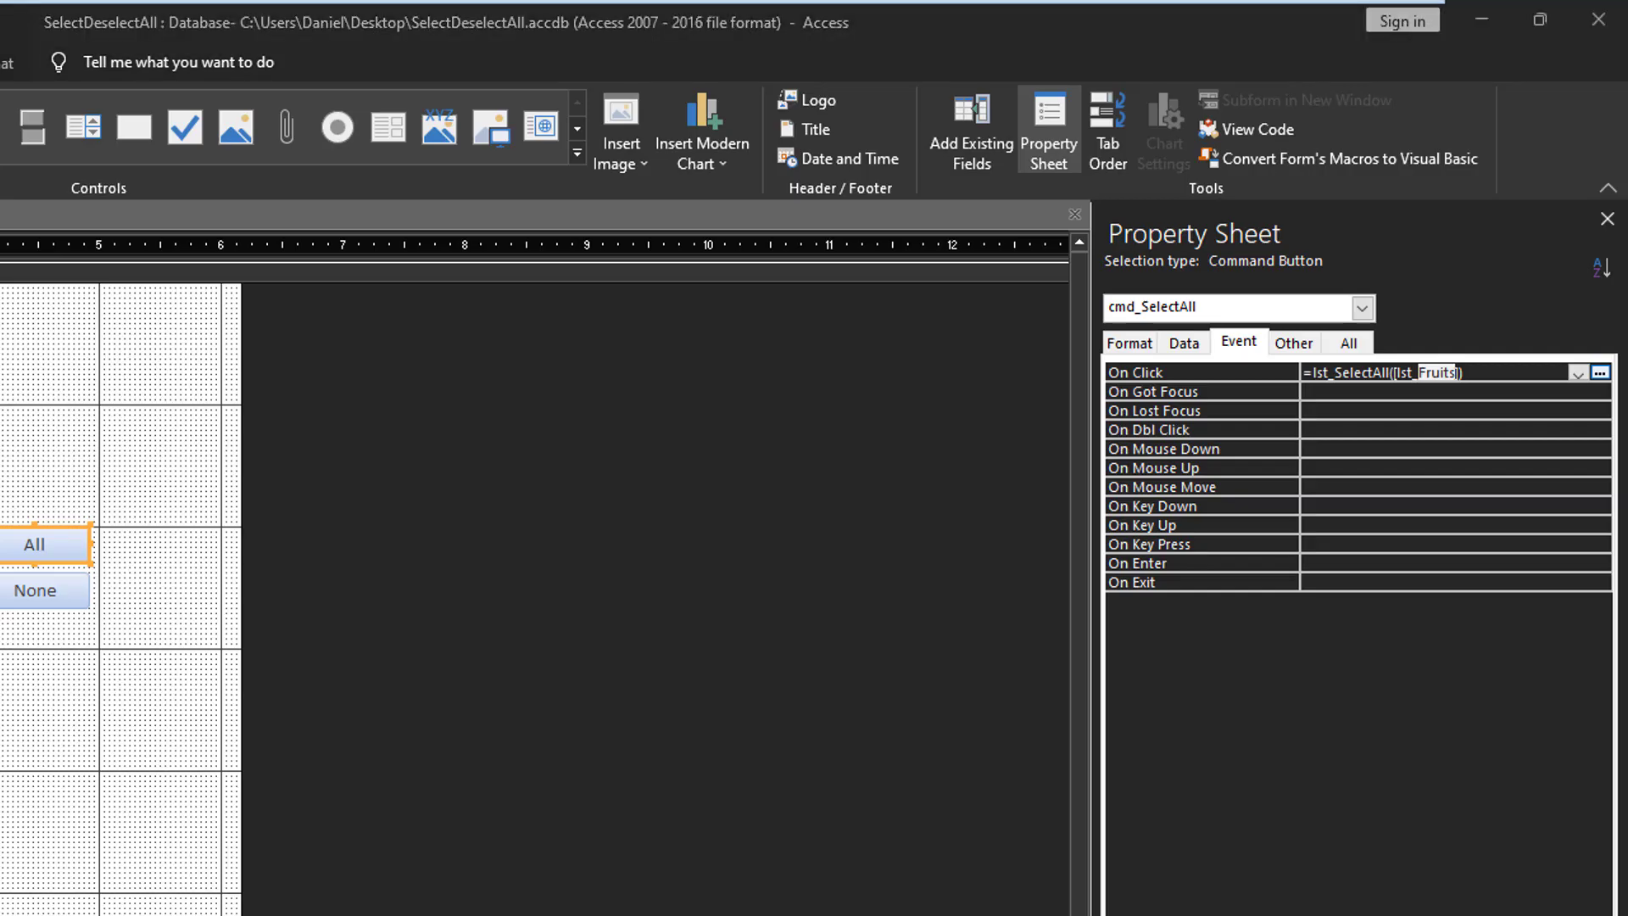
left_click(1257, 129)
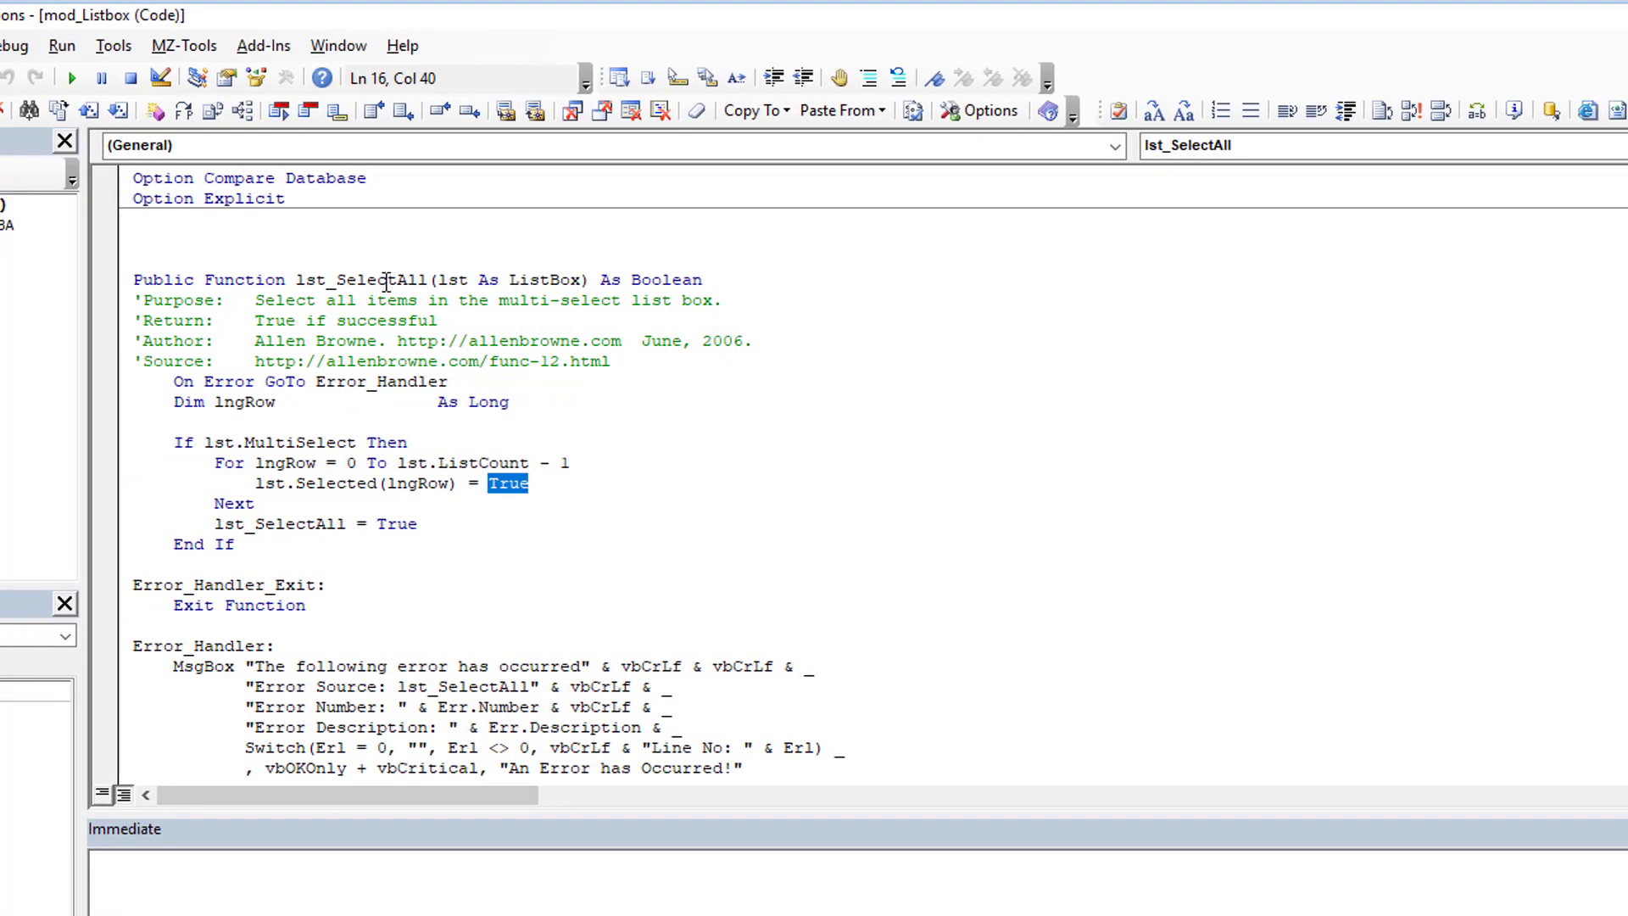
left_click(436, 279)
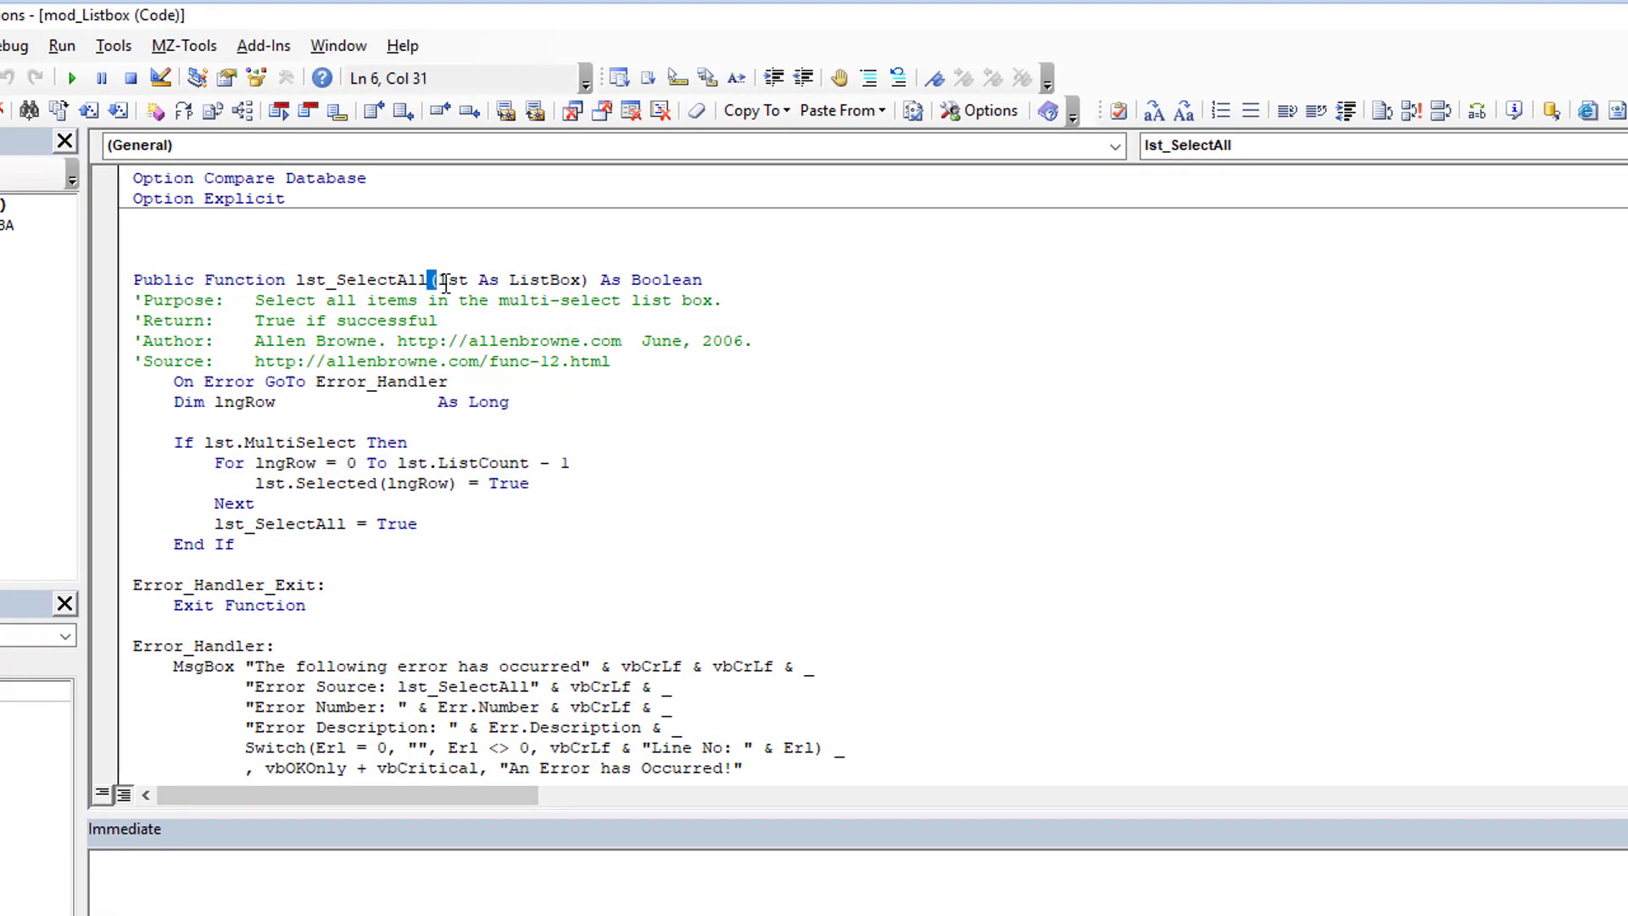
scroll("down", 3)
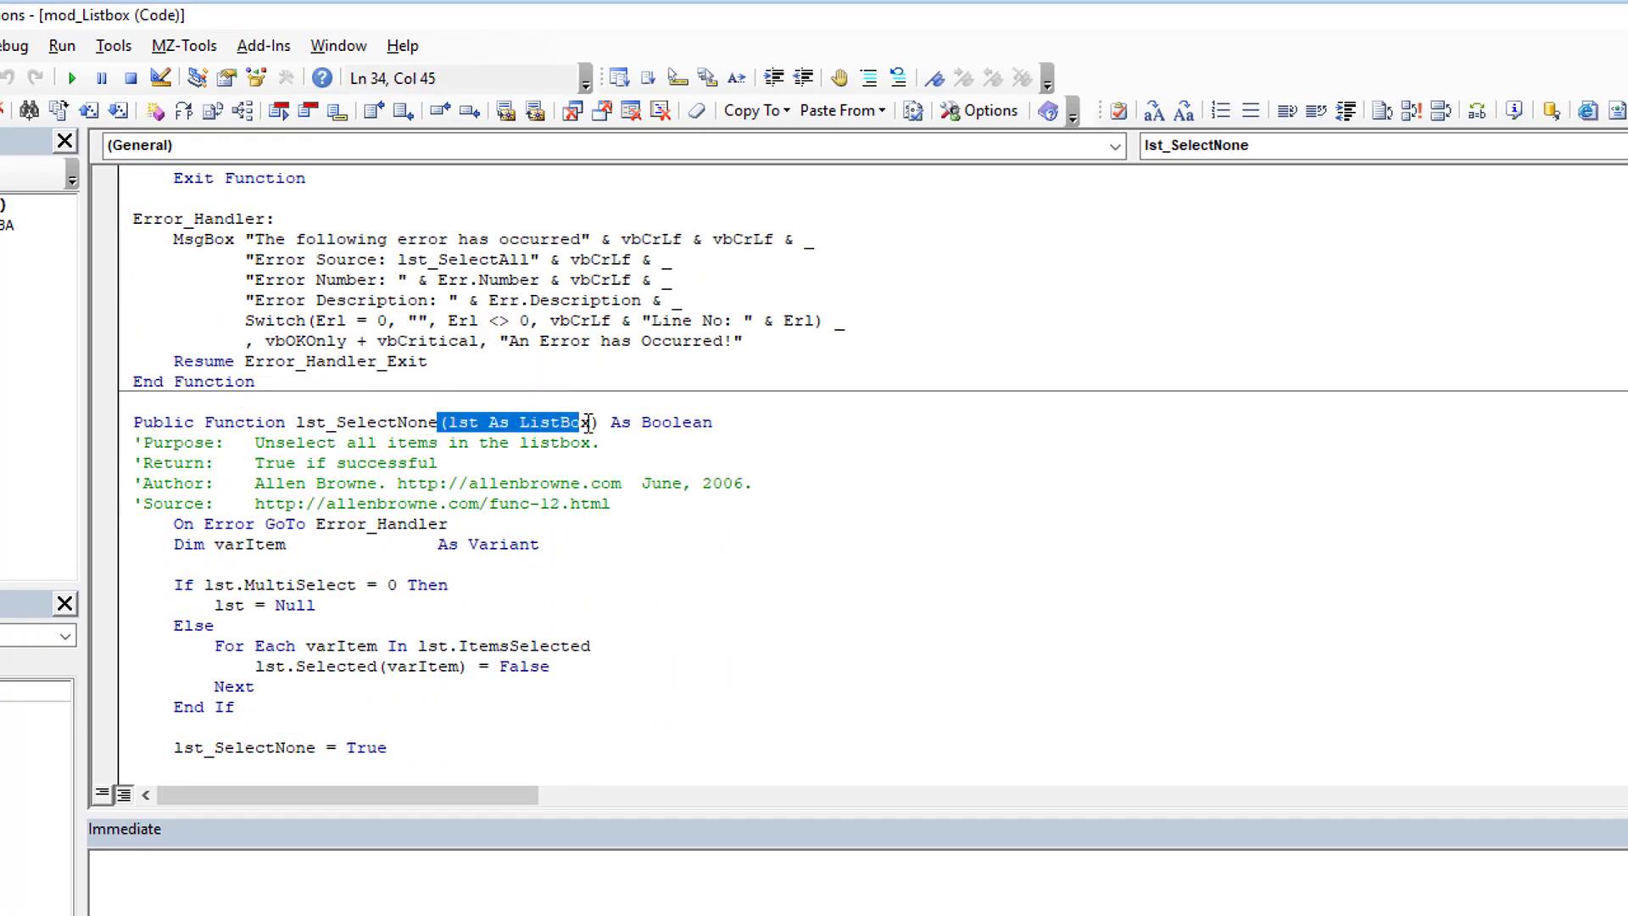
key("Right")
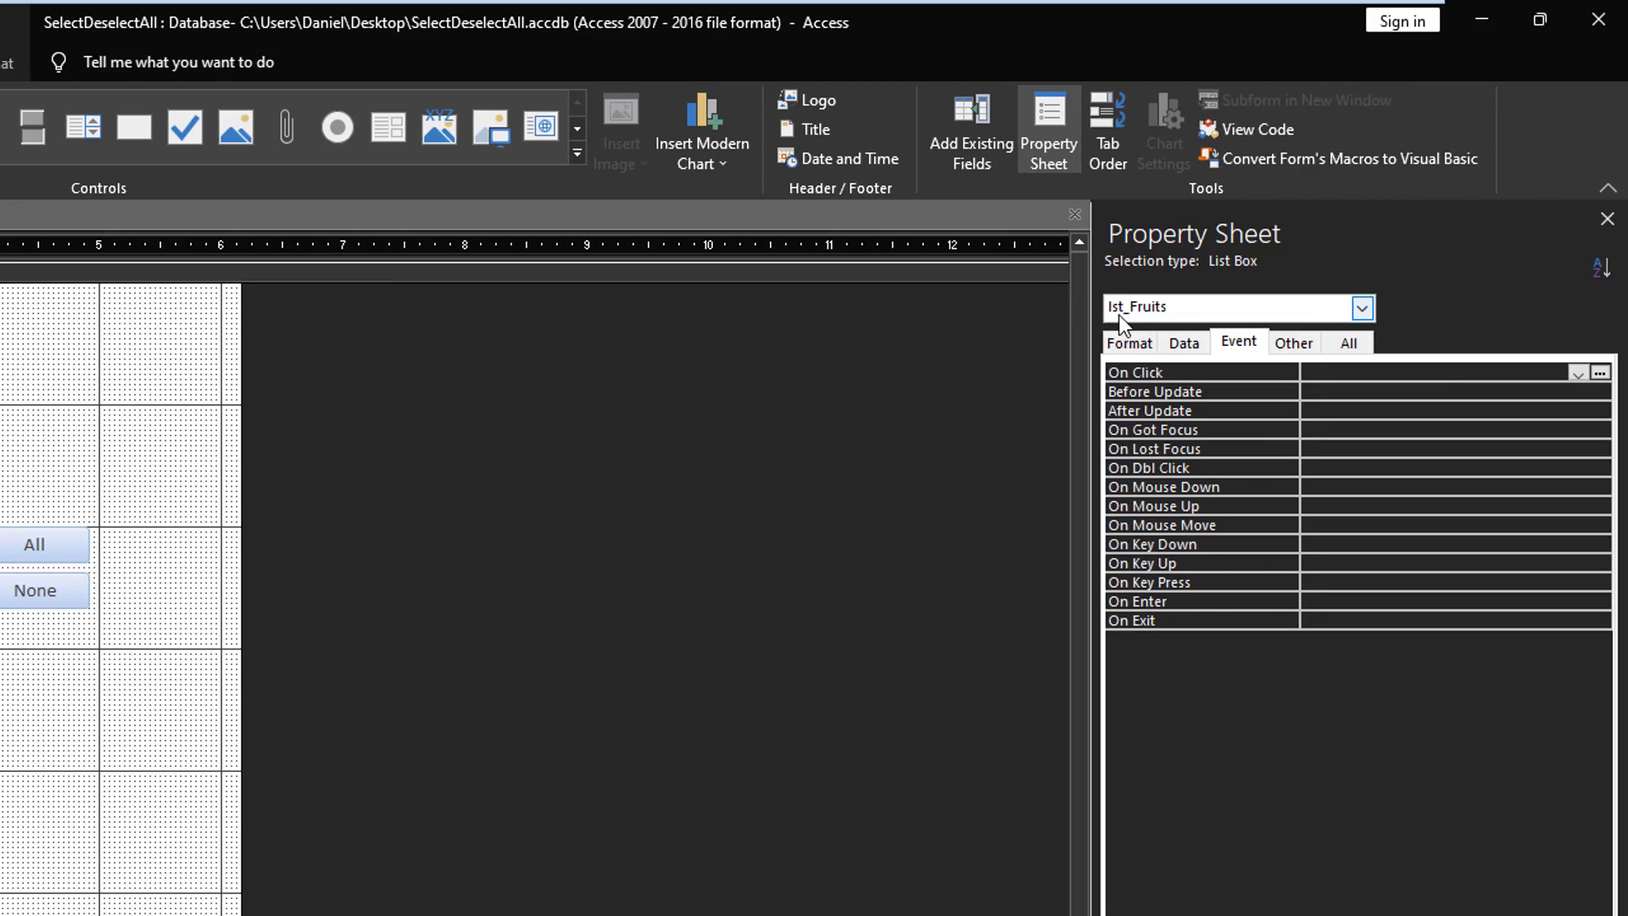
left_click(34, 545)
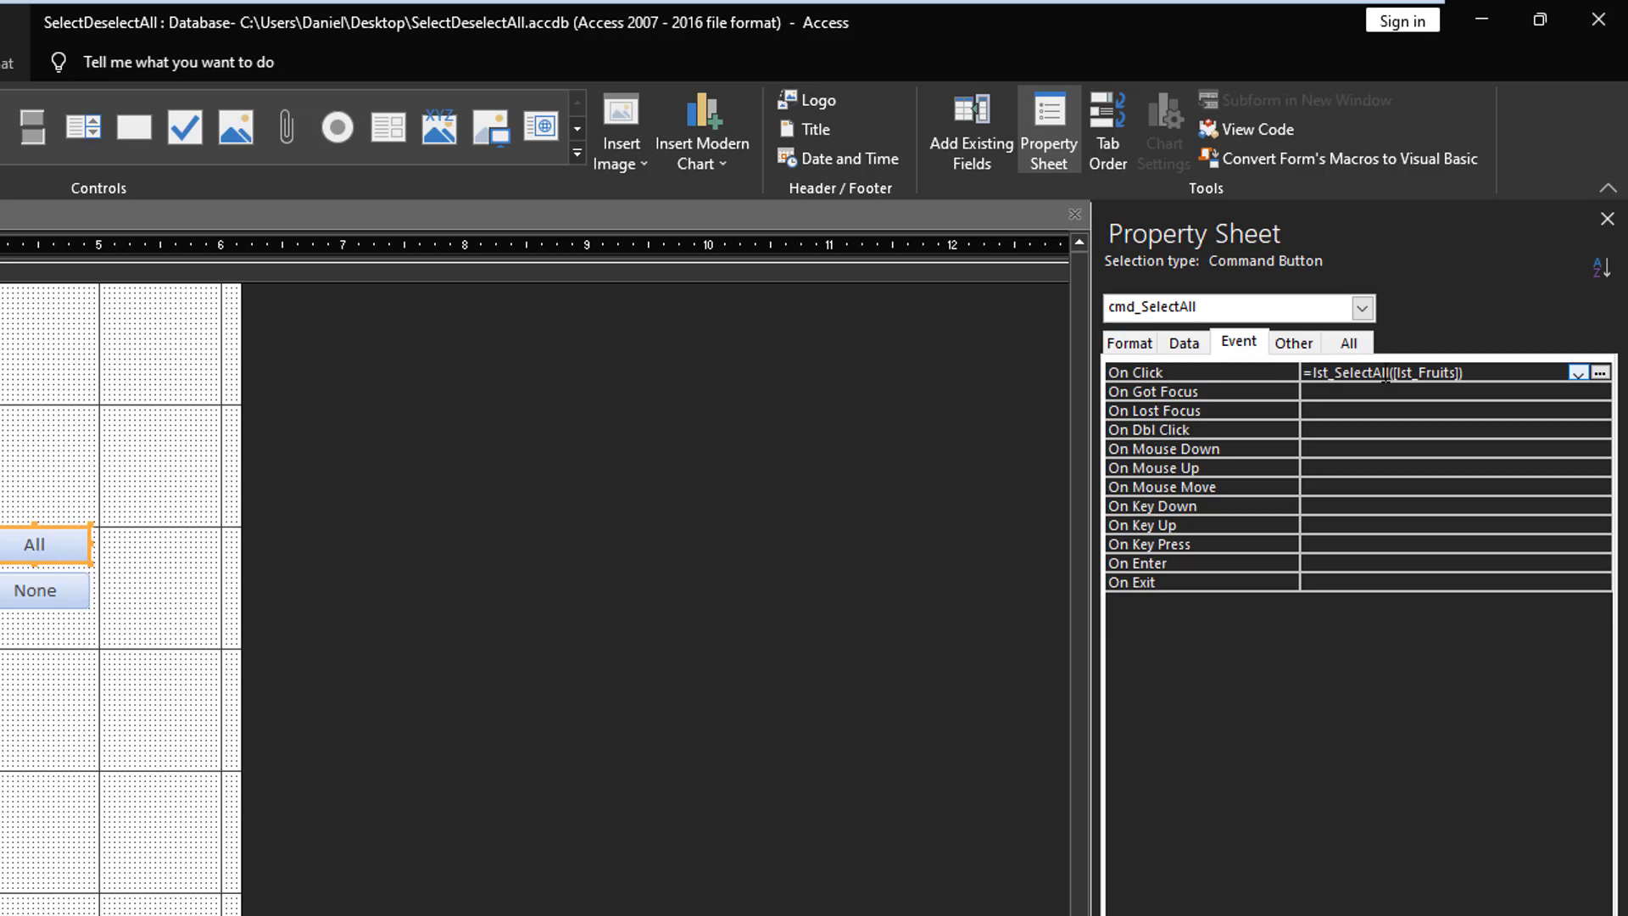
left_click(35, 591)
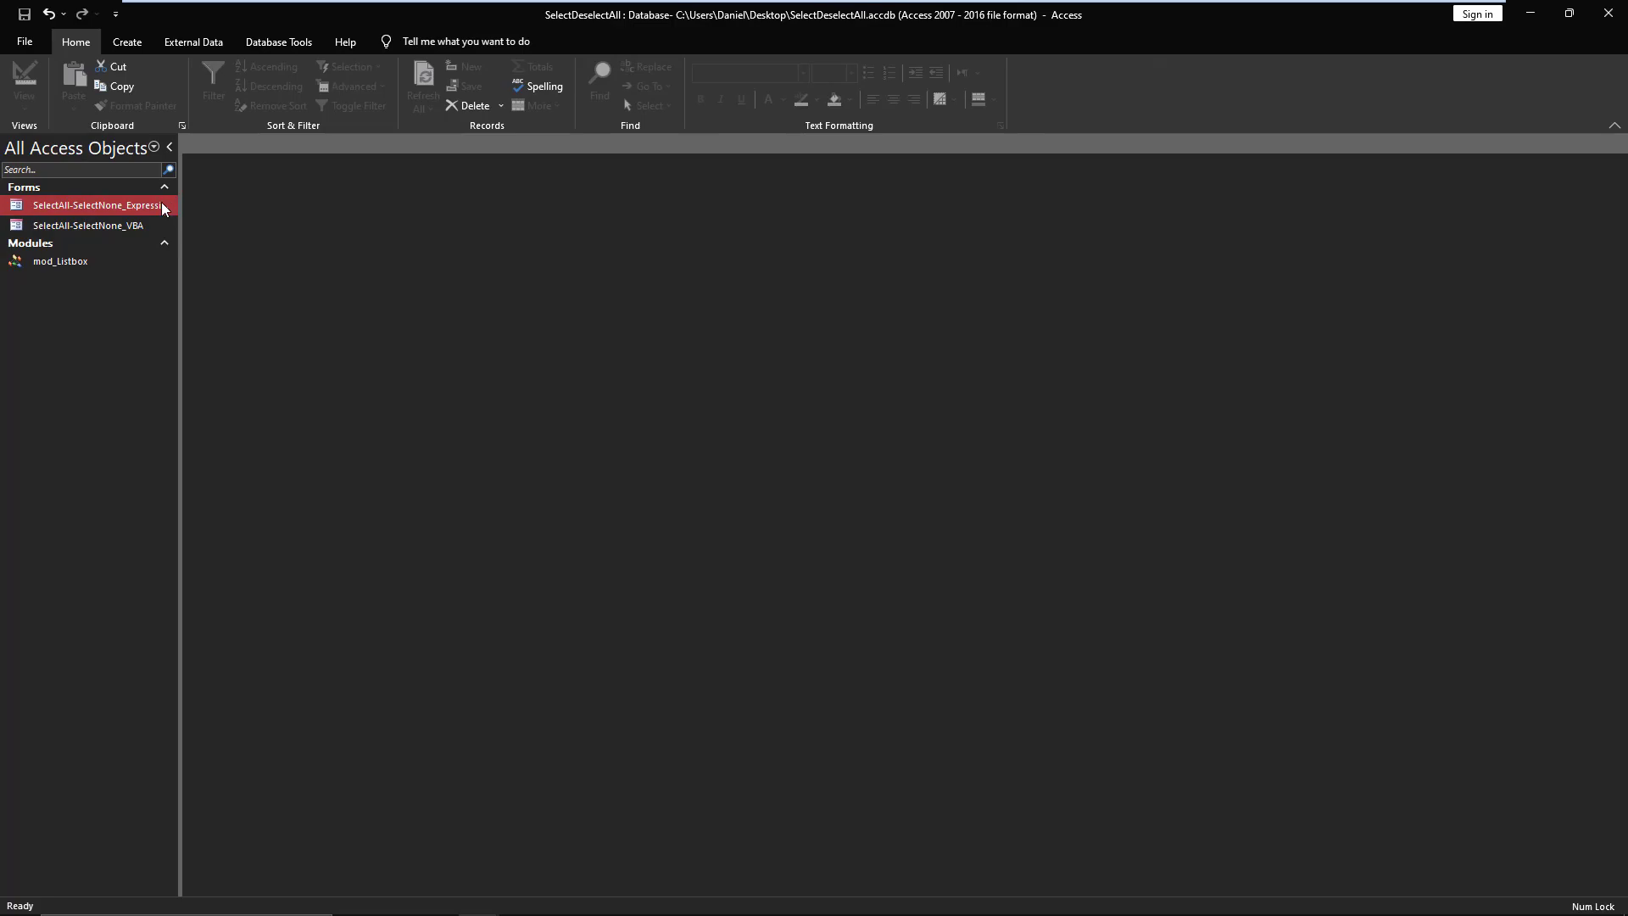
- Open the Expression form, select fruits, clear them with None, and close the form
double_click(97, 204)
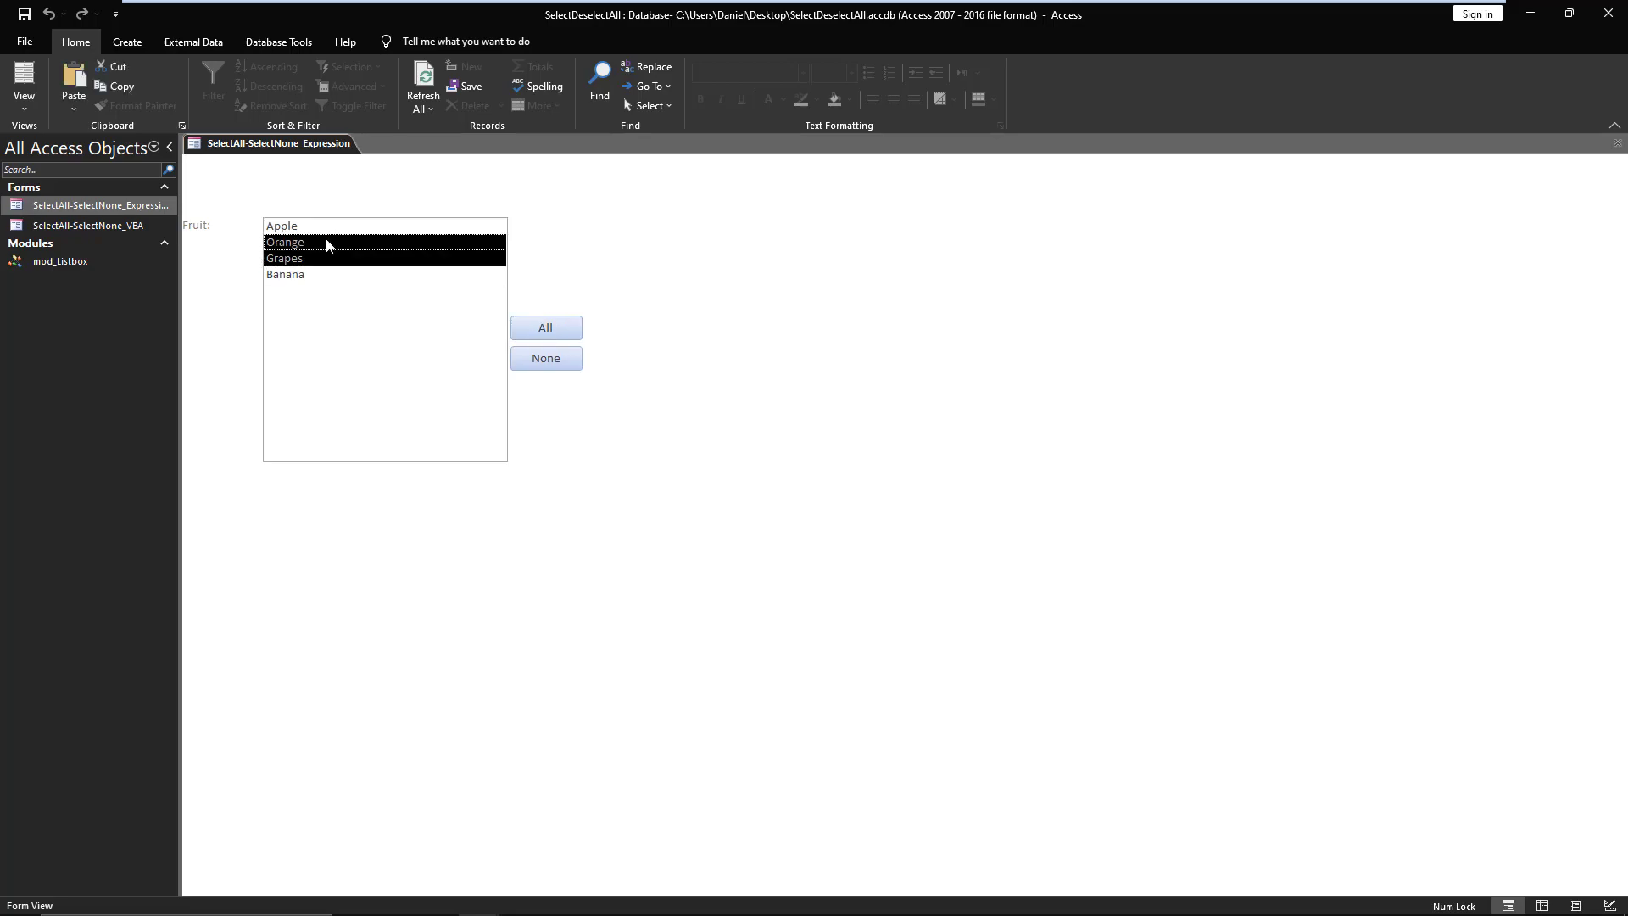
left_click(546, 357)
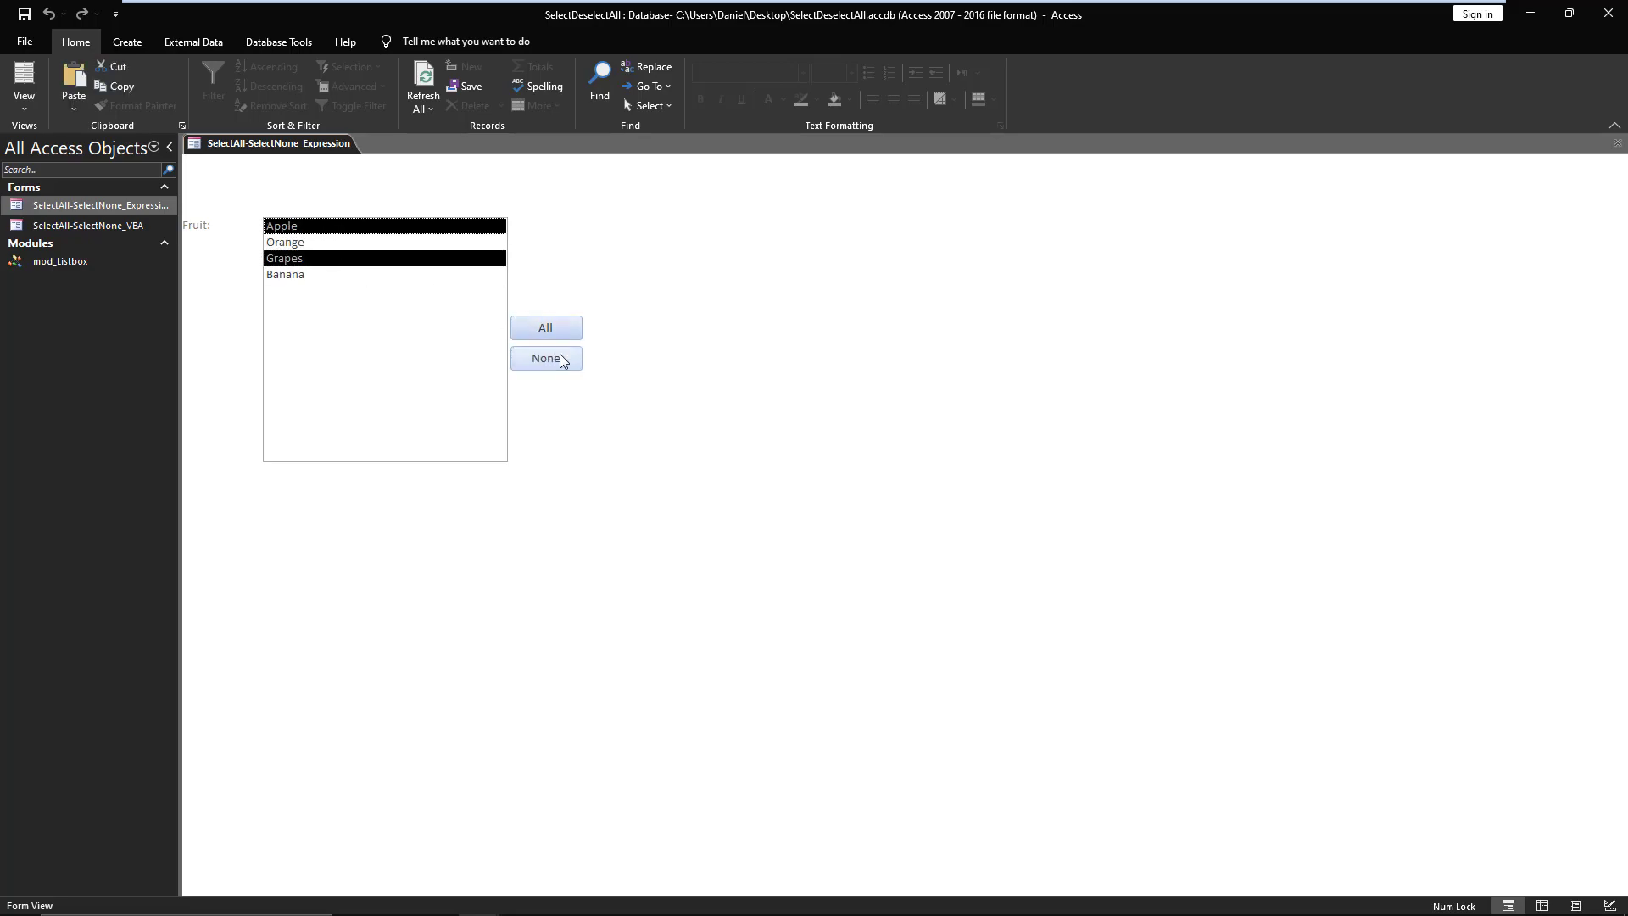
left_click(545, 357)
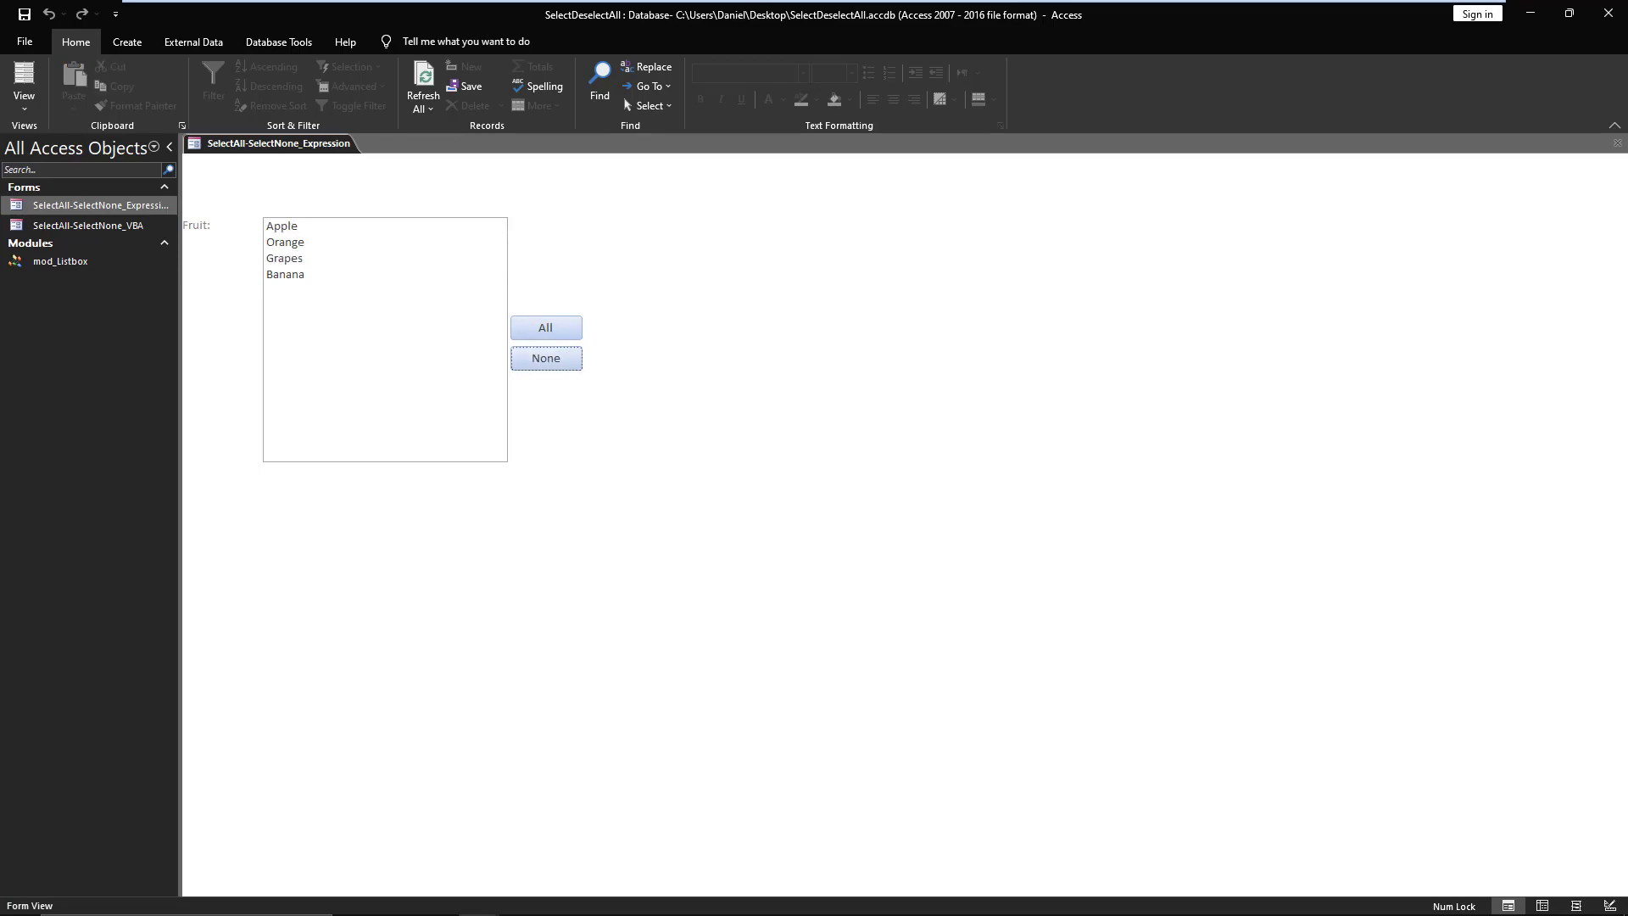
mouse_move(1617, 144)
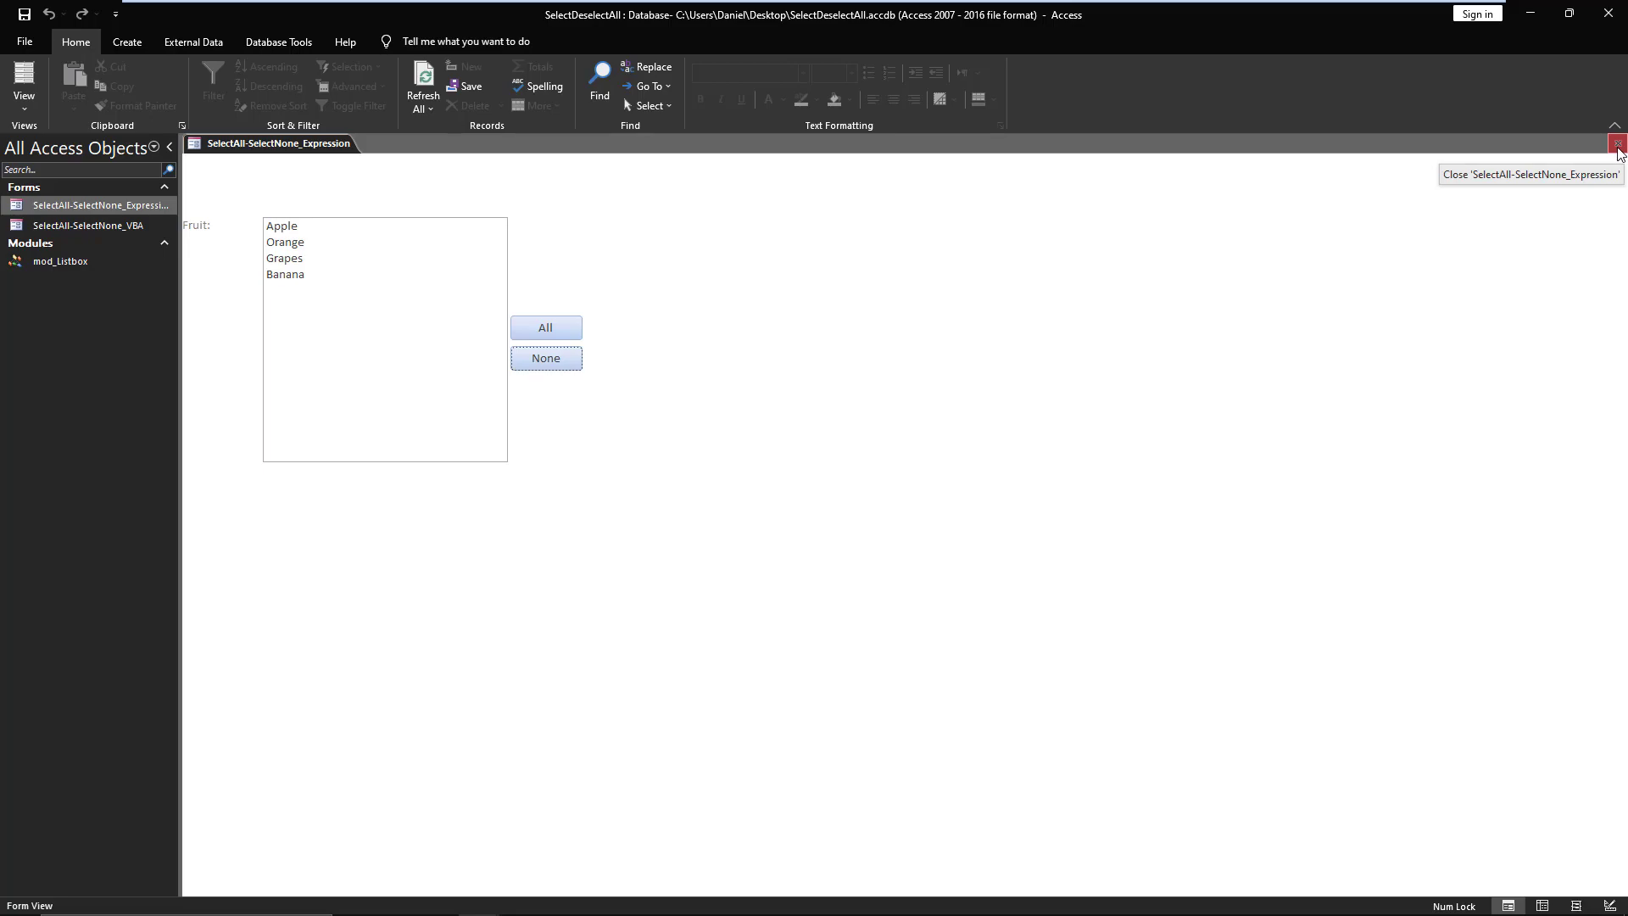
left_click(1615, 143)
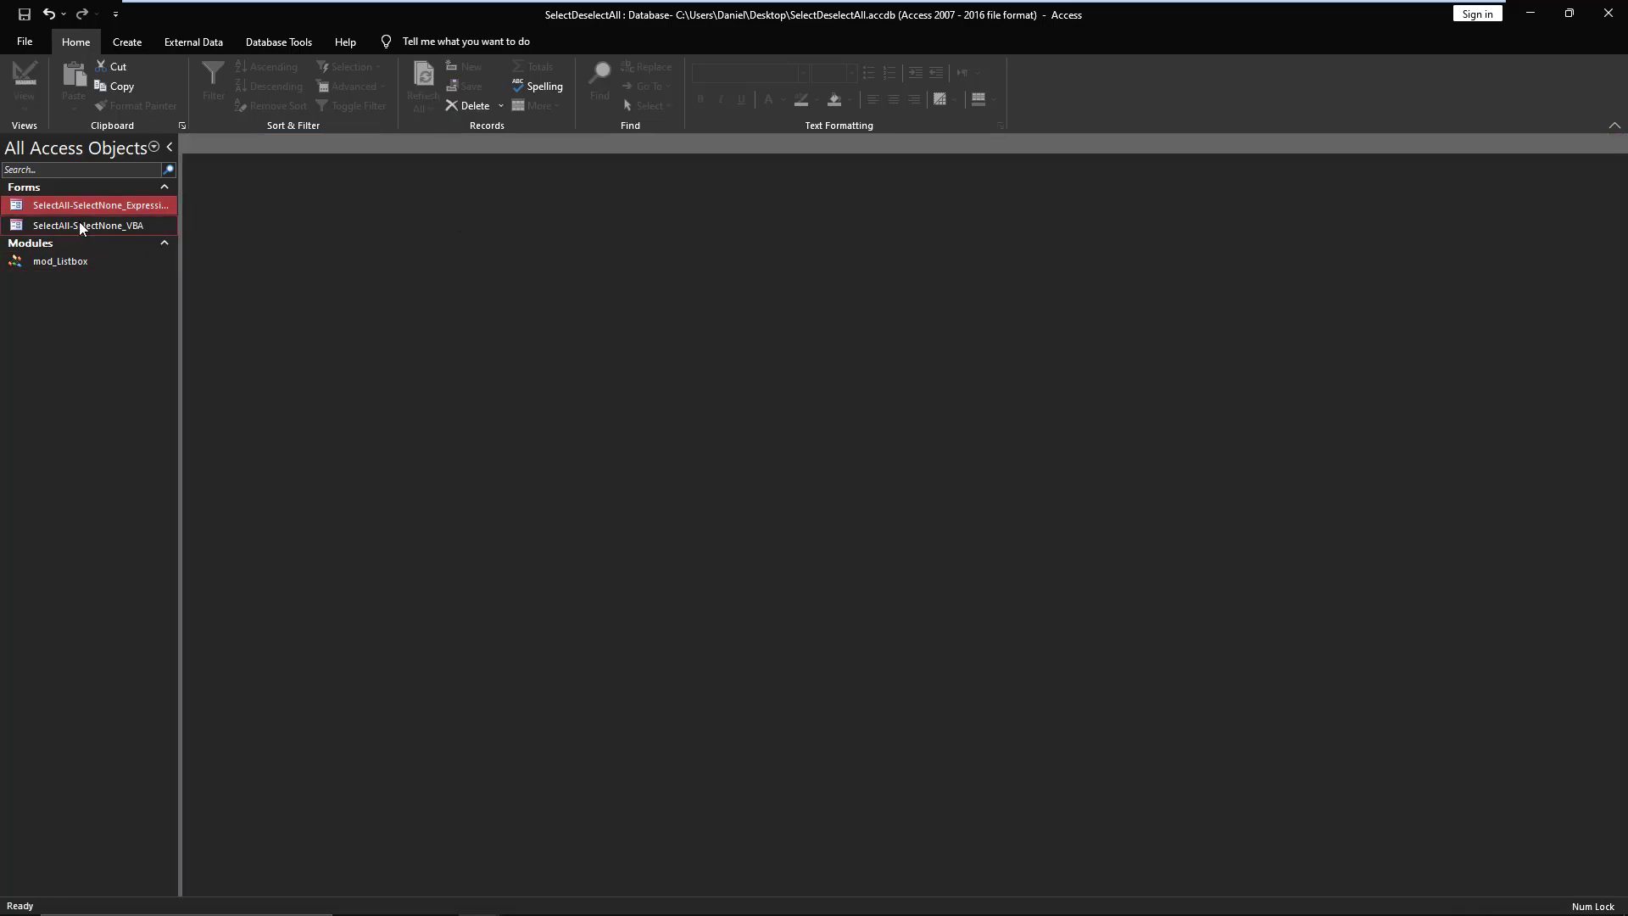
mouse_move(88, 226)
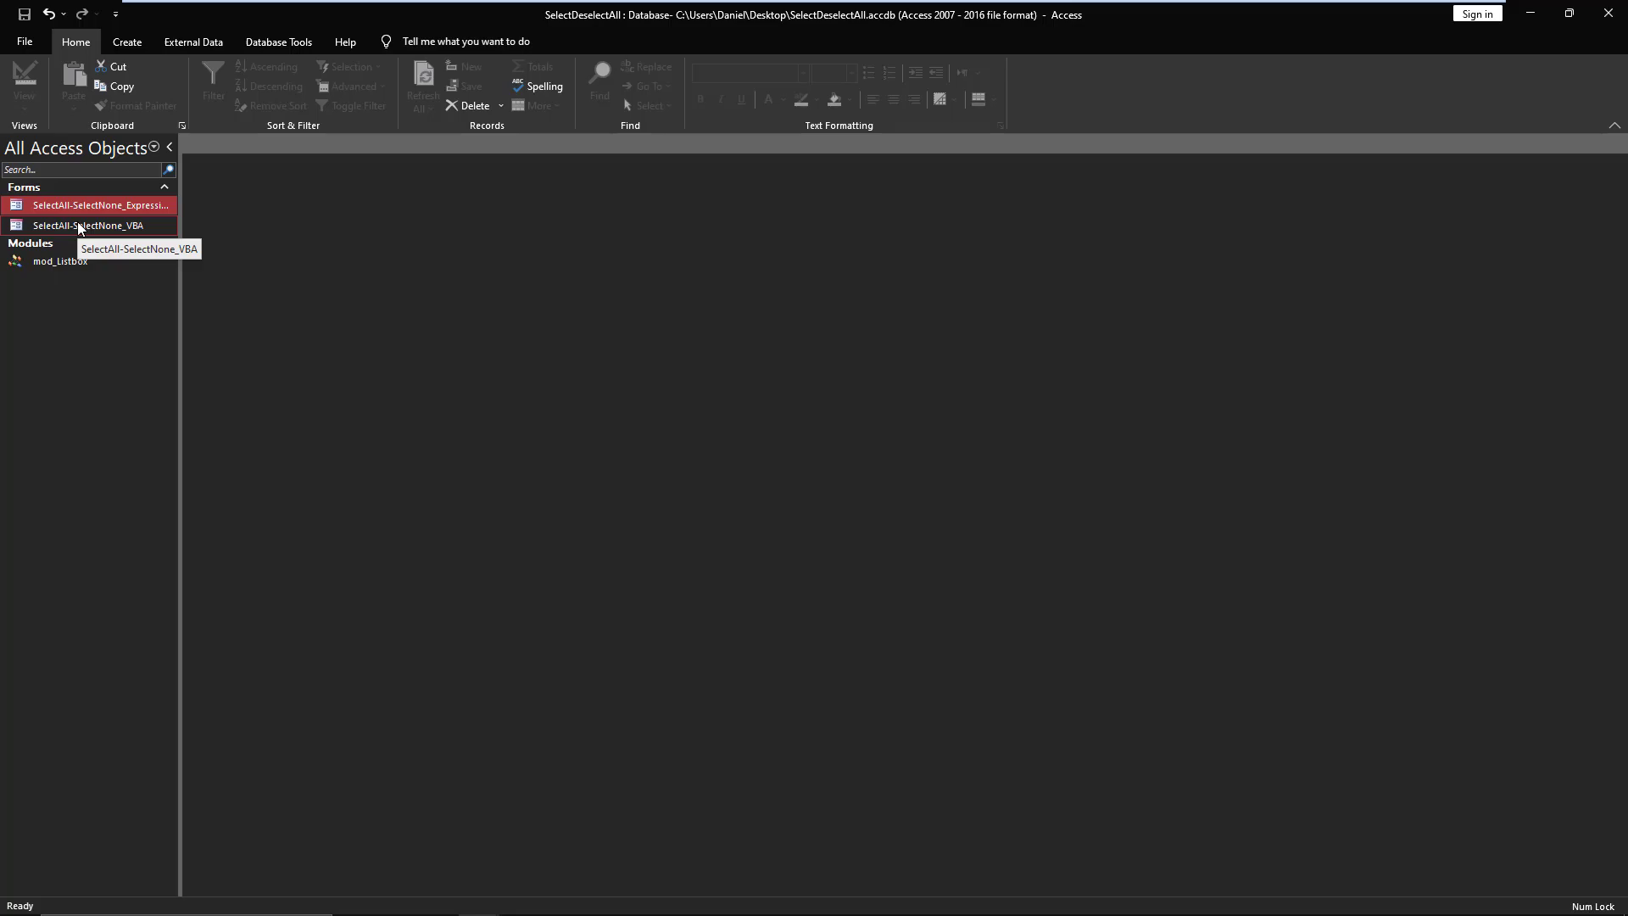
- Open SelectAll-SelectNone_VBA's On Click code and highlight the lst_SelectNone call on Me.lst_Fruits
left_click(89, 225)
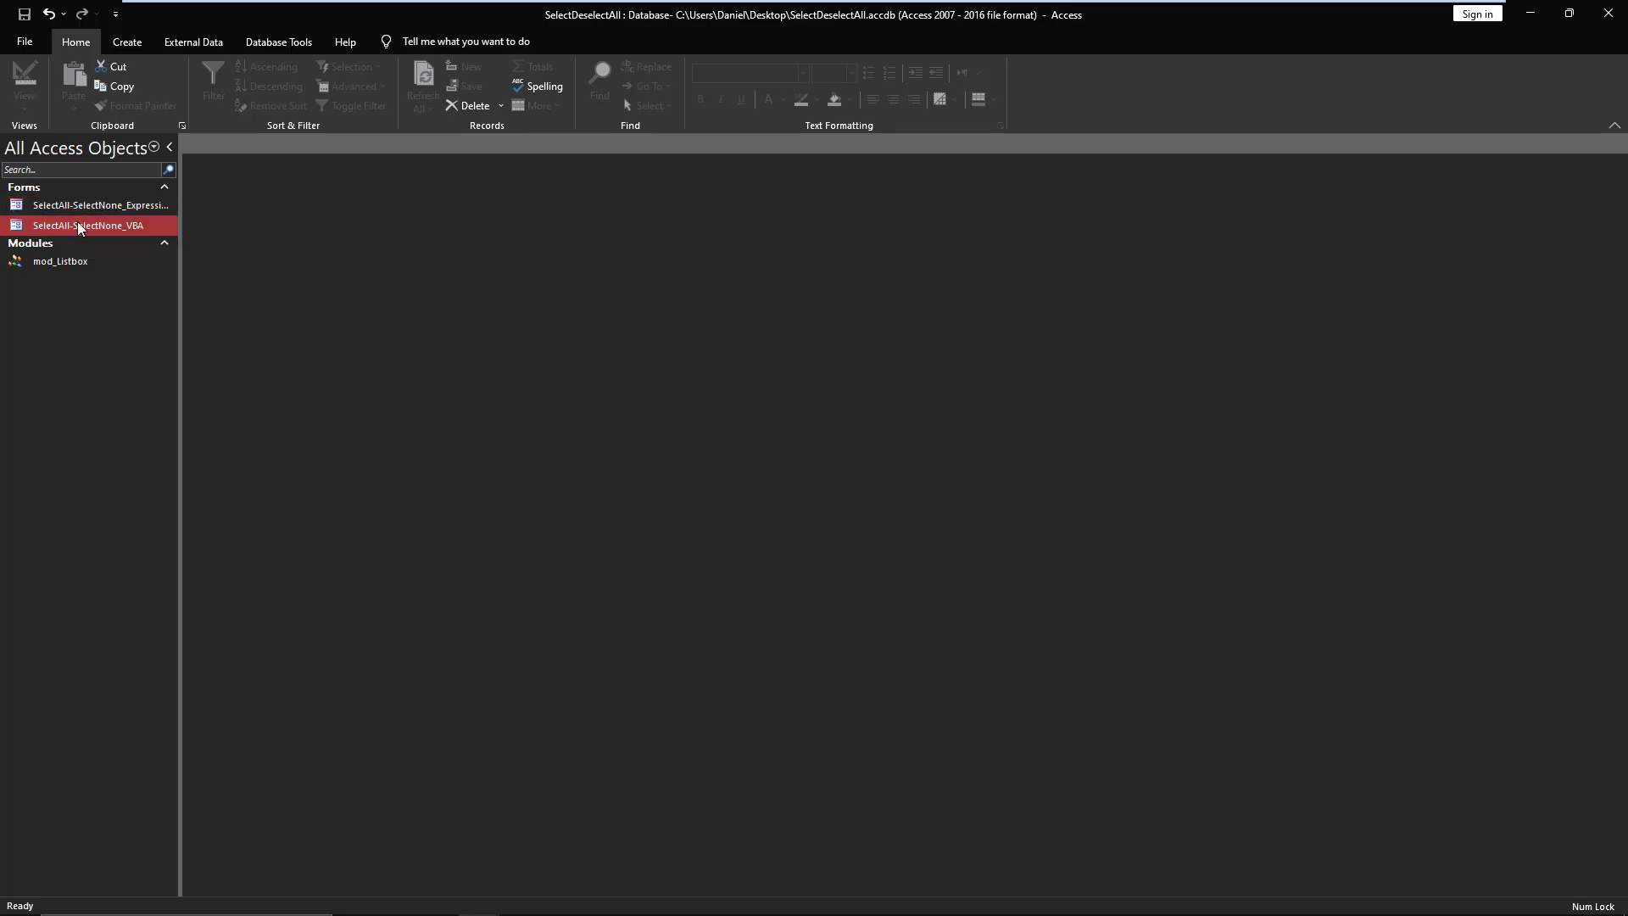
double_click(88, 226)
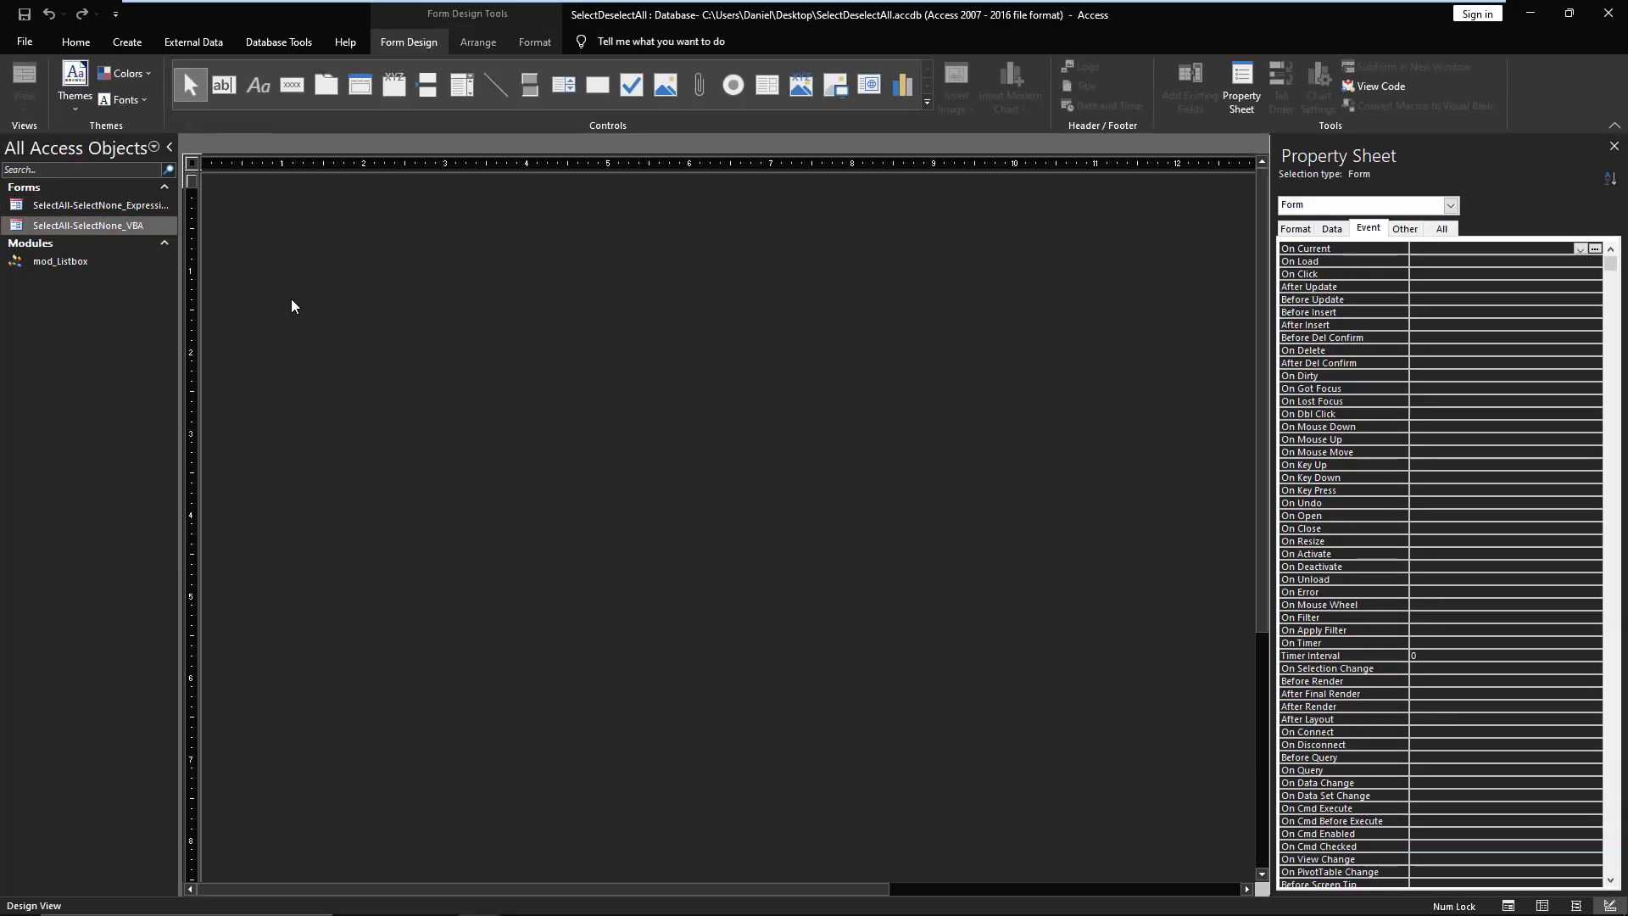
double_click(88, 225)
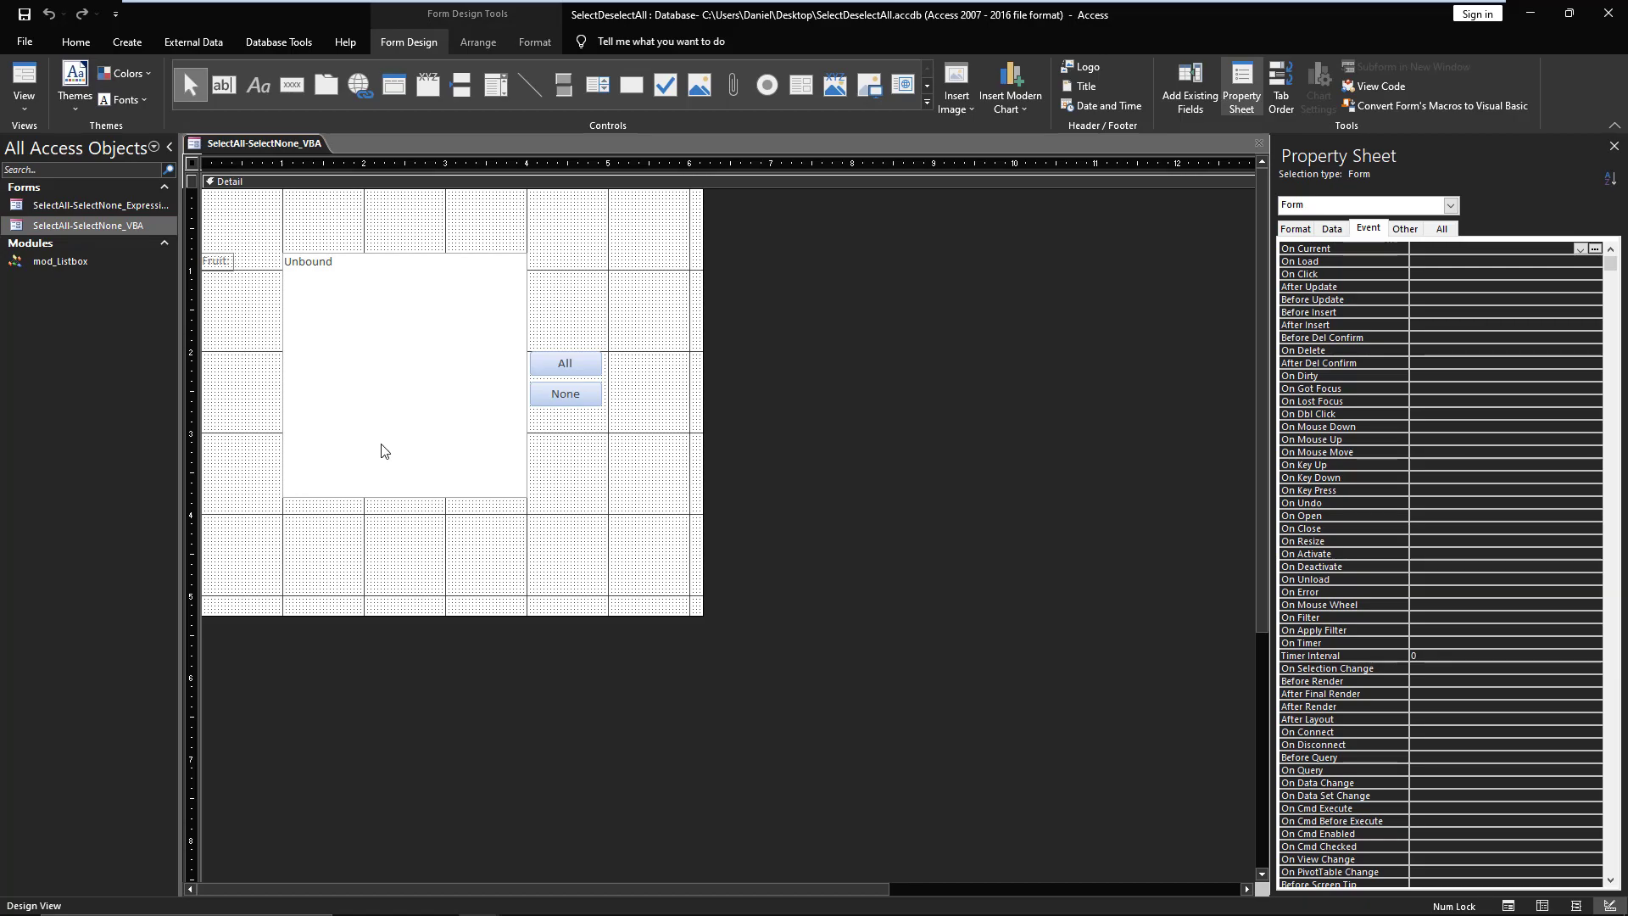
left_click(565, 362)
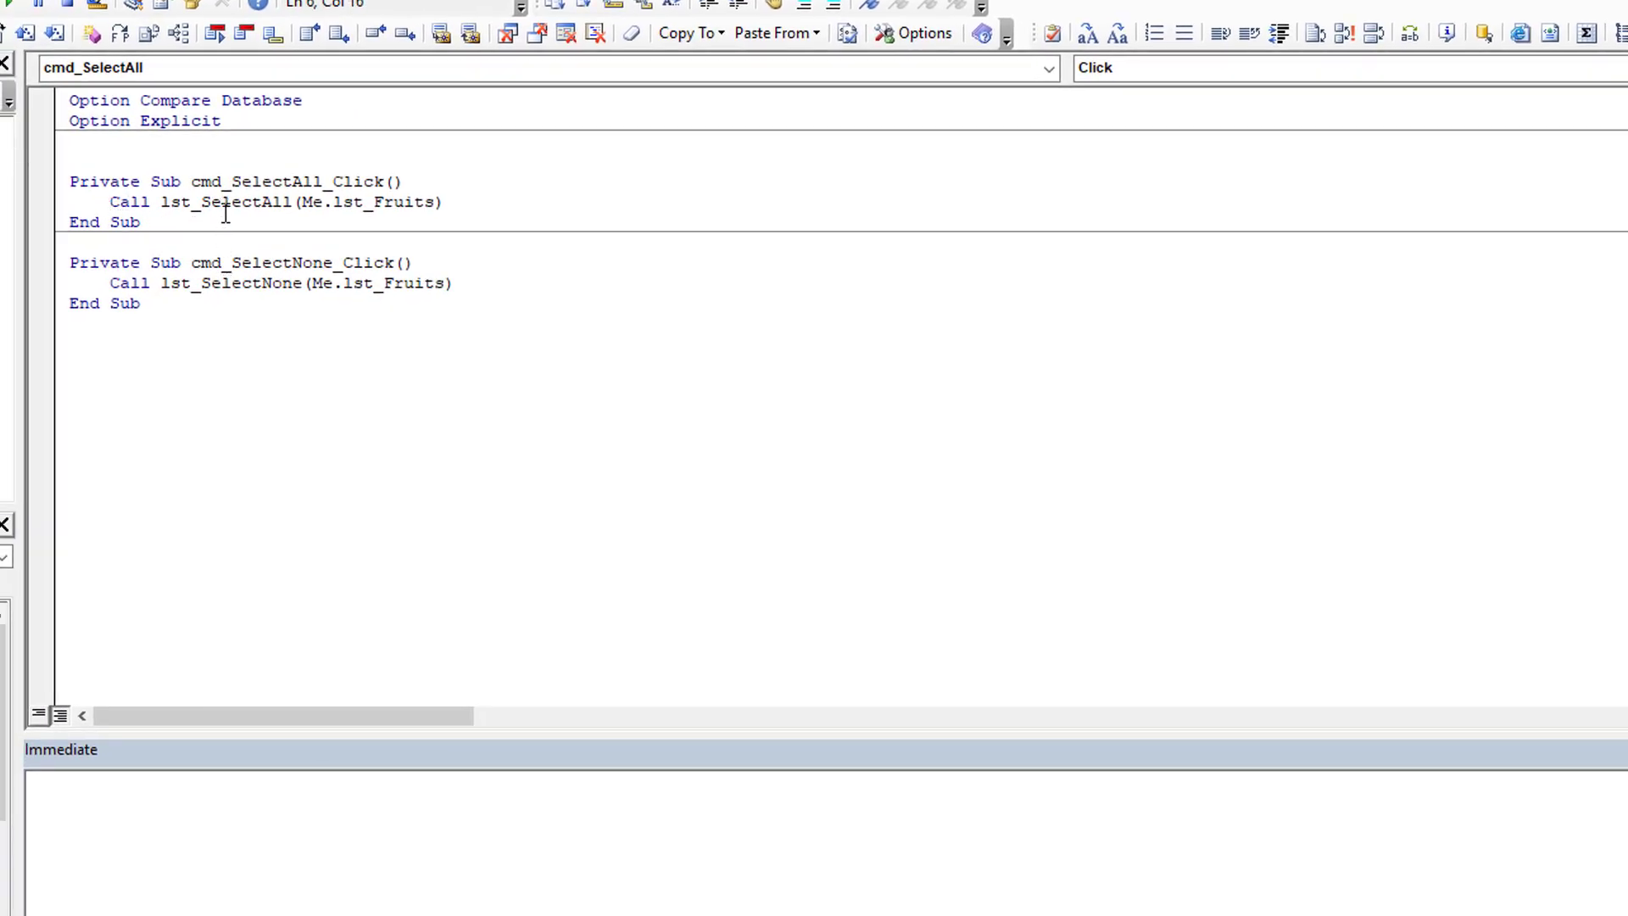
double_click(227, 283)
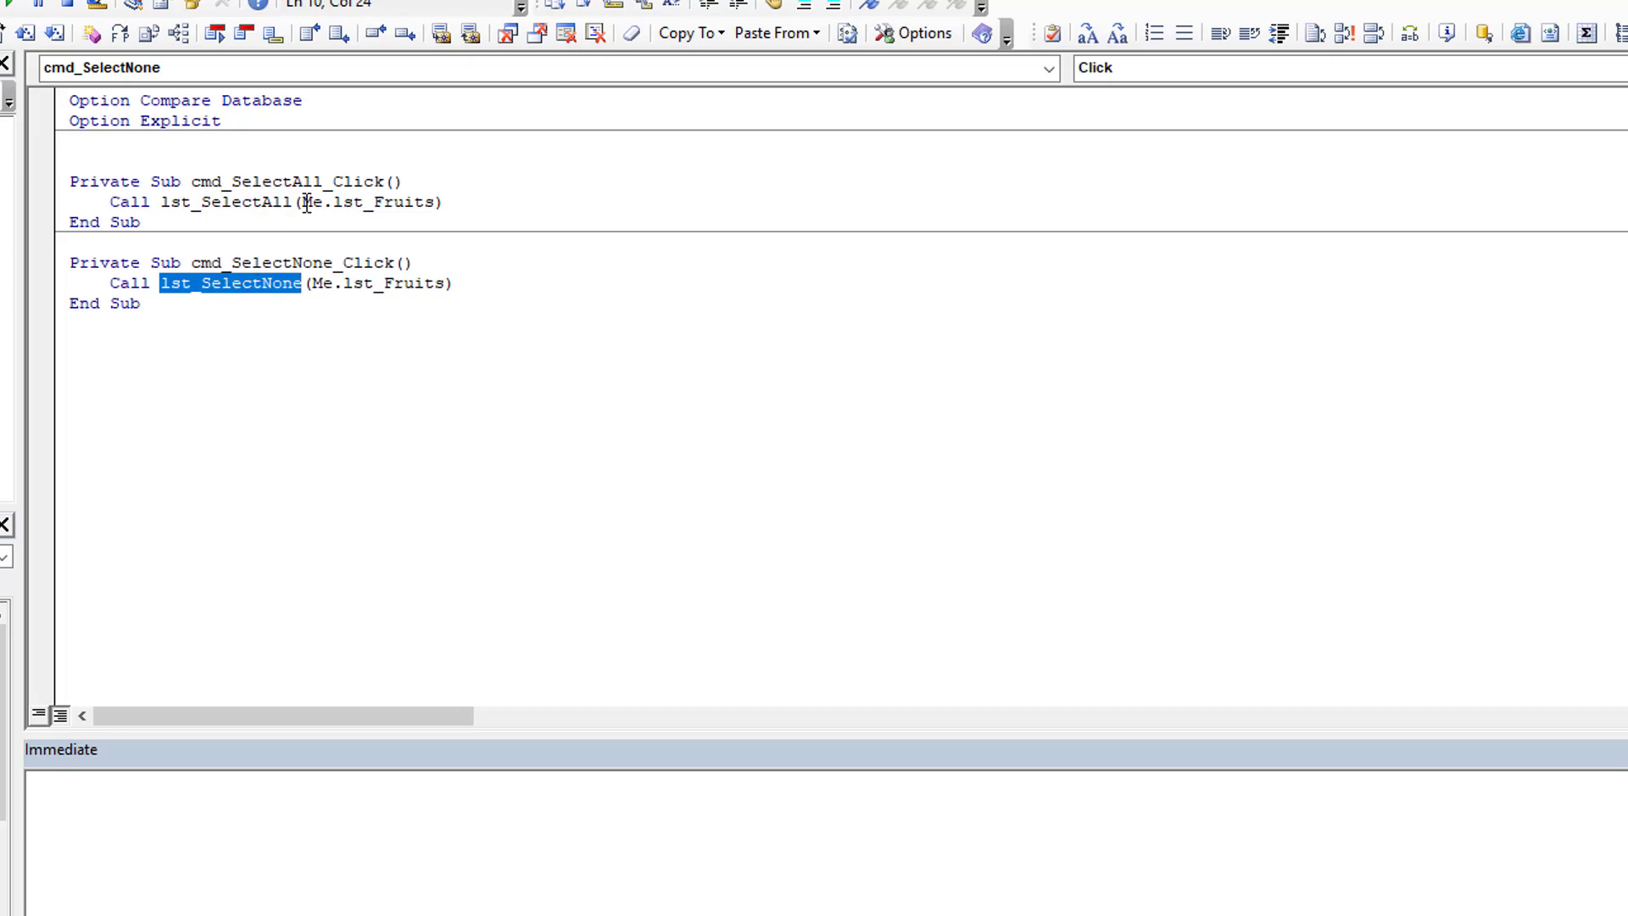
double_click(391, 283)
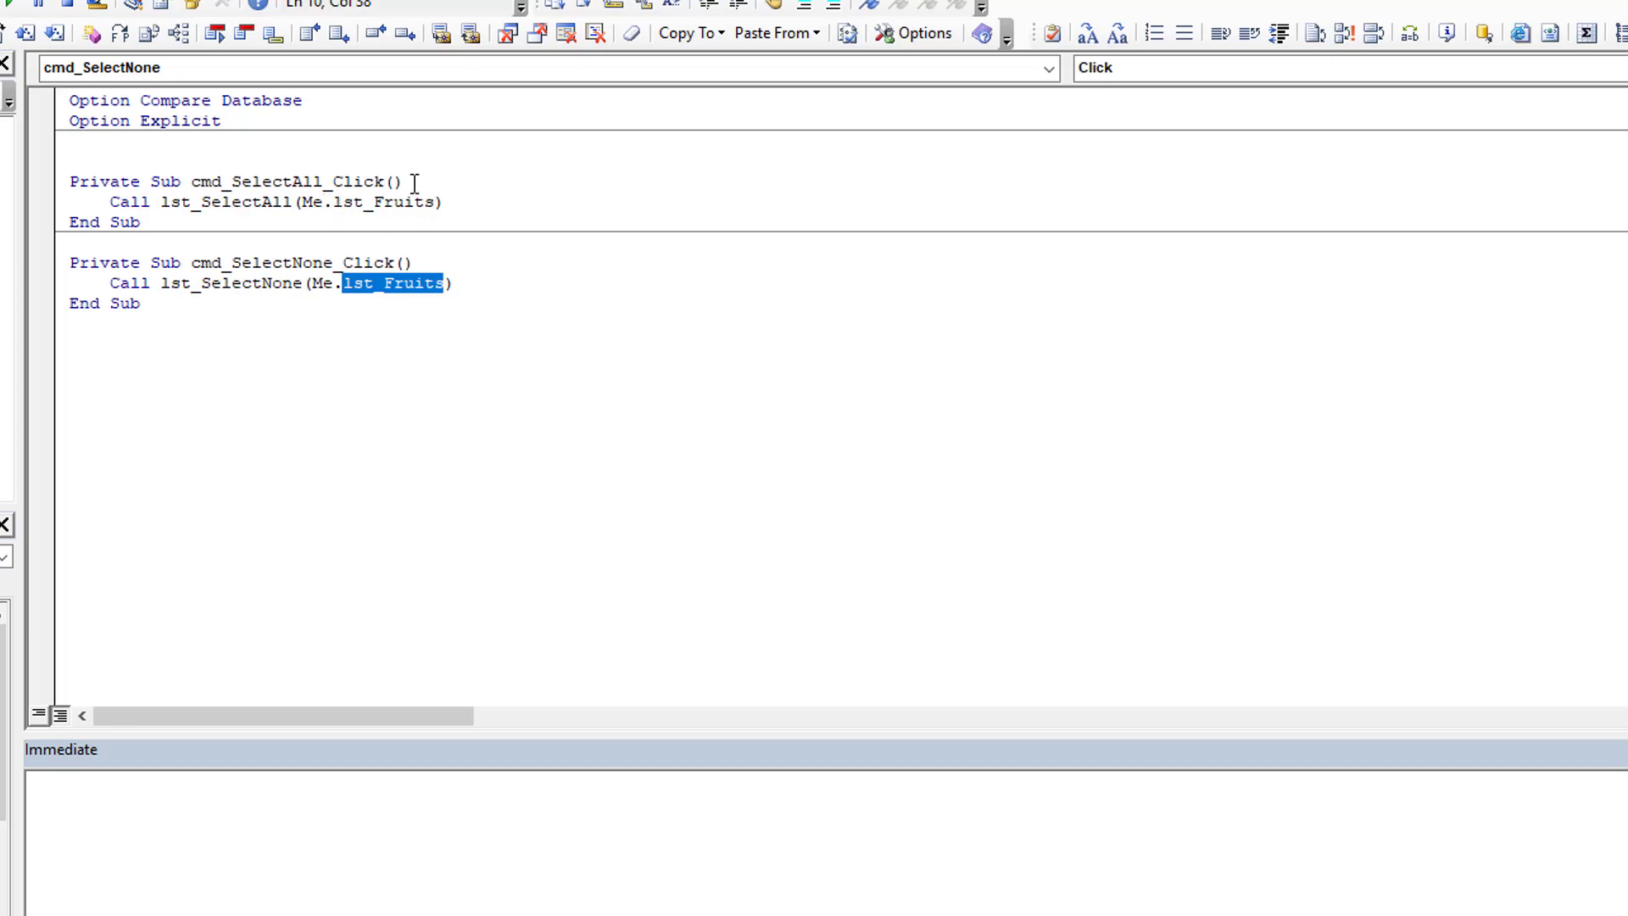
mouse_move(398, 211)
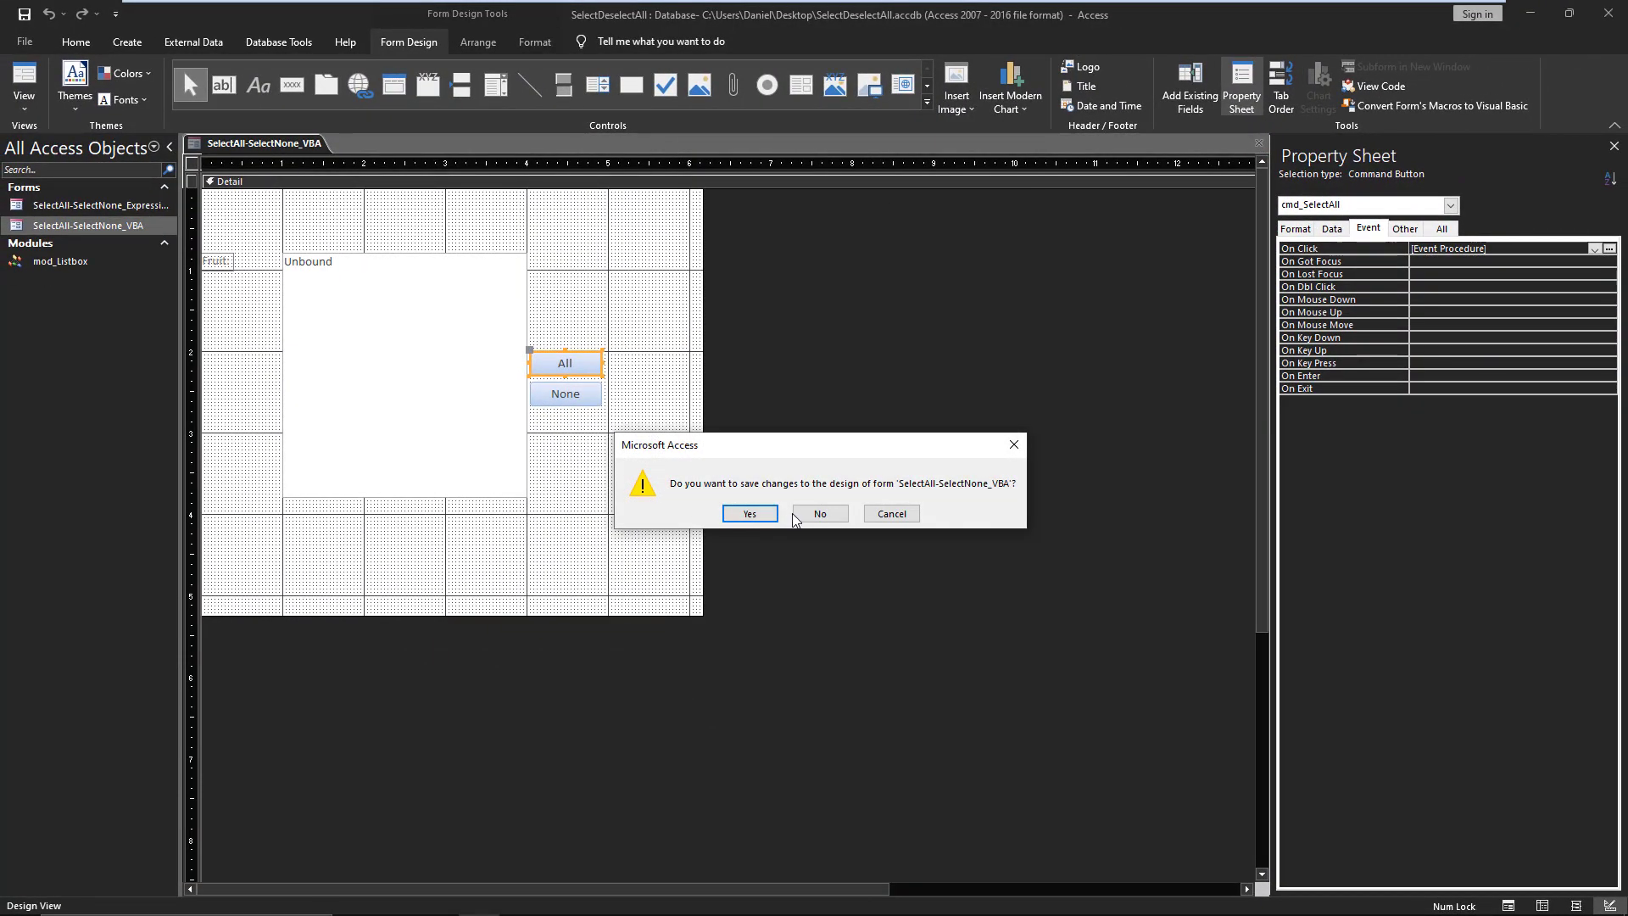
- Discard design changes, select a fruit, clear the list with None, and close the VBA form
left_click(749, 512)
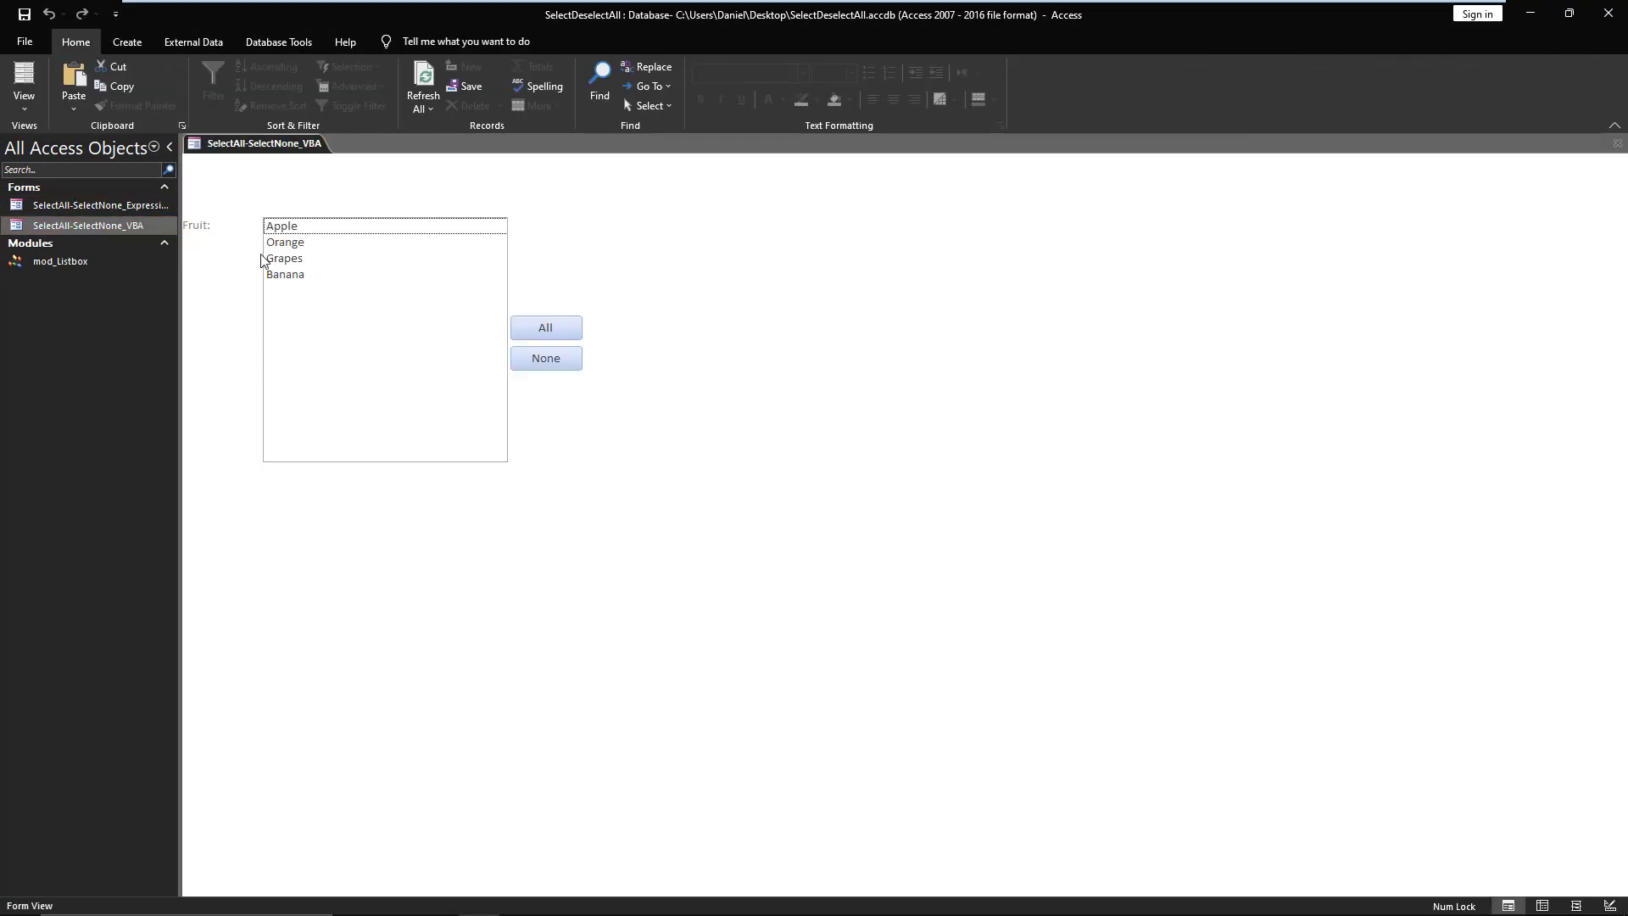
left_click(545, 327)
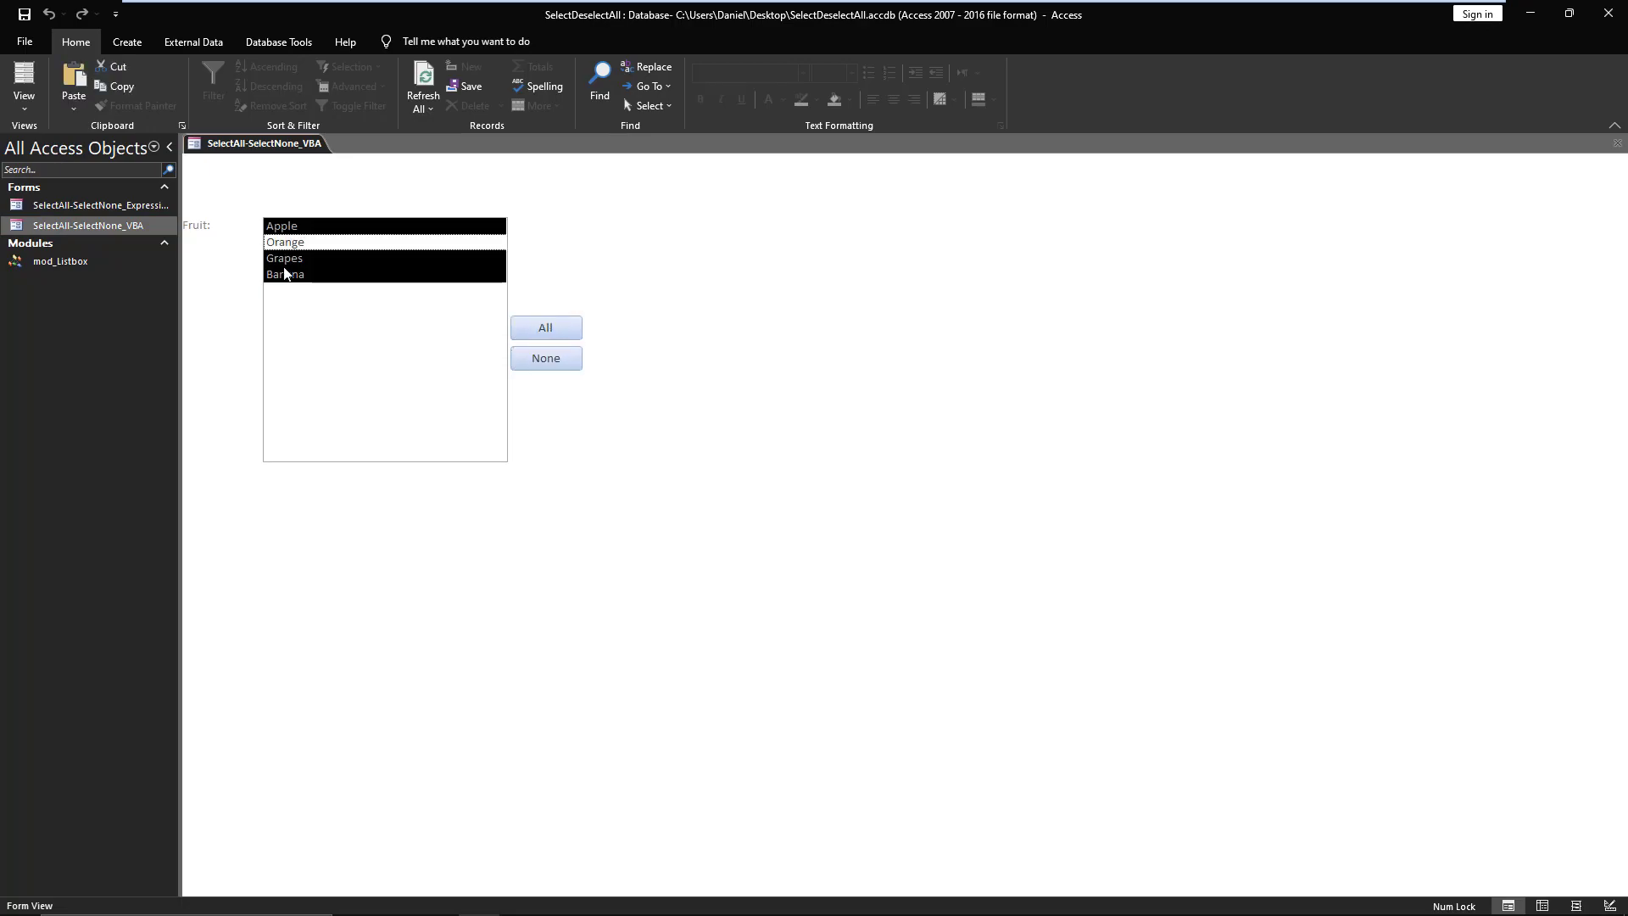
left_click(545, 356)
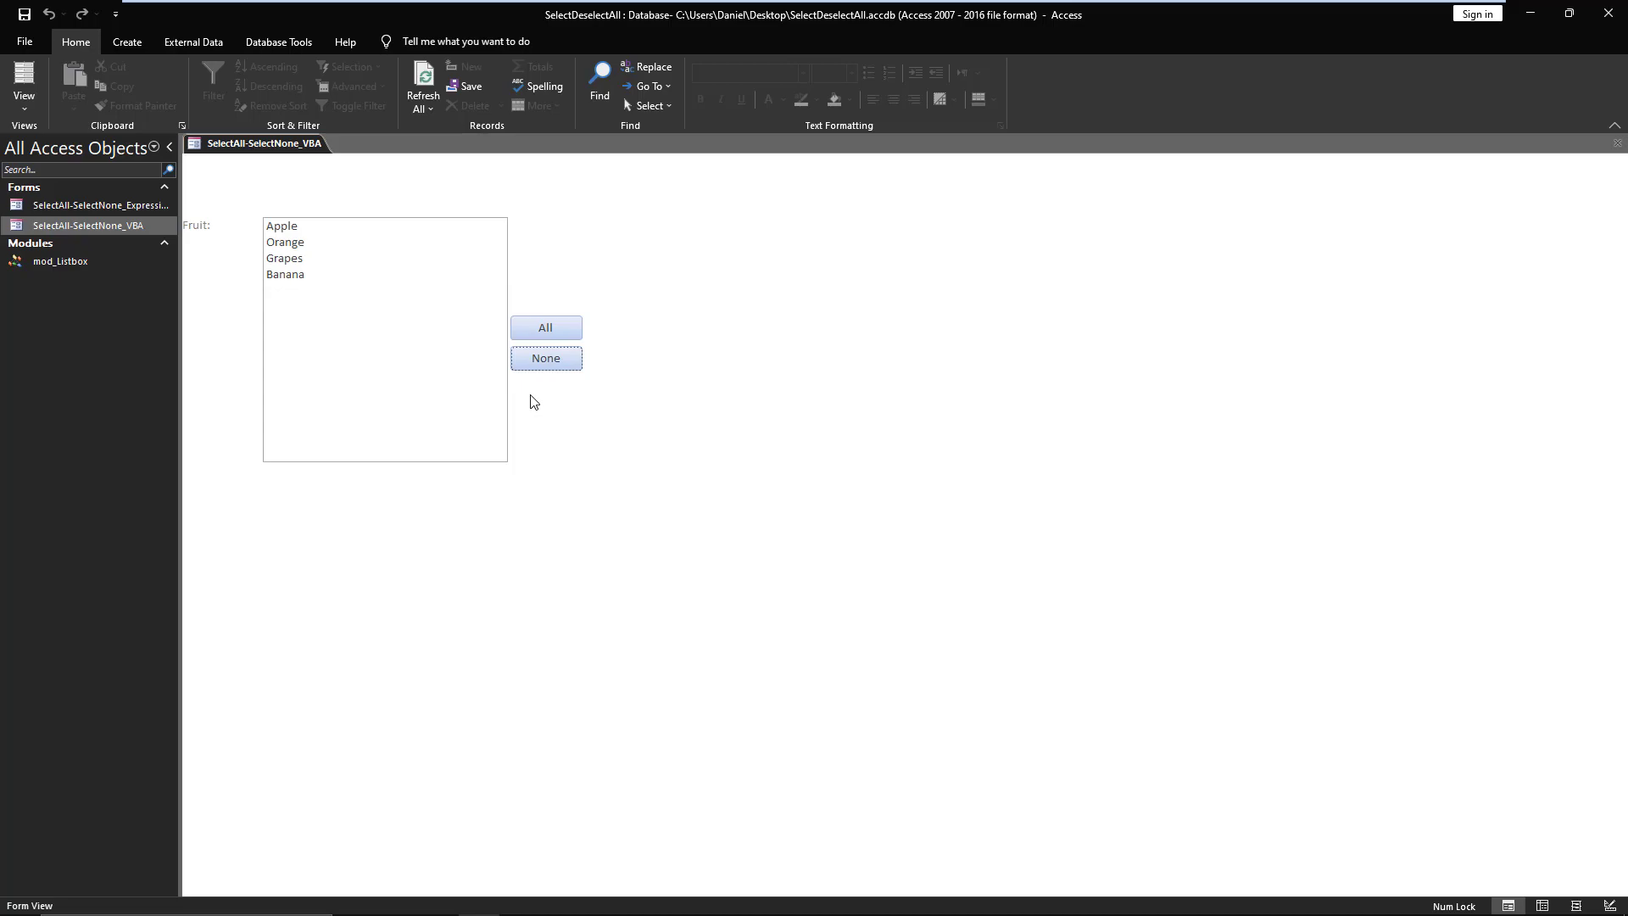
mouse_move(805, 547)
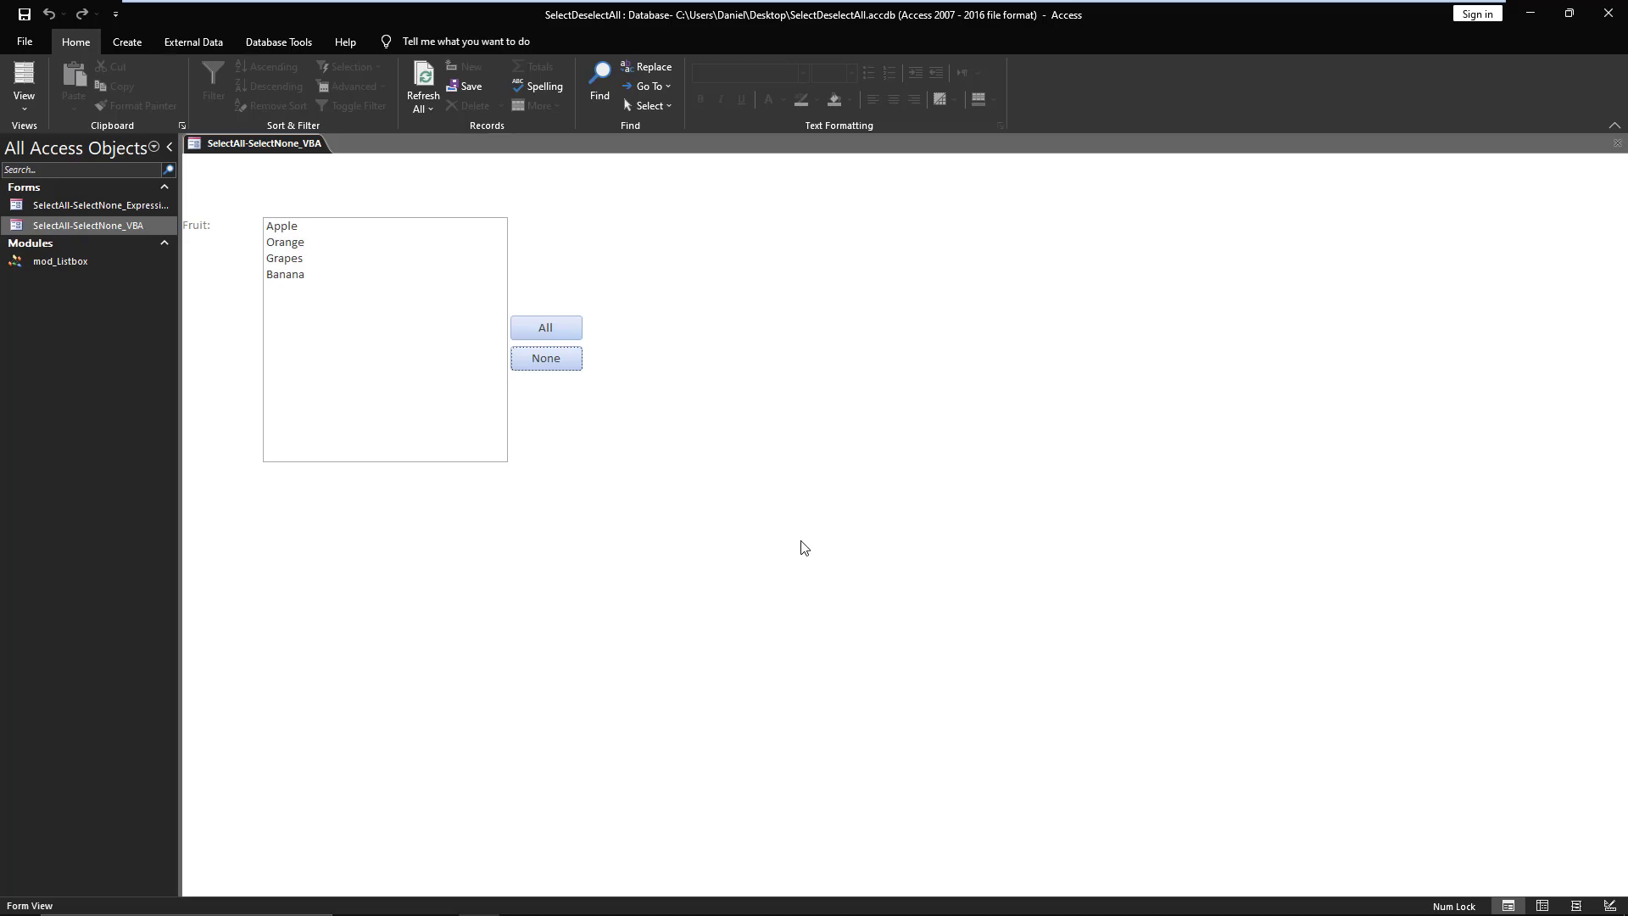
mouse_move(1402, 401)
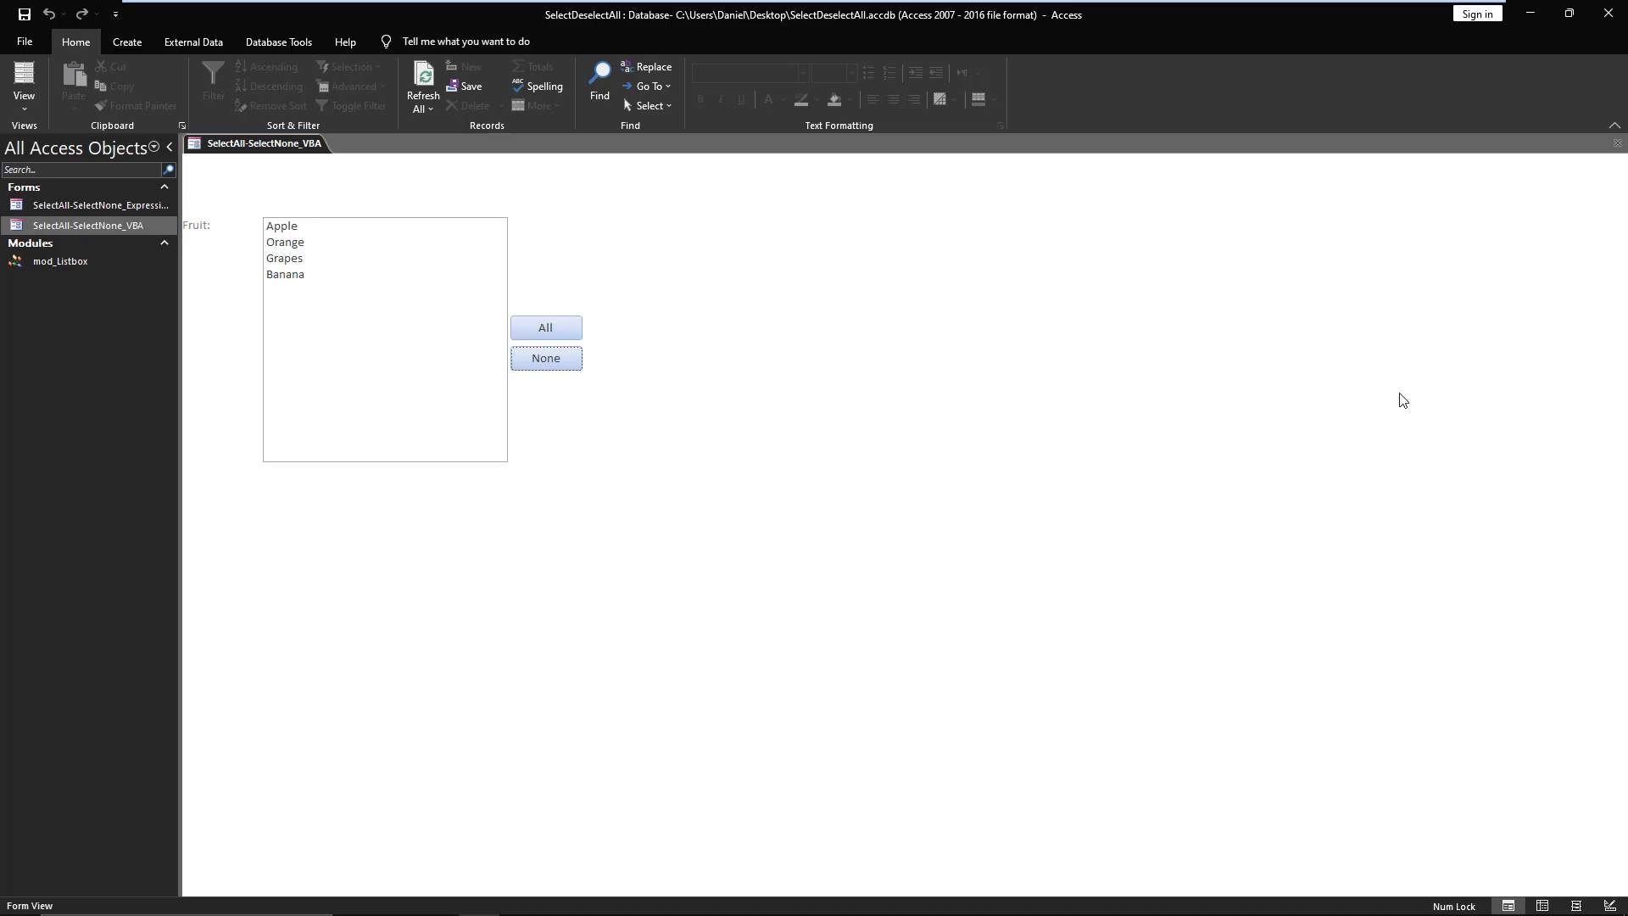
mouse_move(1617, 143)
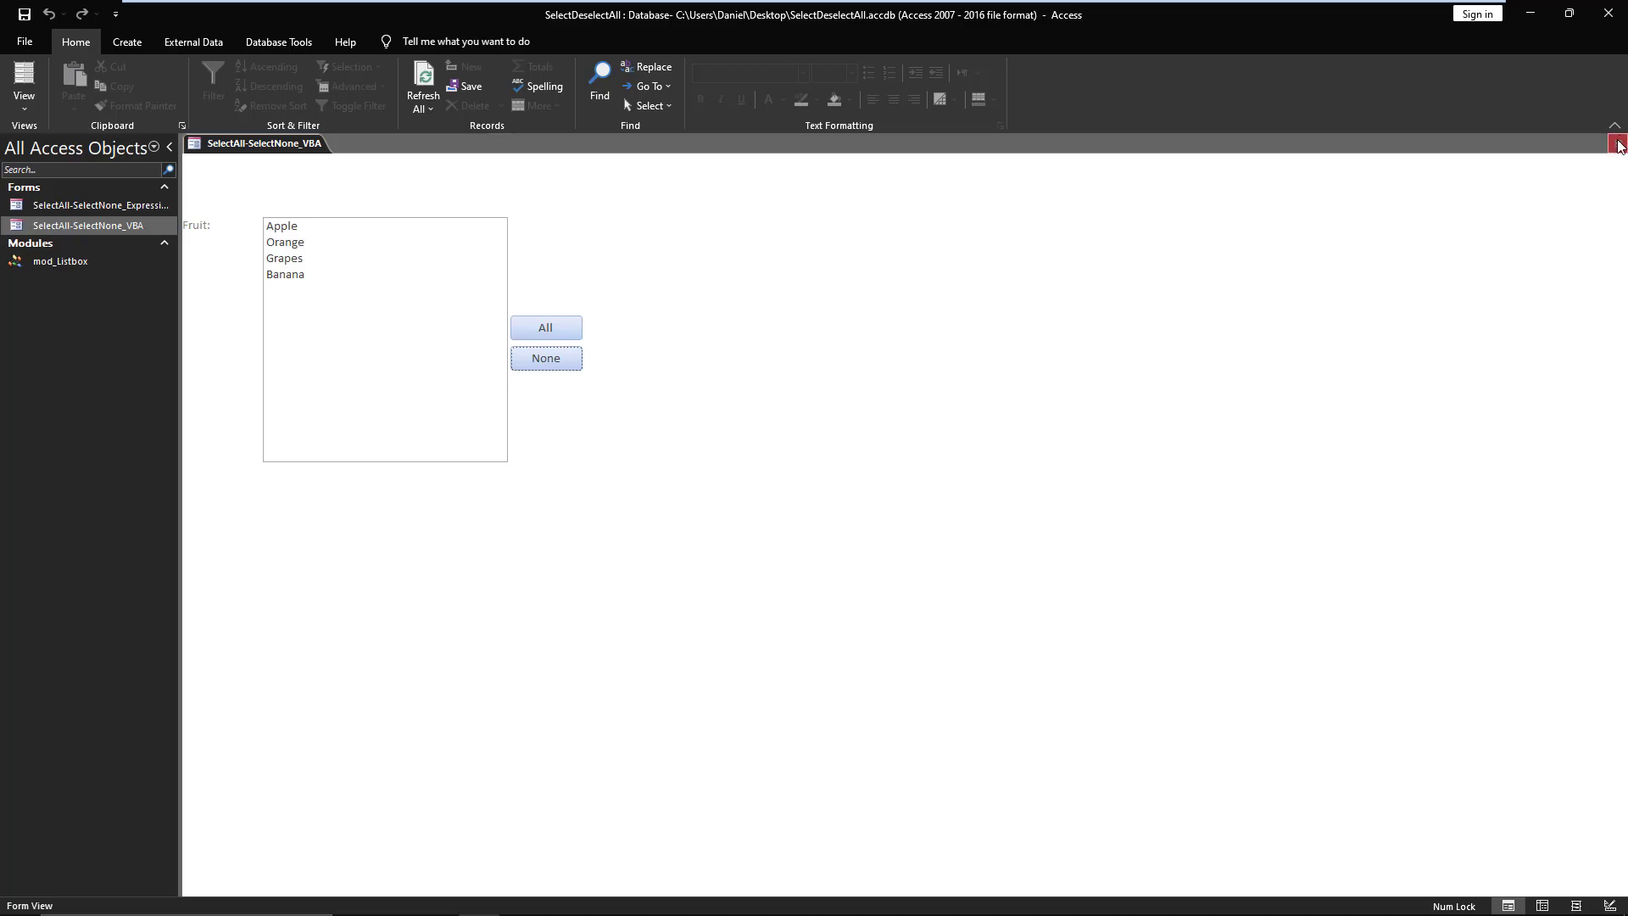
left_click(1617, 143)
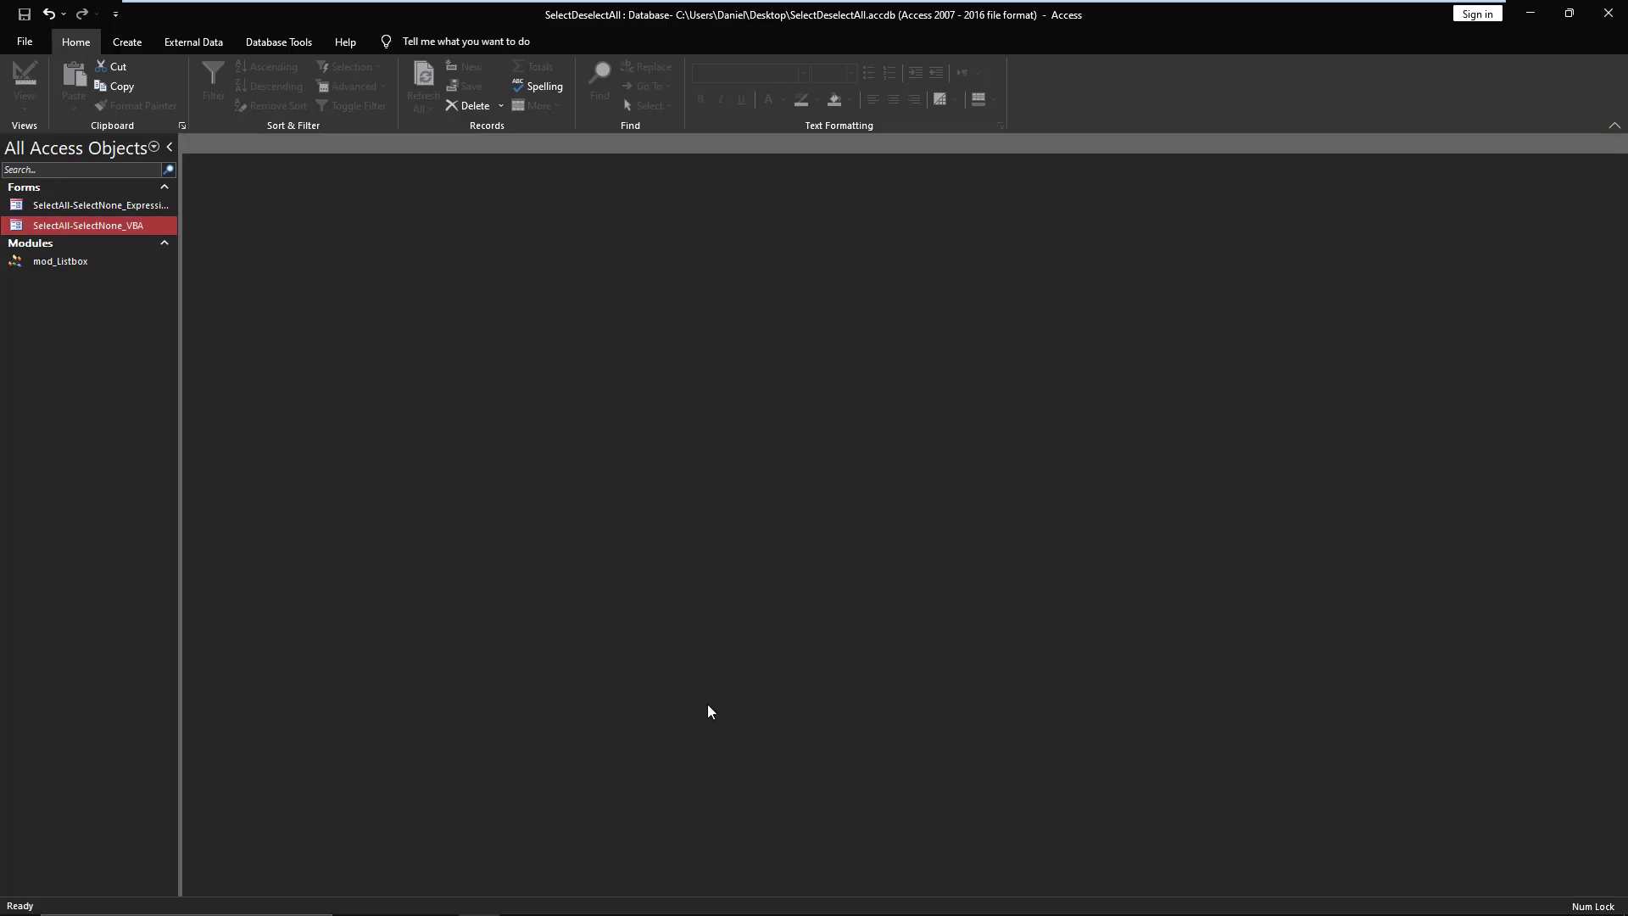
mouse_move(230, 295)
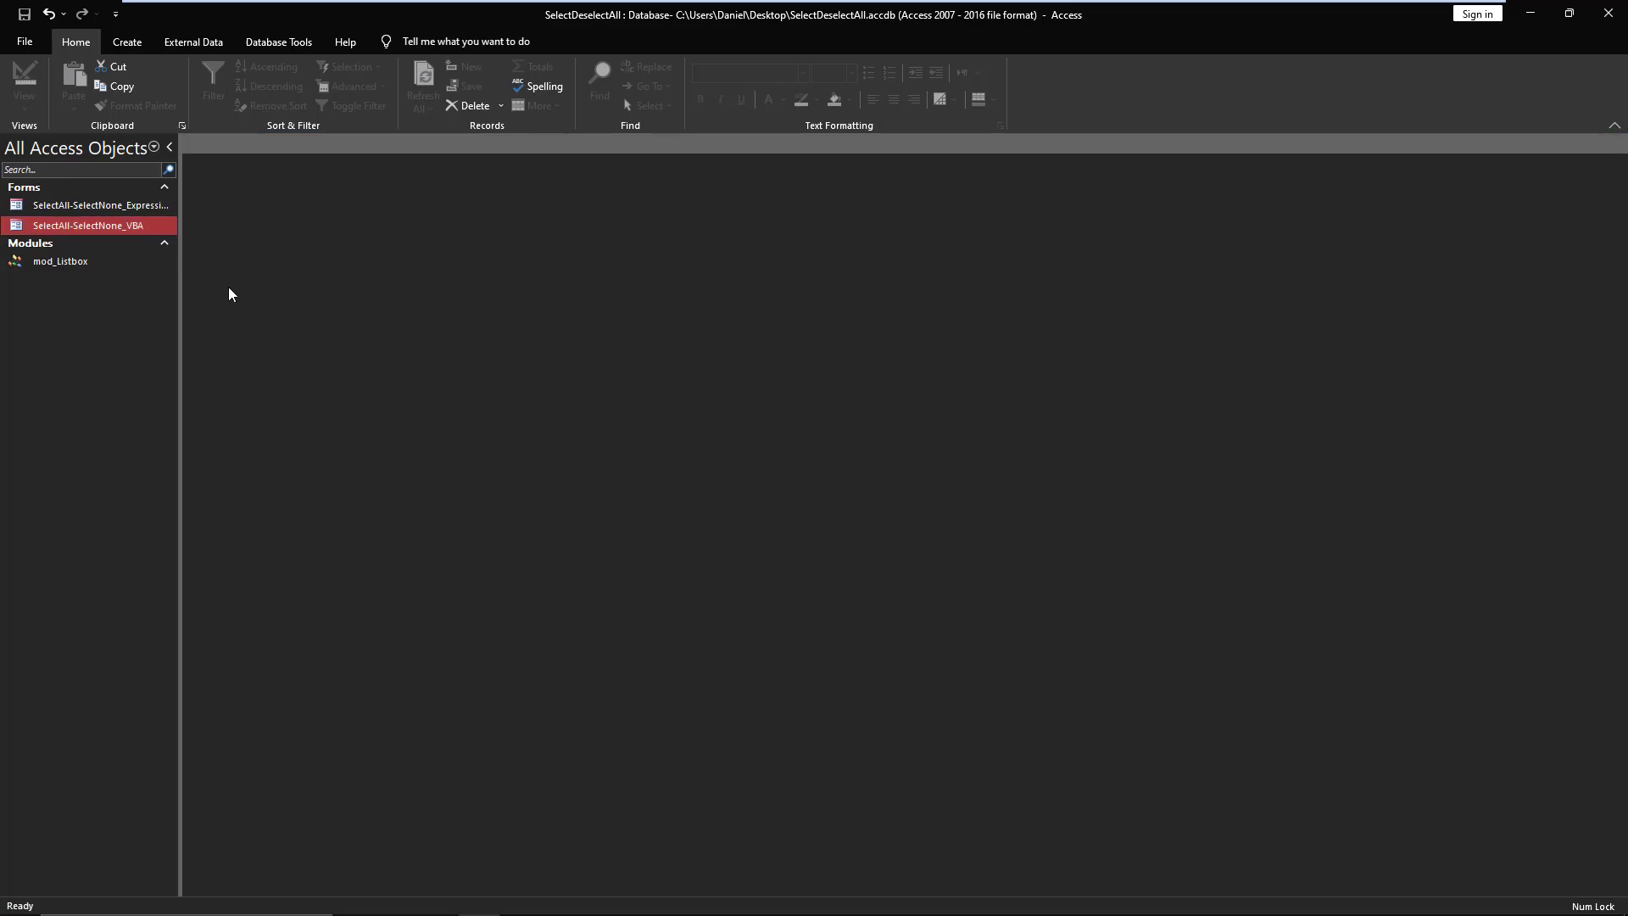
mouse_move(1611, 12)
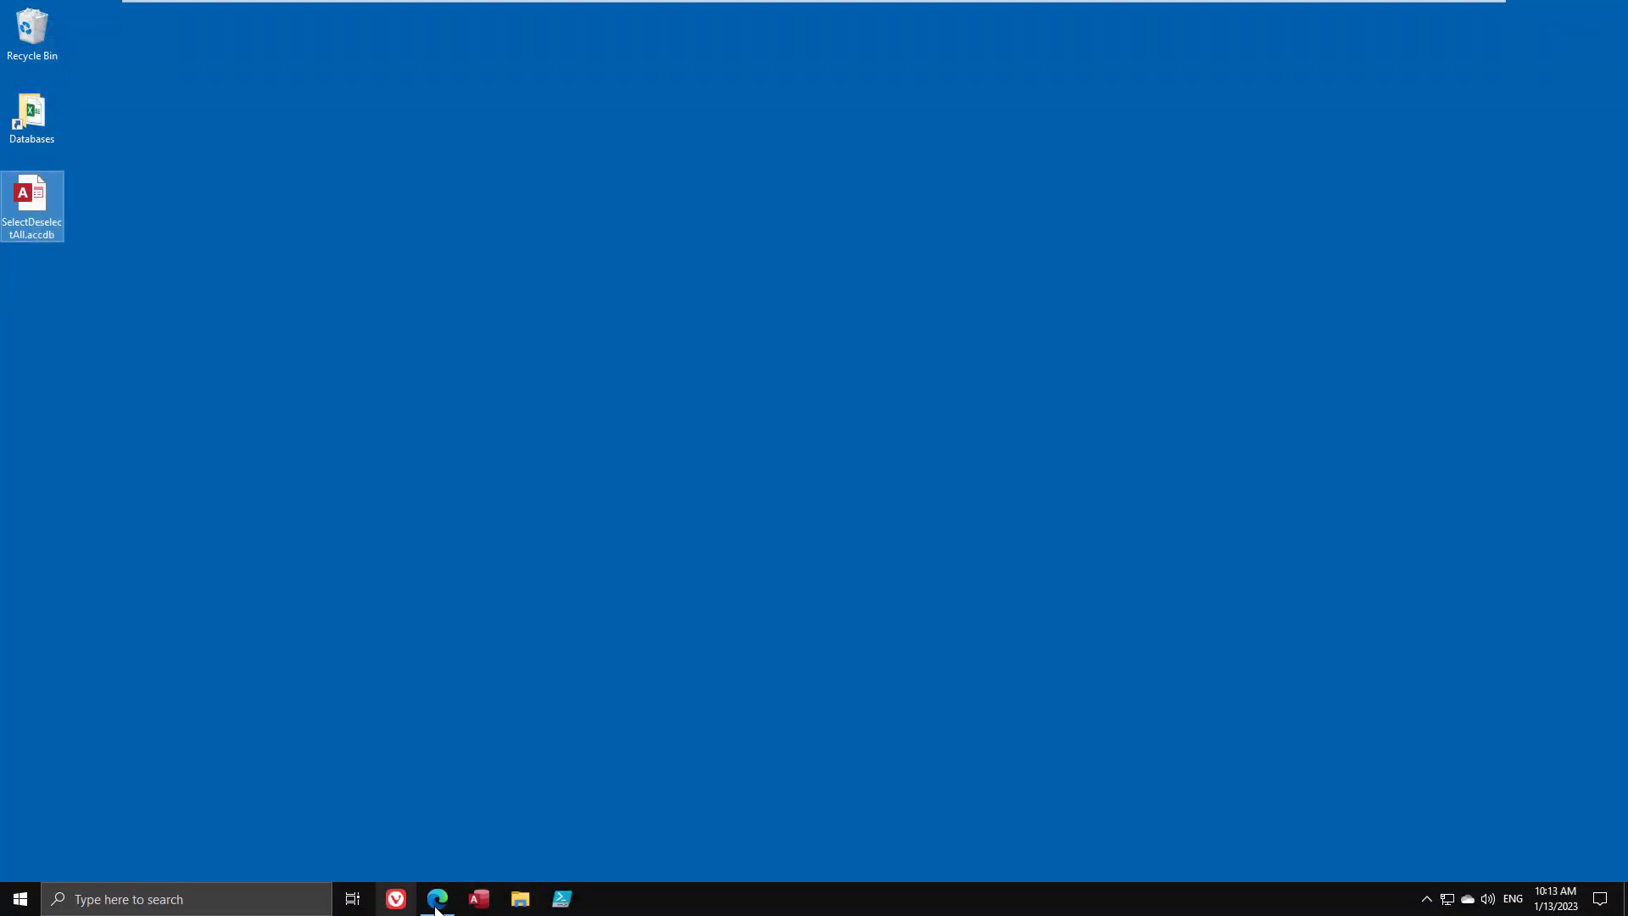
- Return to Edge and scroll the ClearList/SelectAll article back to the top
left_click(436, 899)
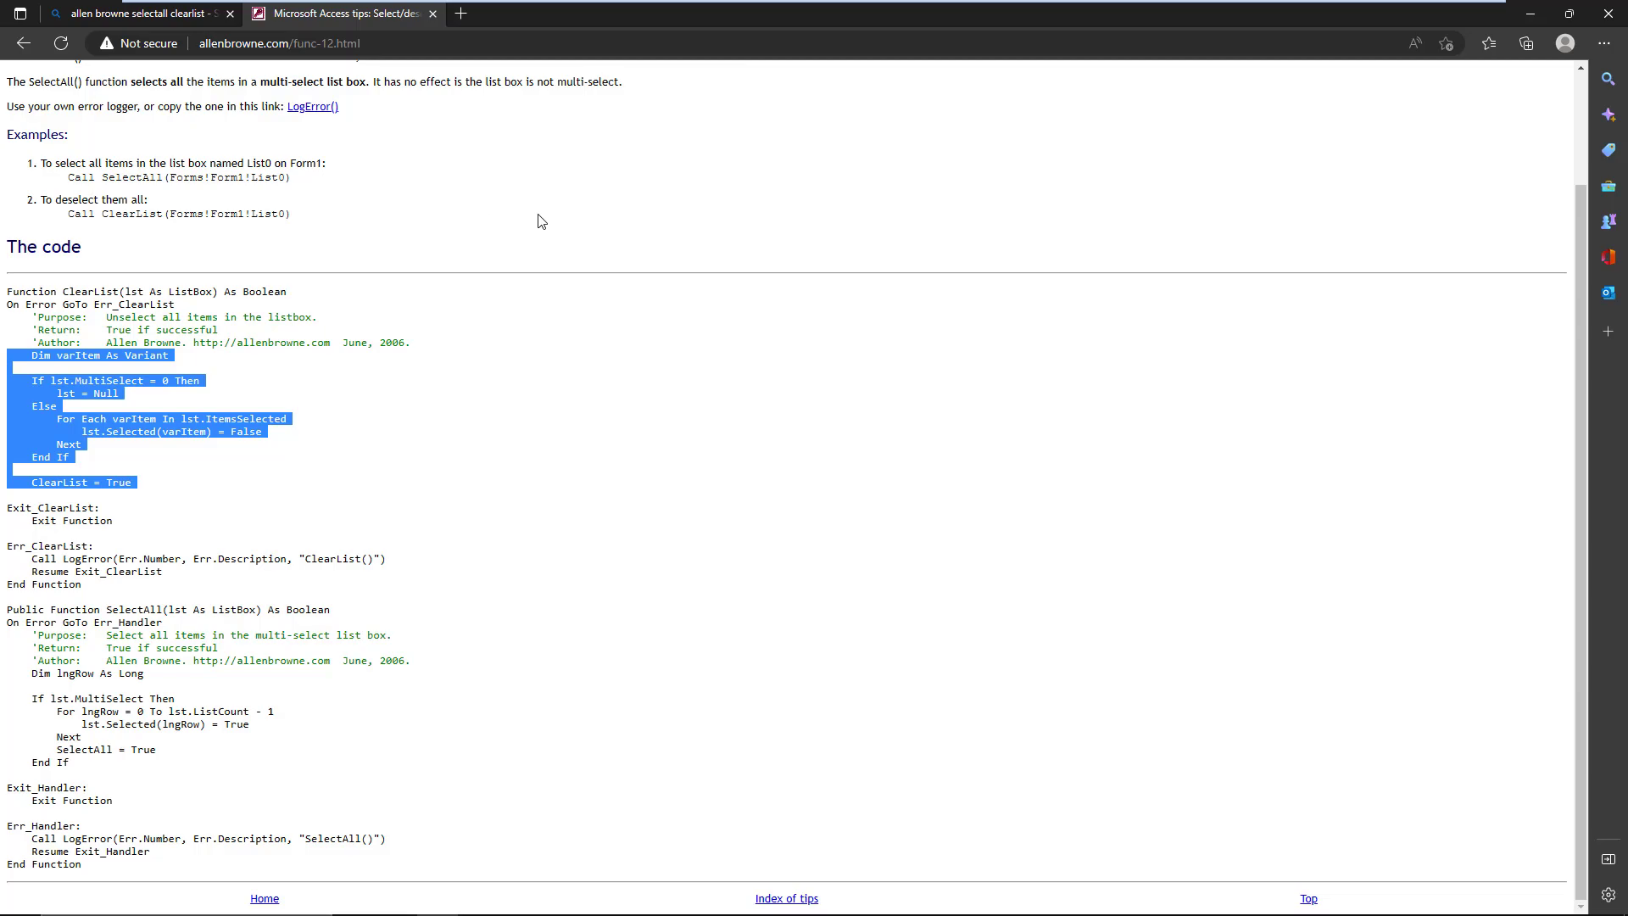
mouse_move(447, 396)
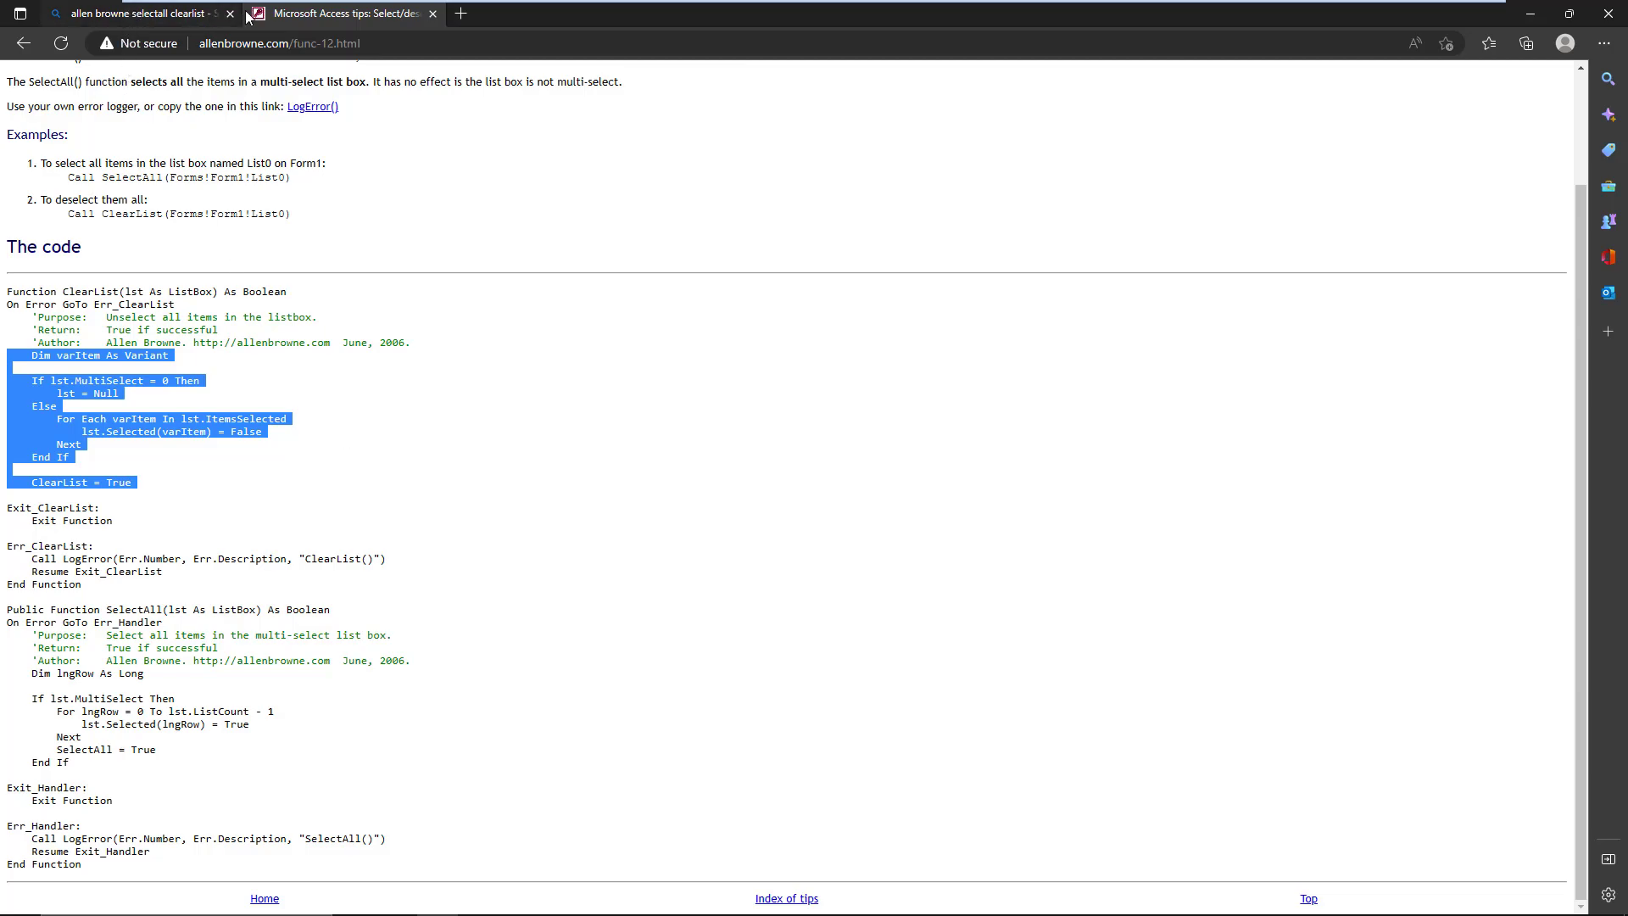
scroll("up", 3)
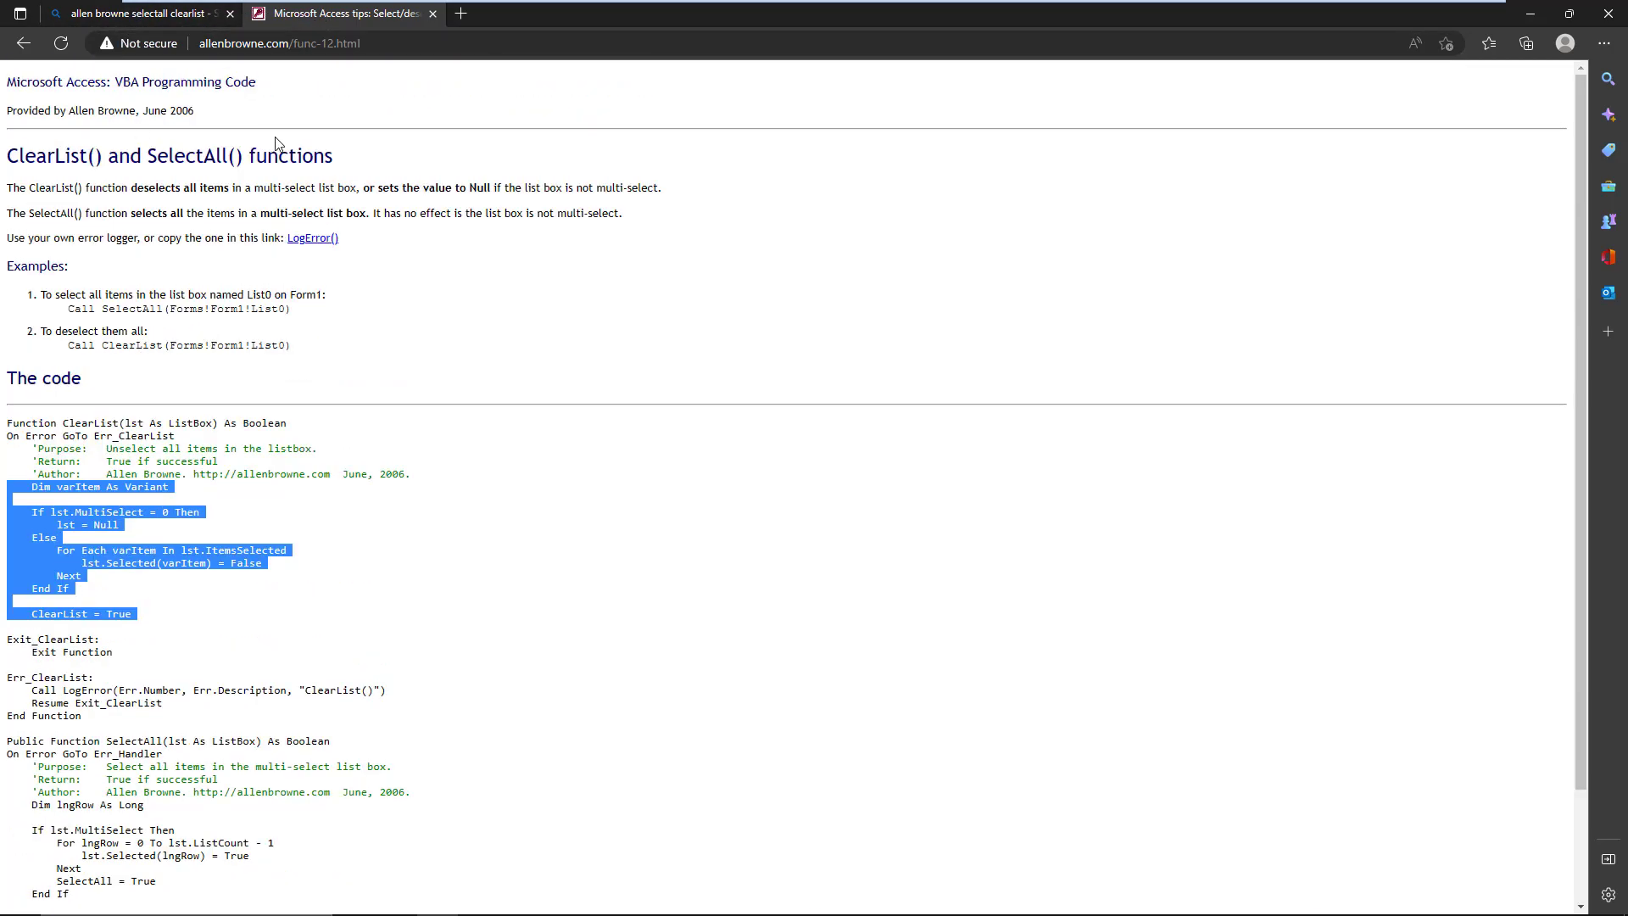
mouse_move(480, 311)
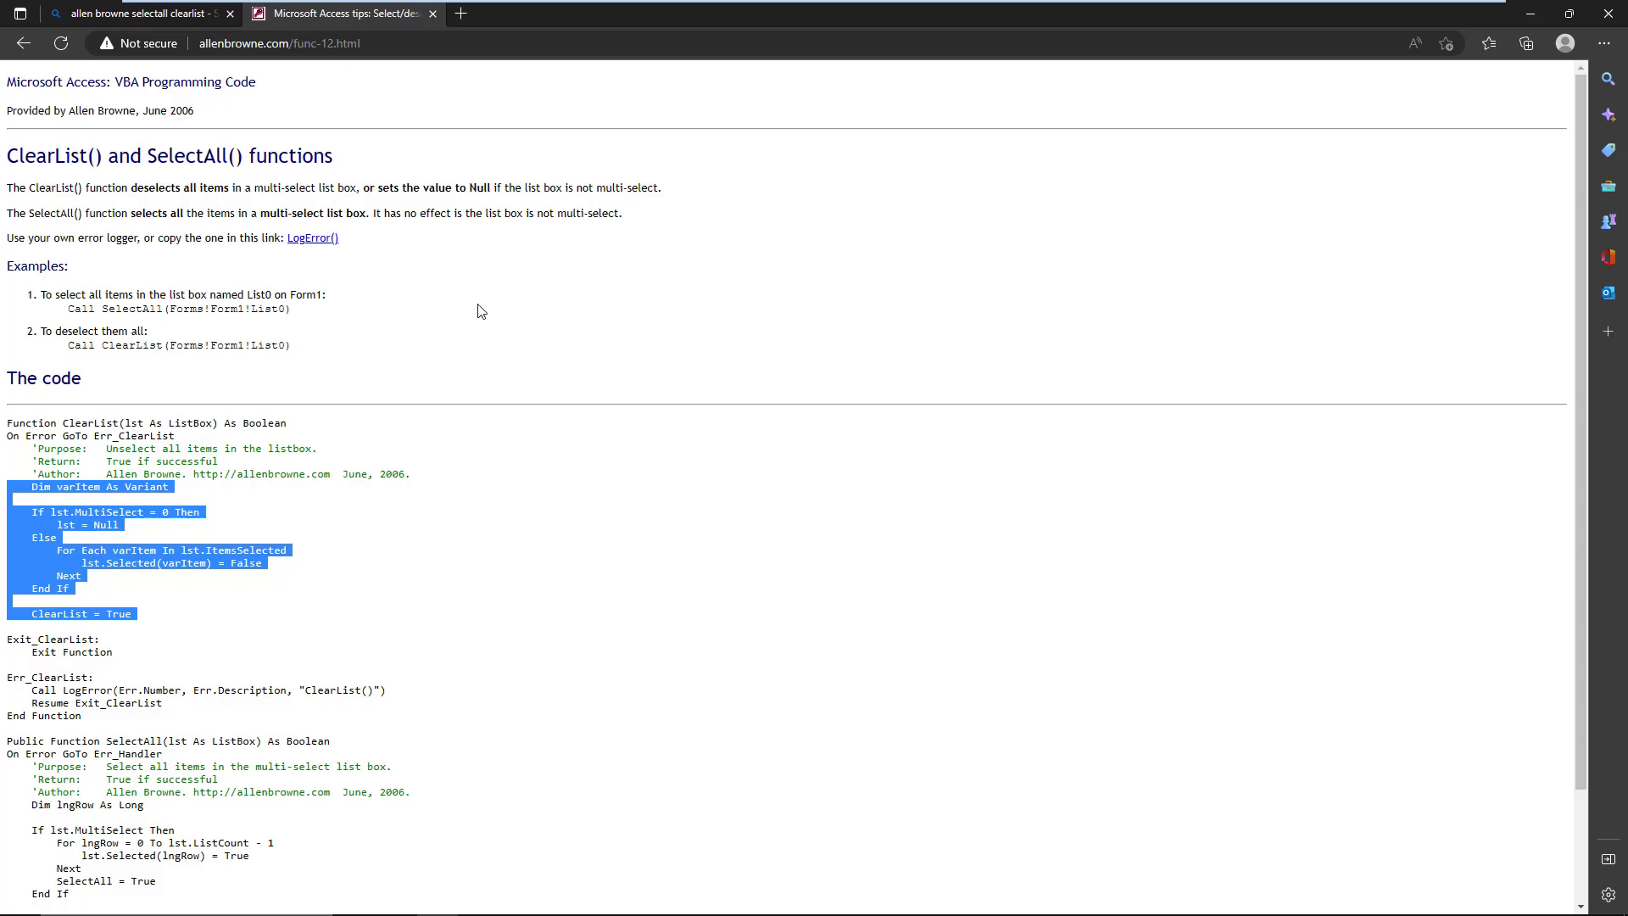
mouse_move(381, 122)
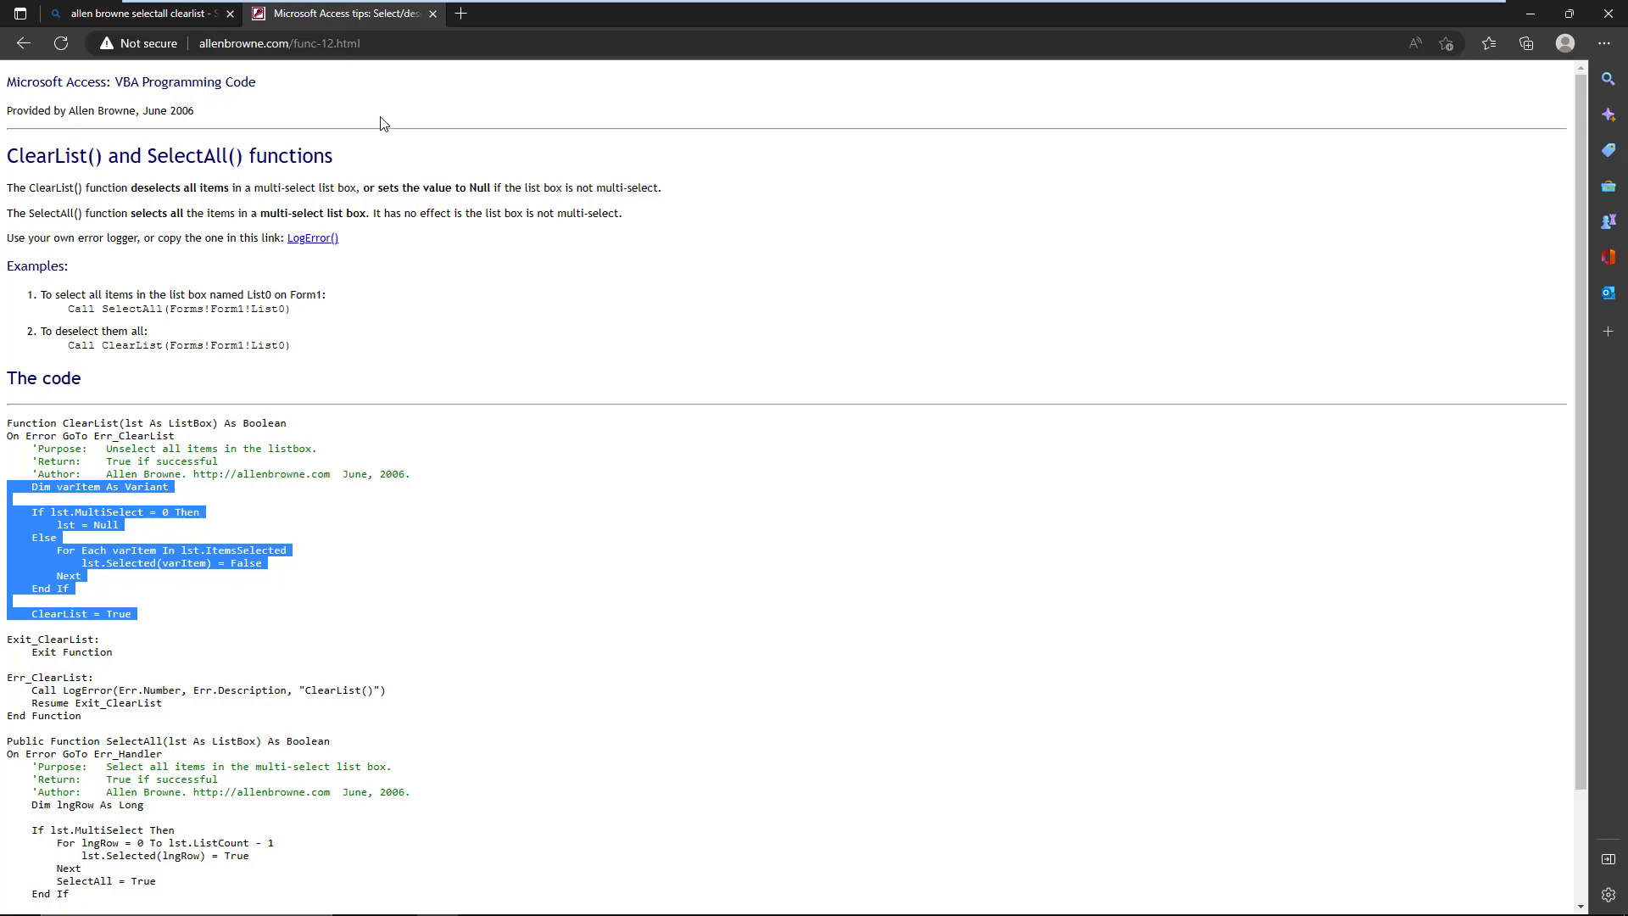
mouse_move(329, 99)
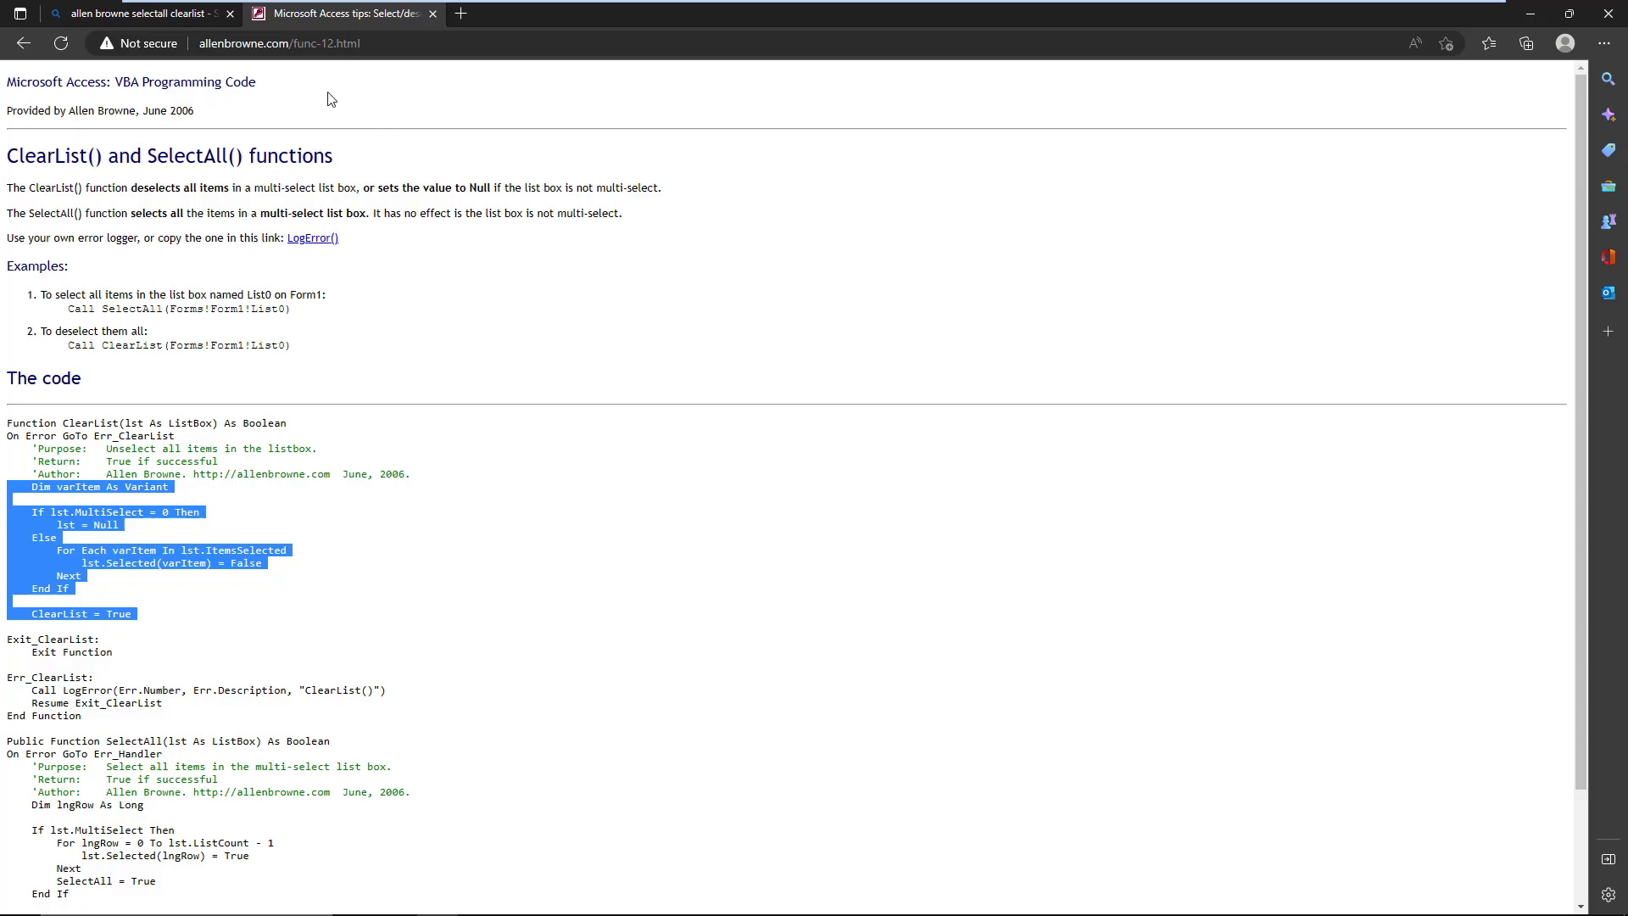